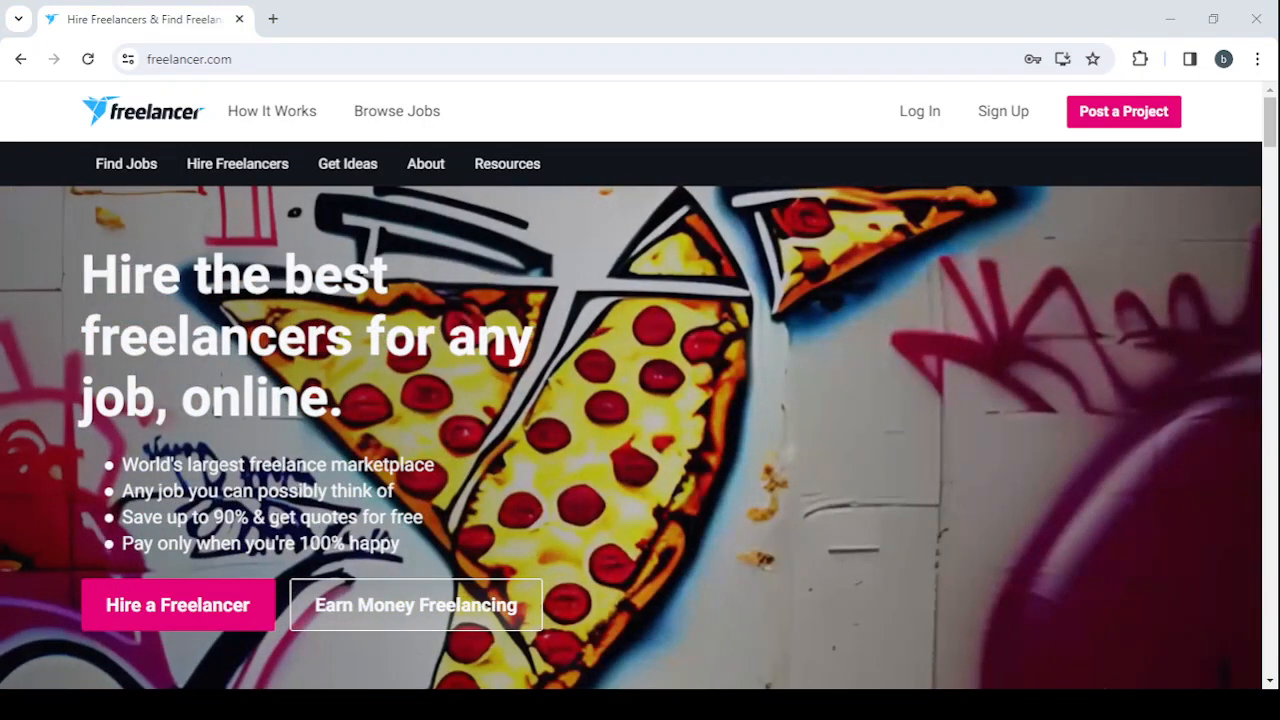
- Open Skills Categories from the Hire Freelancers menu to see all skill categories
left_click(237, 163)
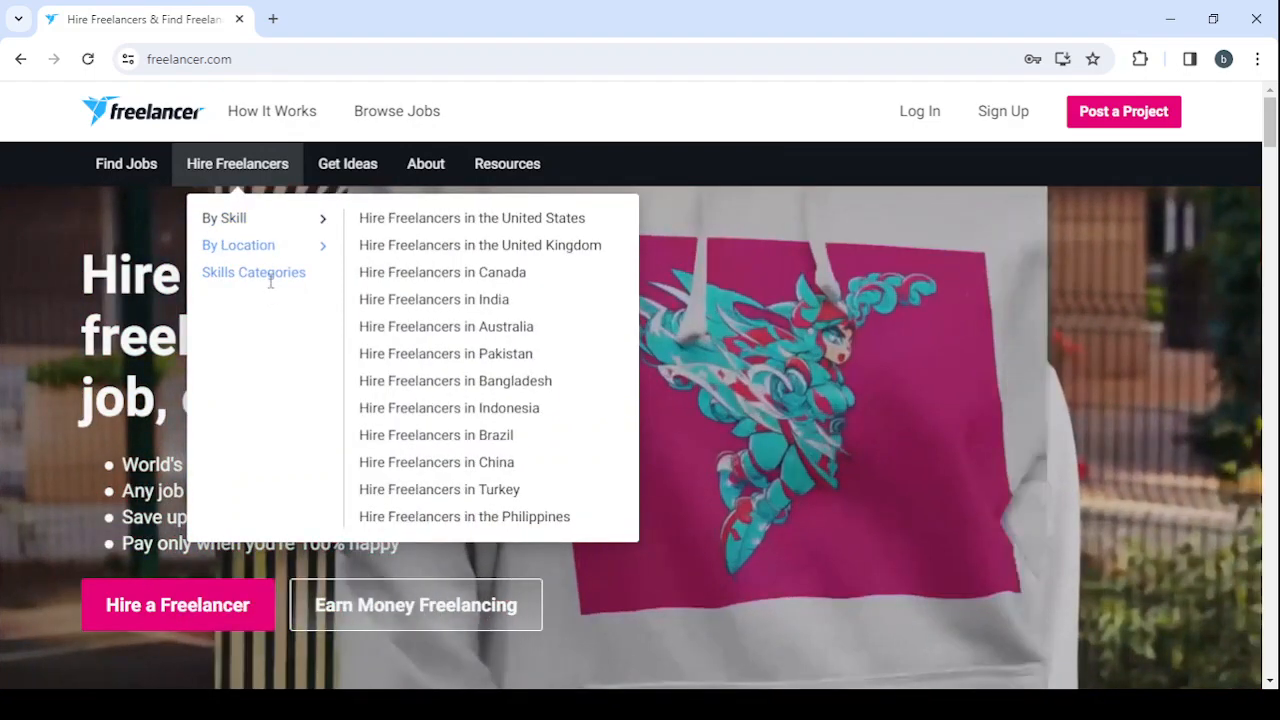
left_click(253, 272)
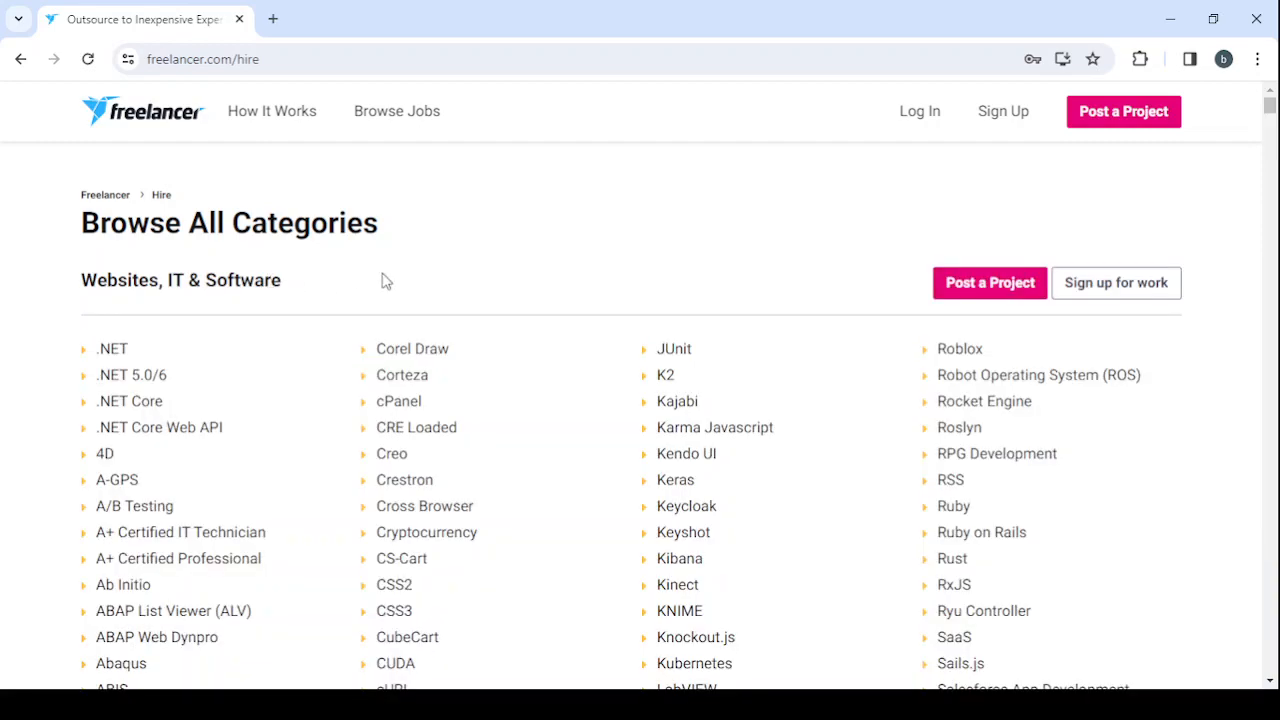
mouse_move(233, 286)
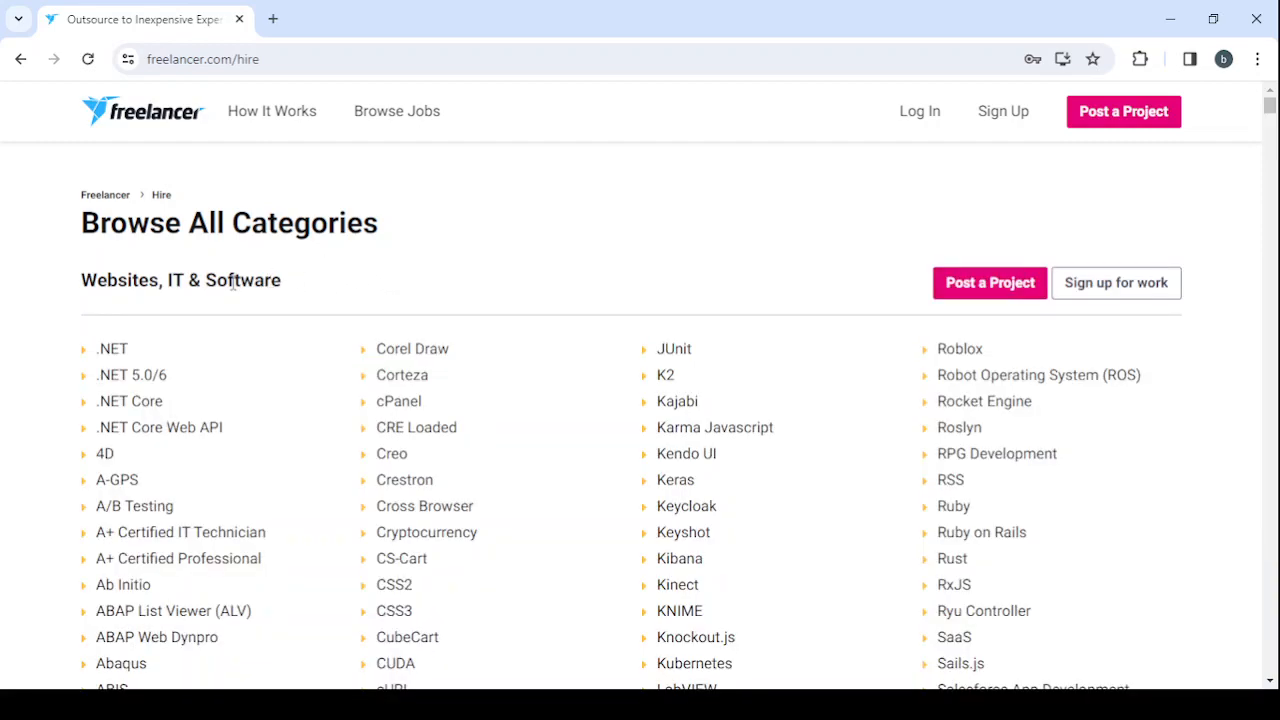
mouse_move(25, 336)
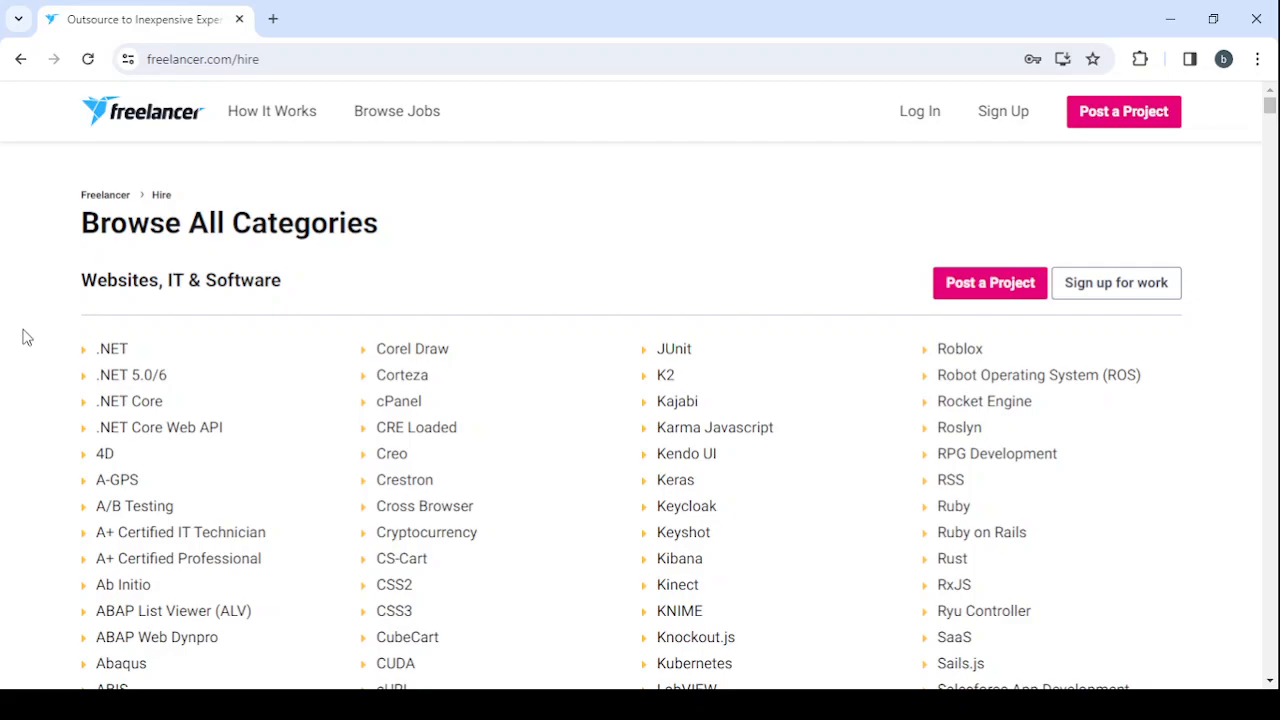
scroll("down", 3)
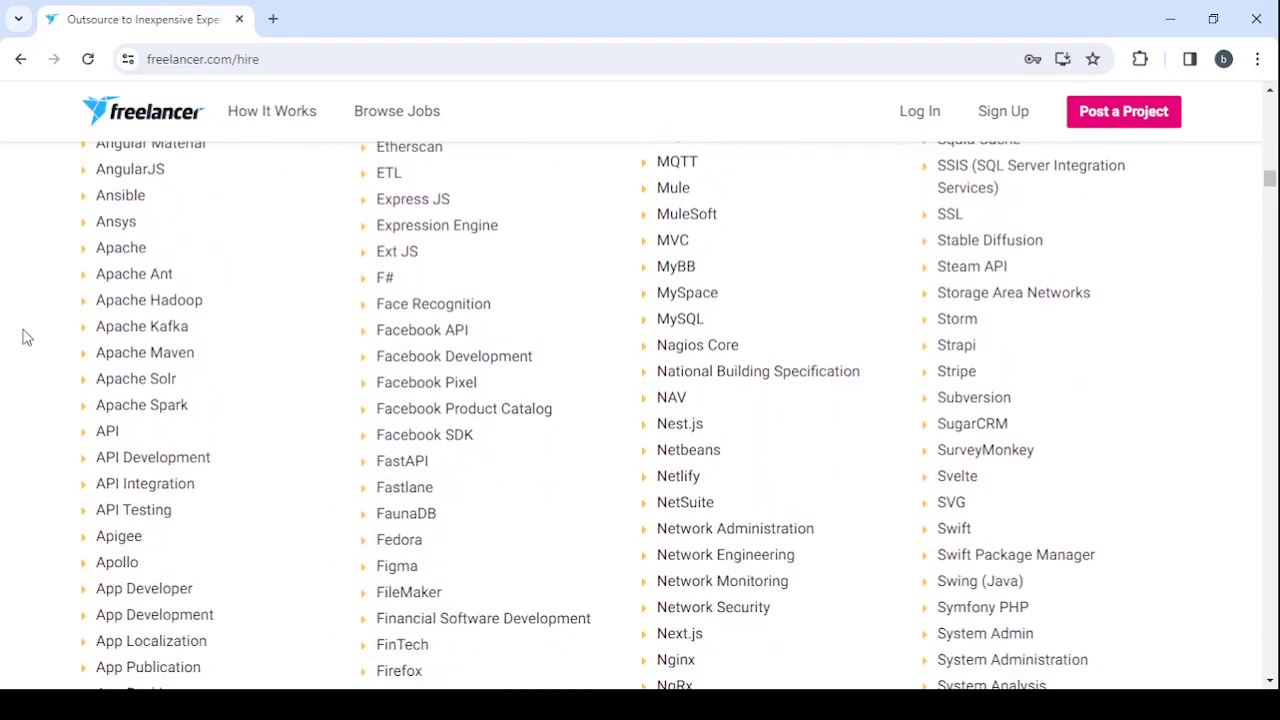
scroll("down", 3)
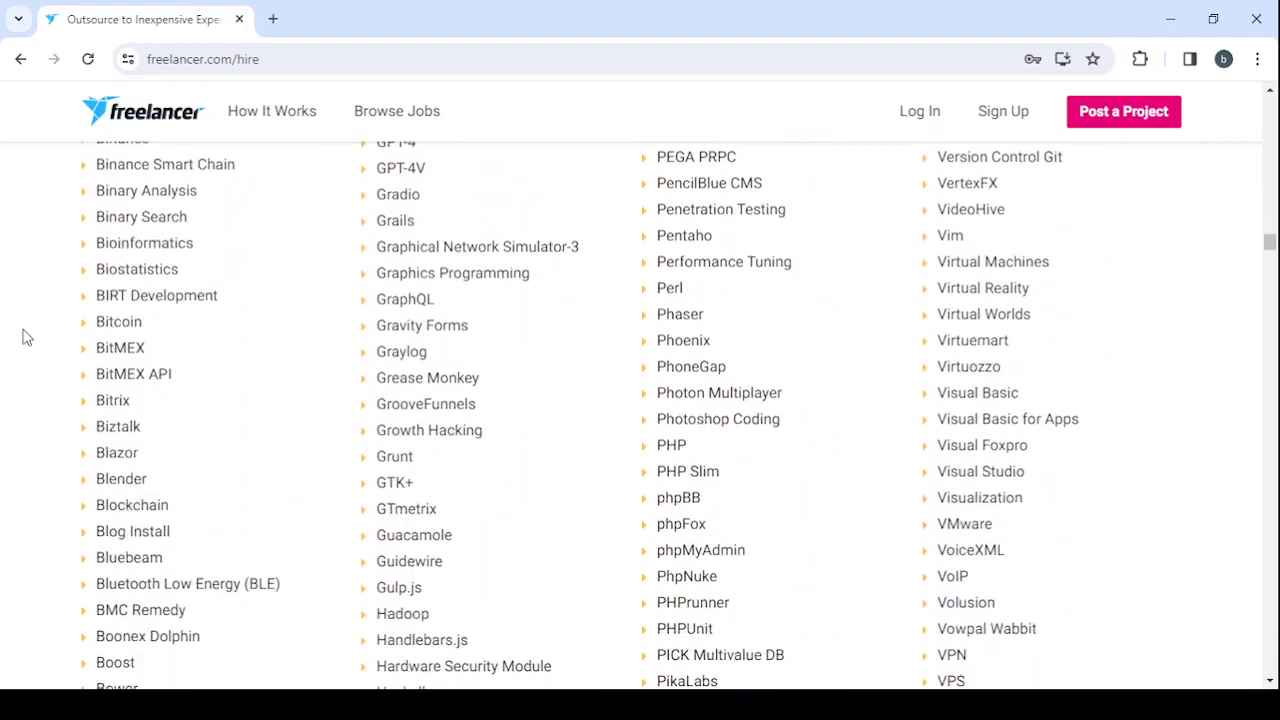
scroll("down", 3)
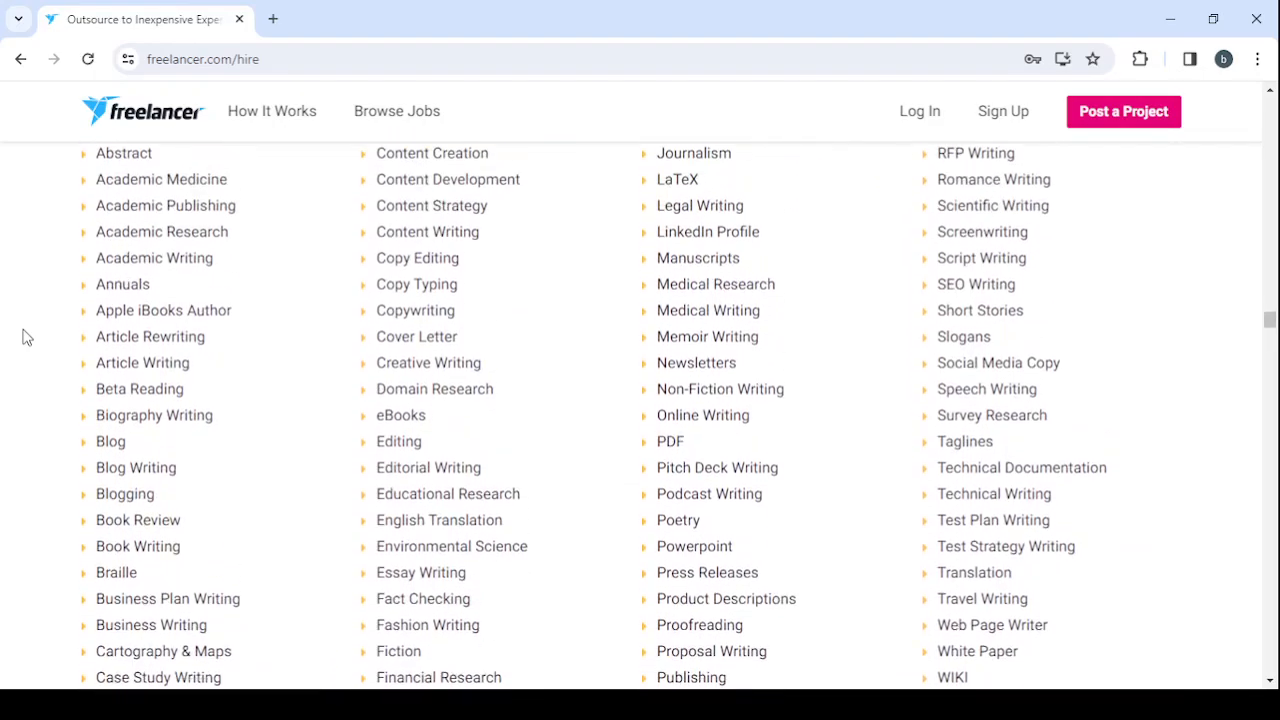
scroll("down", 3)
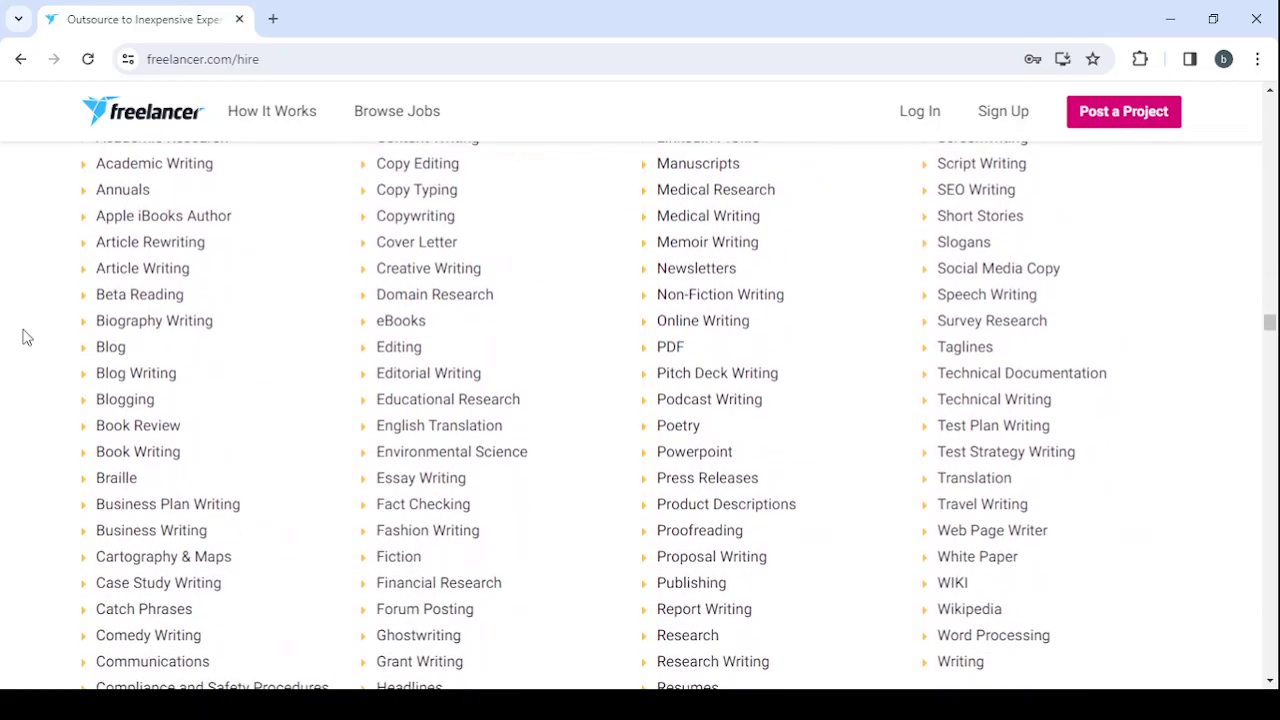
scroll("up", 3)
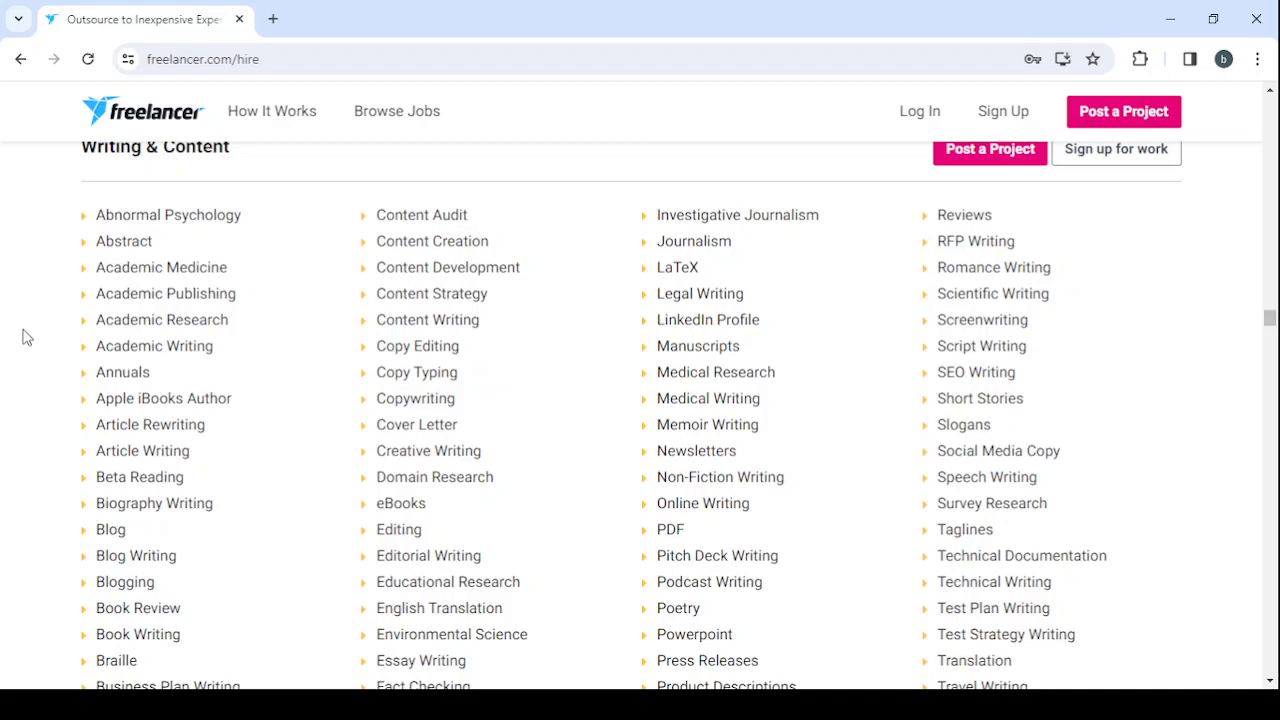
scroll("down", 3)
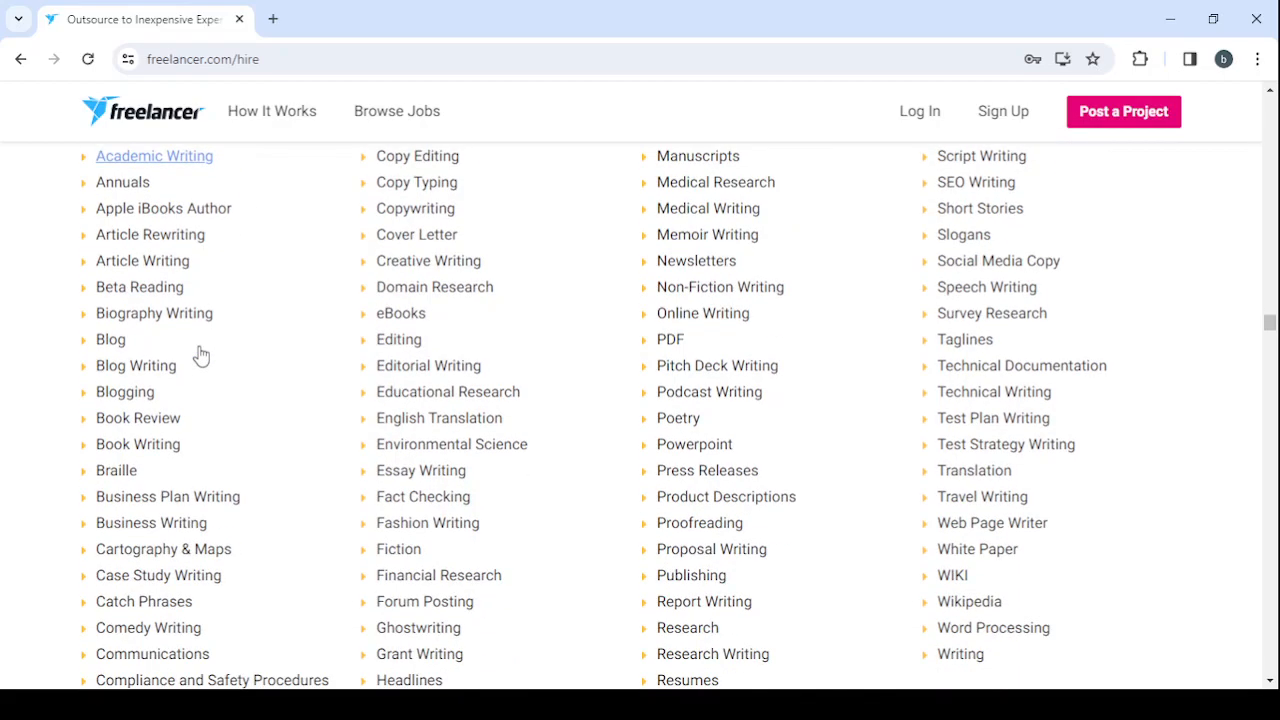
scroll("down", 3)
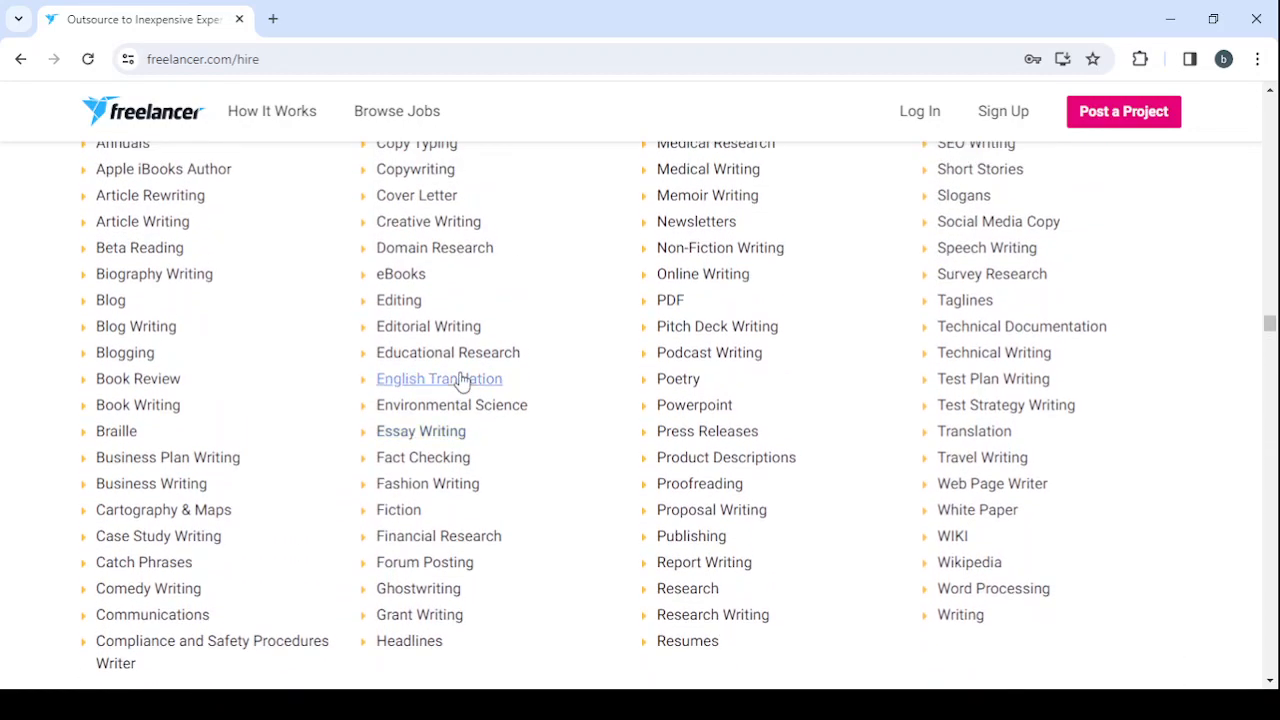
scroll("up", 3)
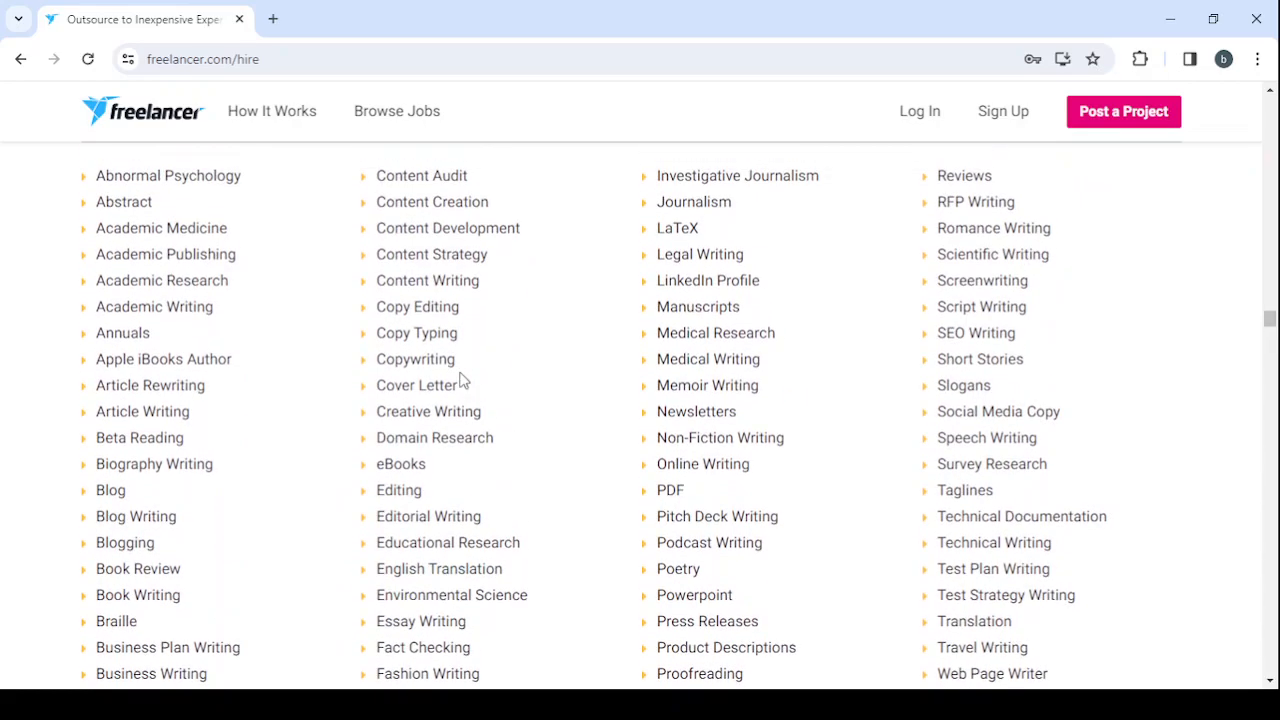
mouse_move(475, 366)
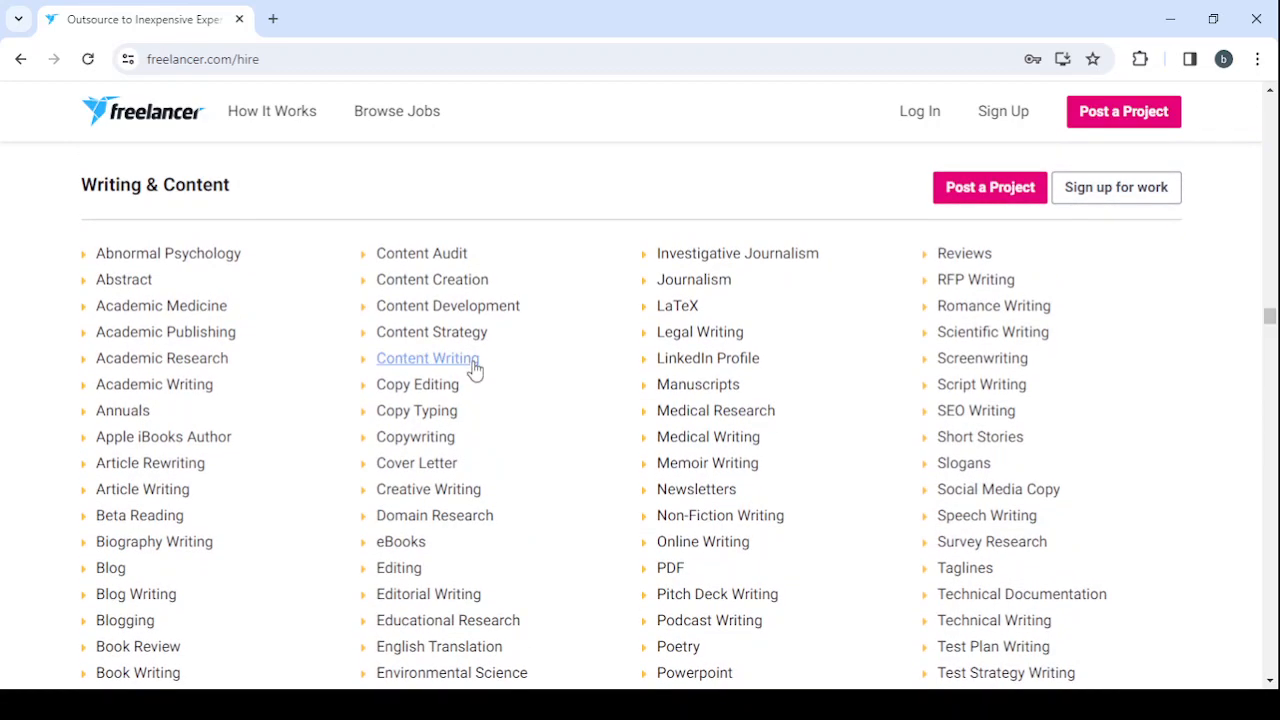
scroll("down", 3)
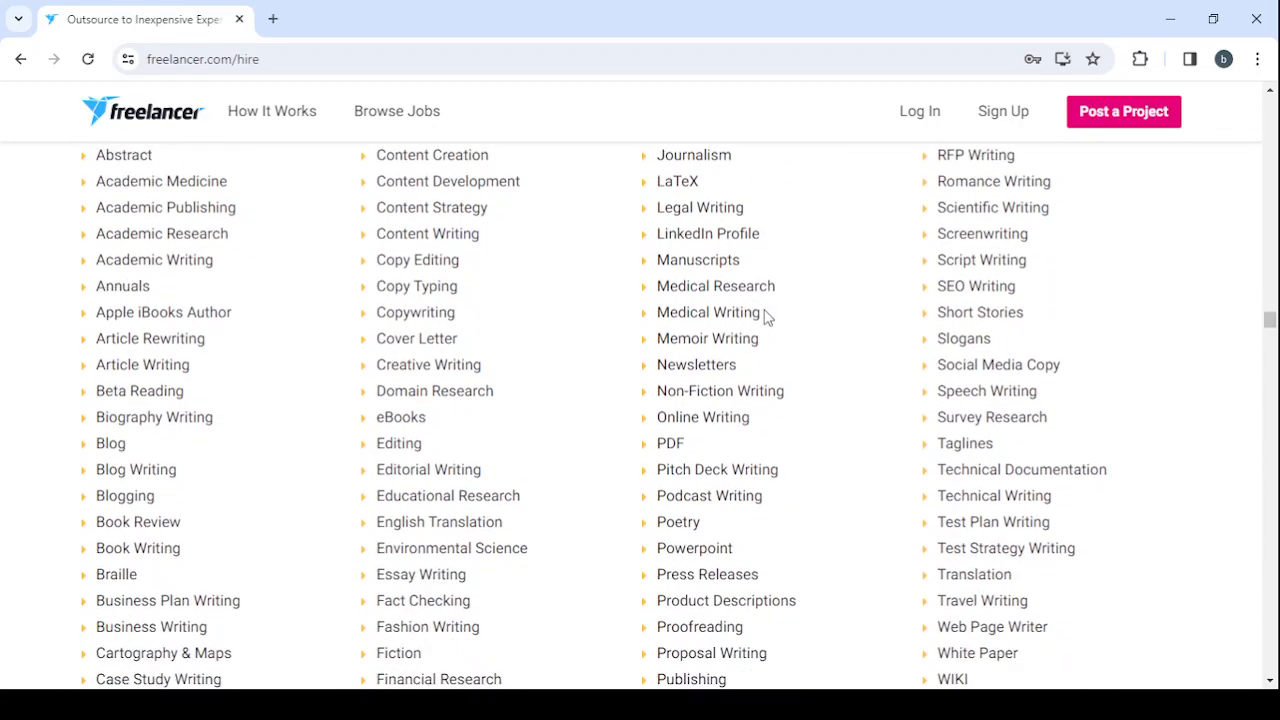
scroll("down", 3)
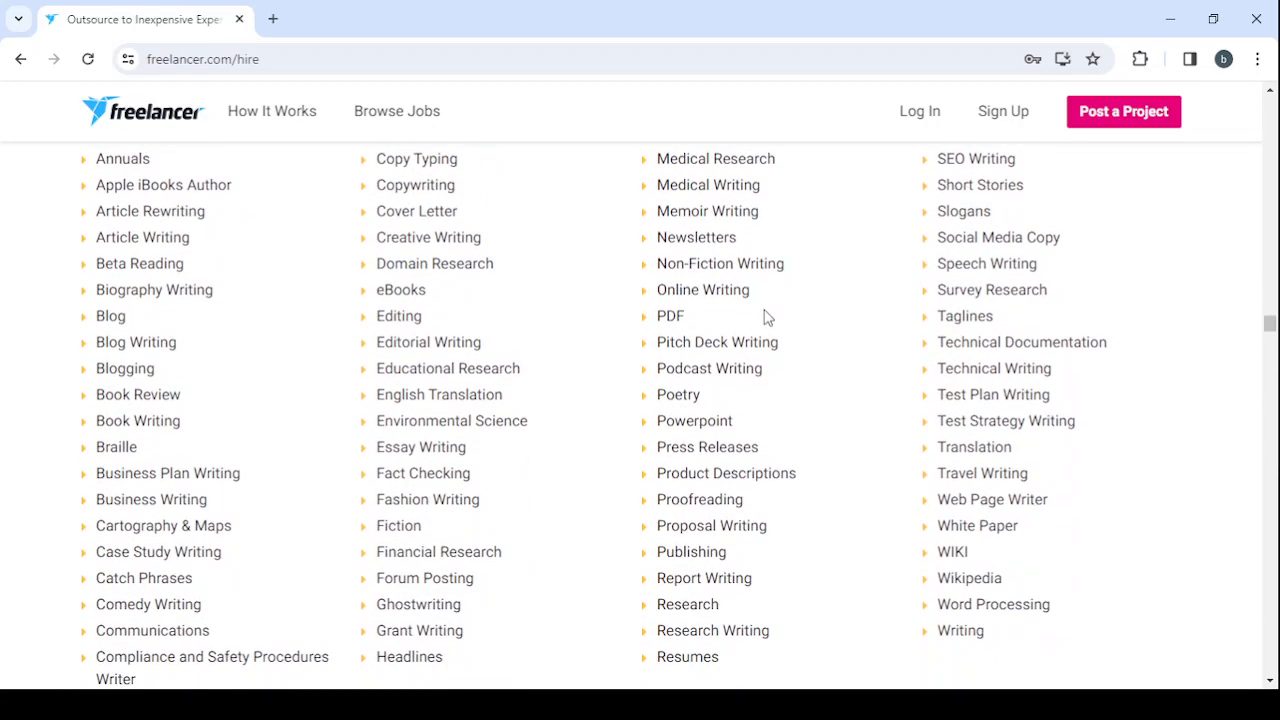
scroll("down", 3)
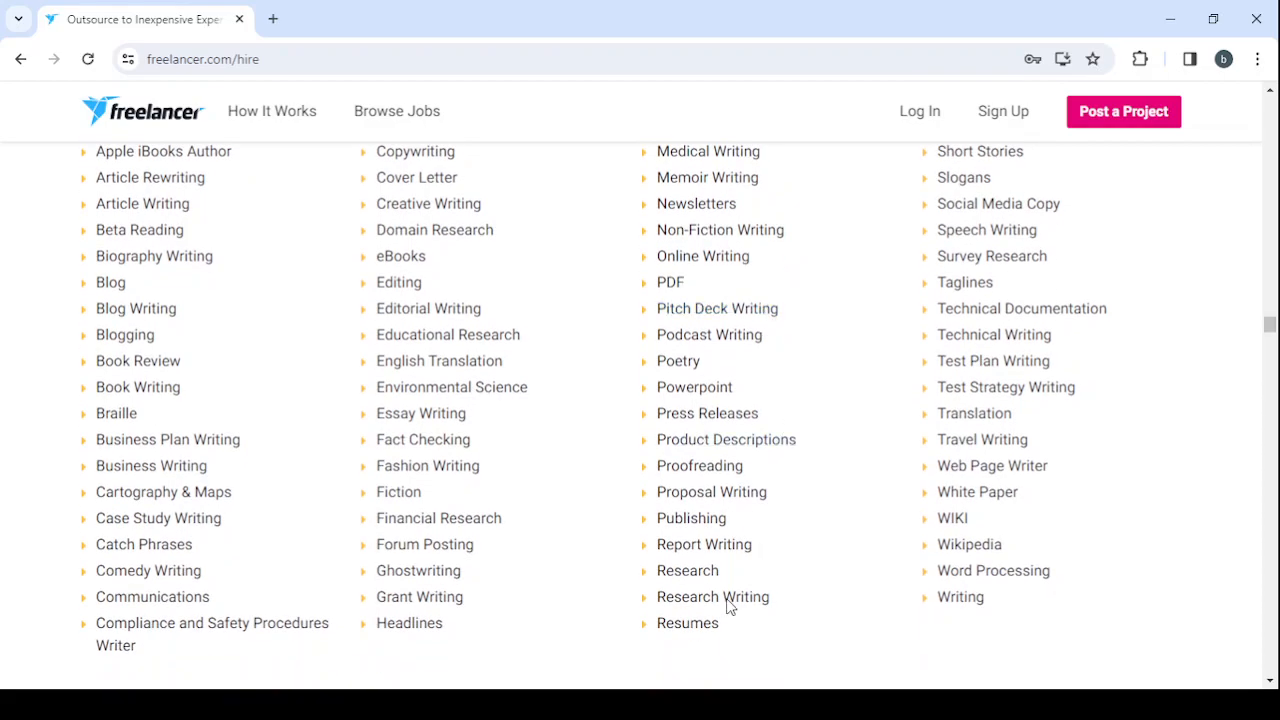
mouse_move(780, 521)
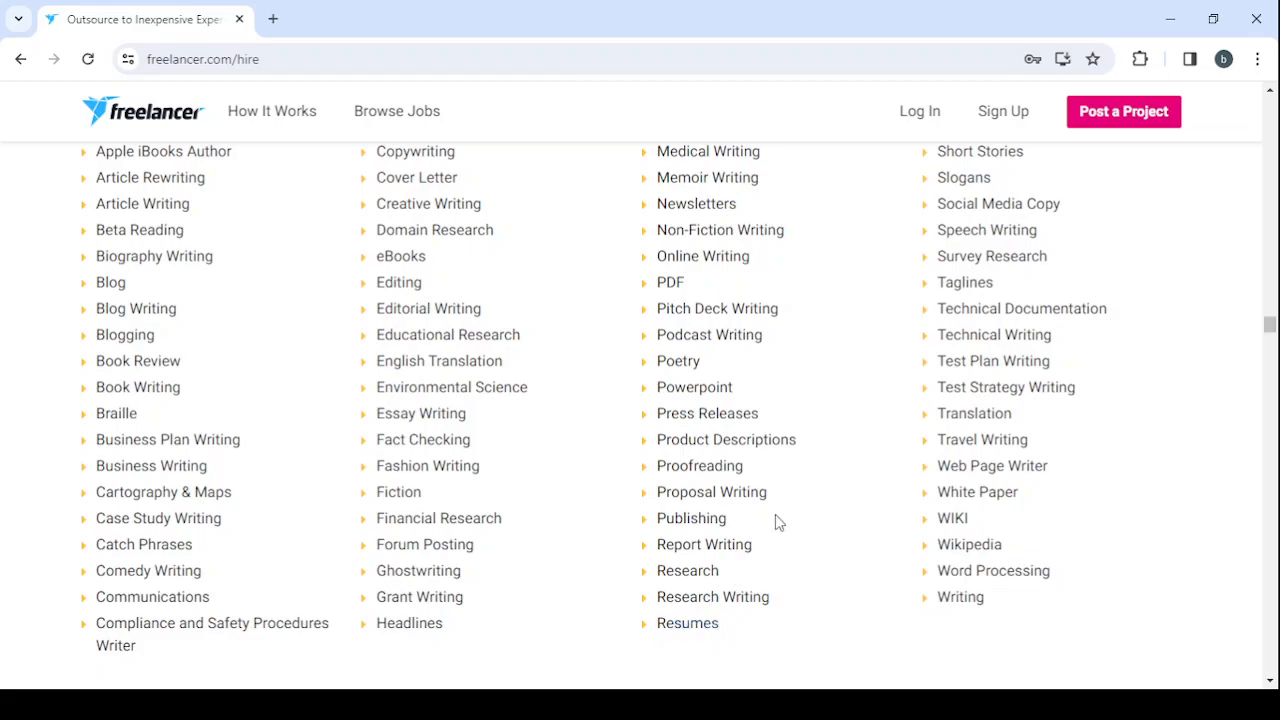
scroll("up", 3)
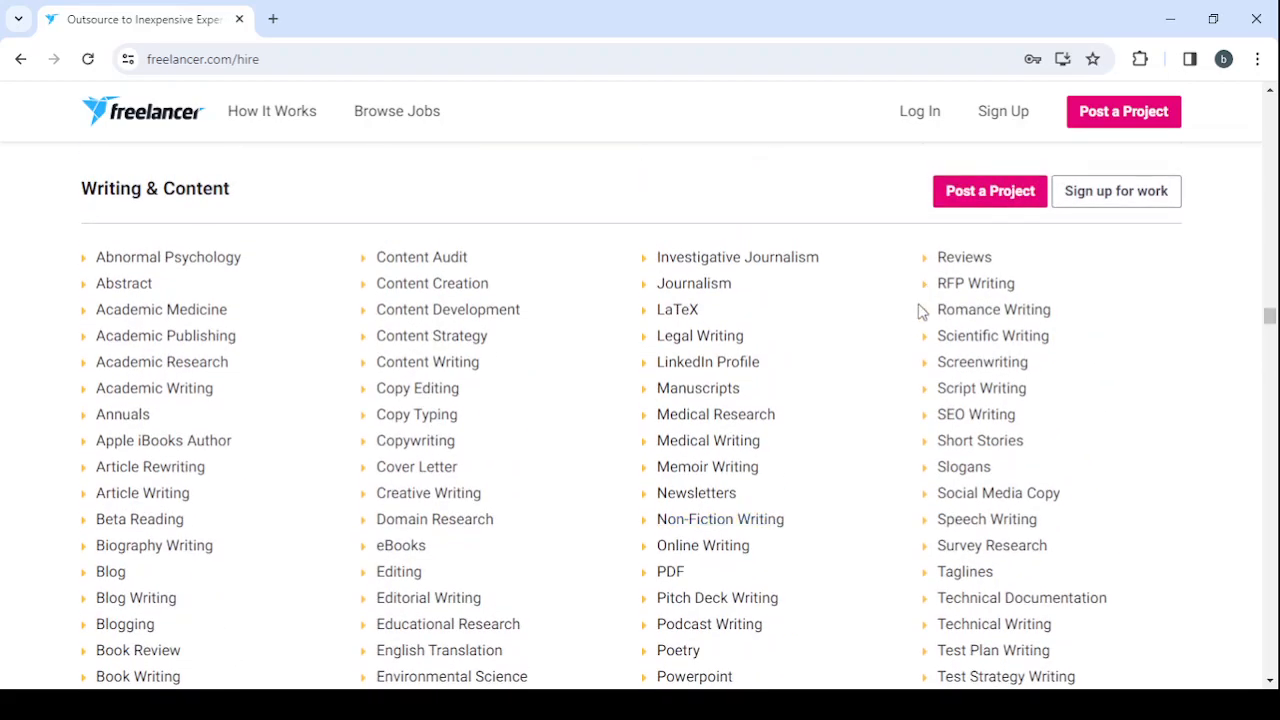
scroll("down", 3)
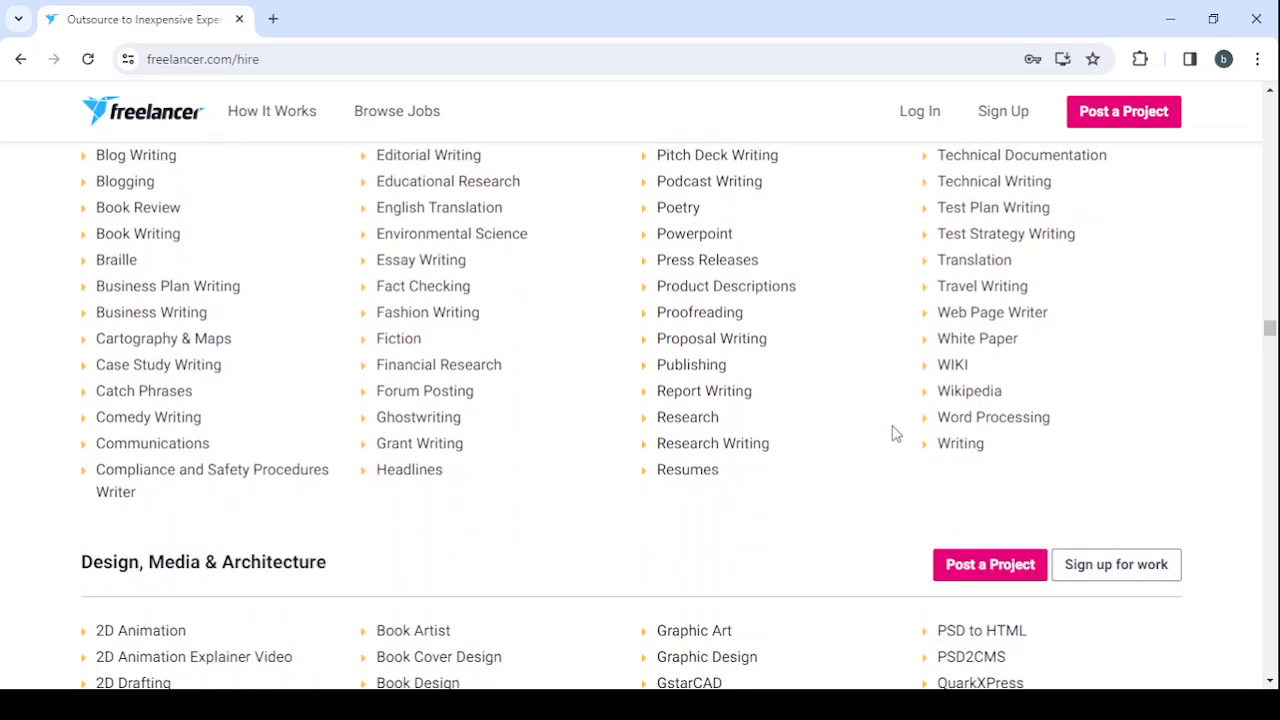
mouse_move(687, 470)
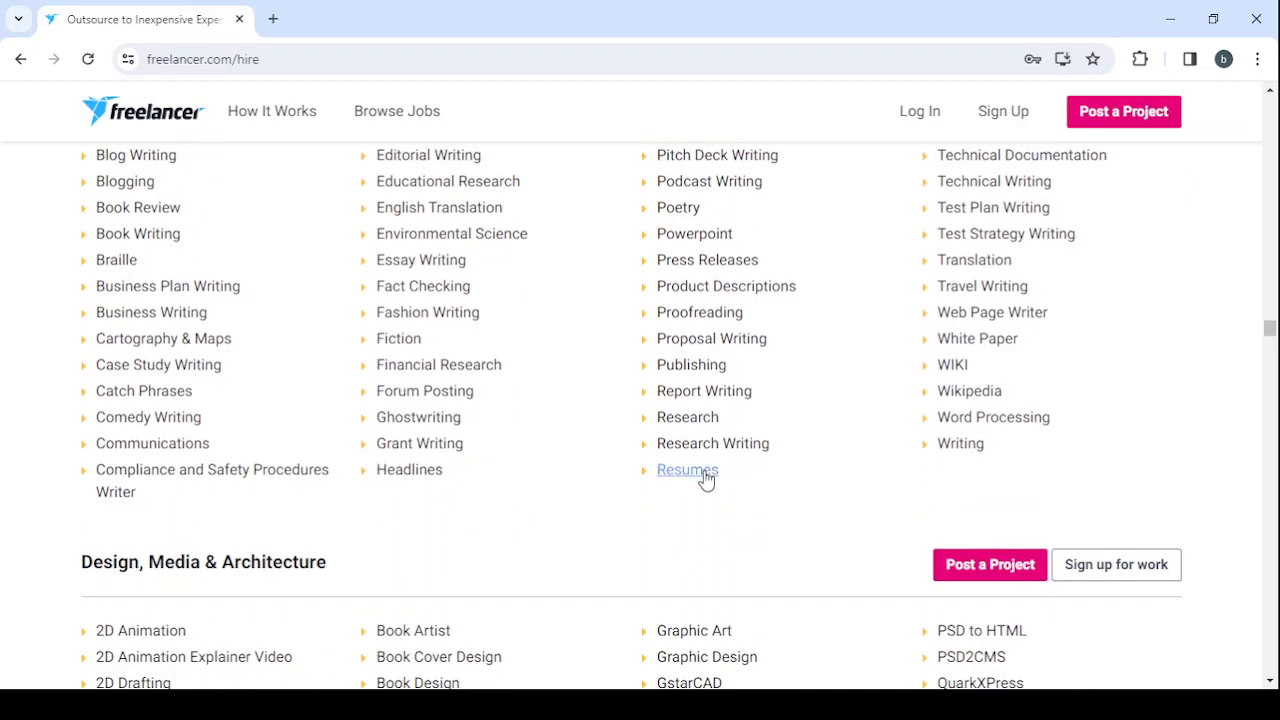
- Scroll down the hiring category directory to Writing & Content and open Resumes
scroll("down", 3)
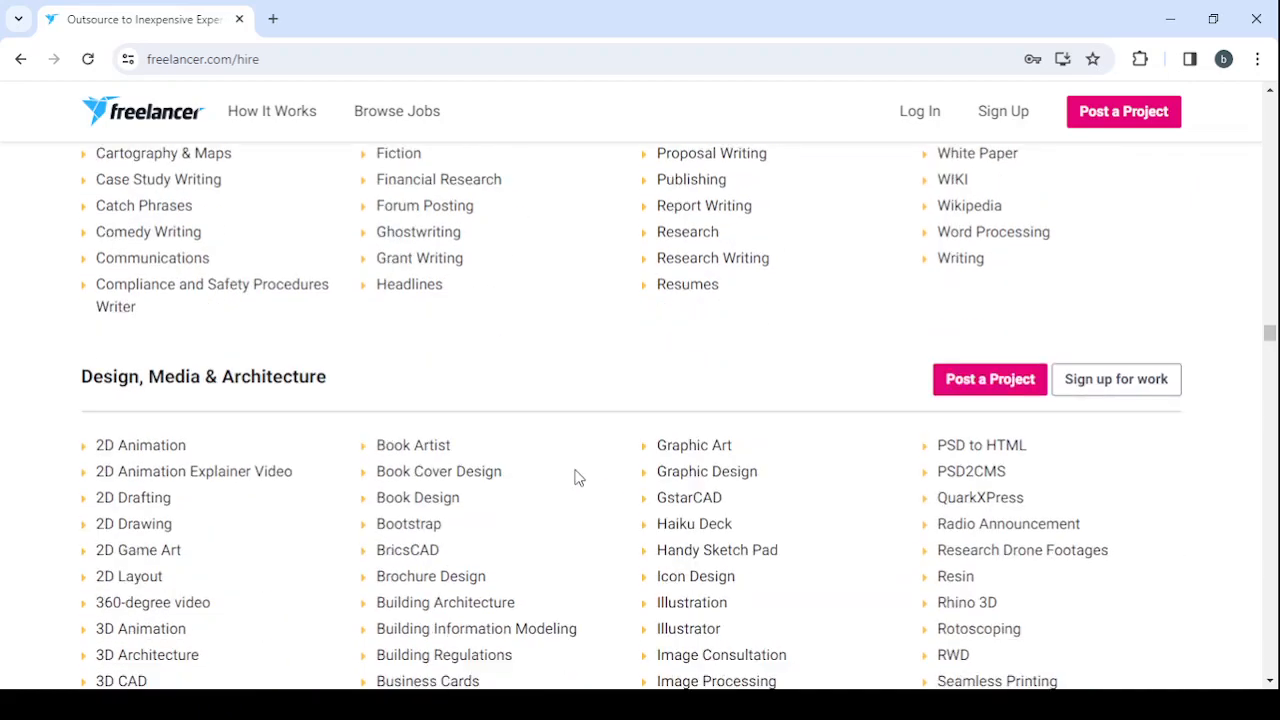
scroll("down", 3)
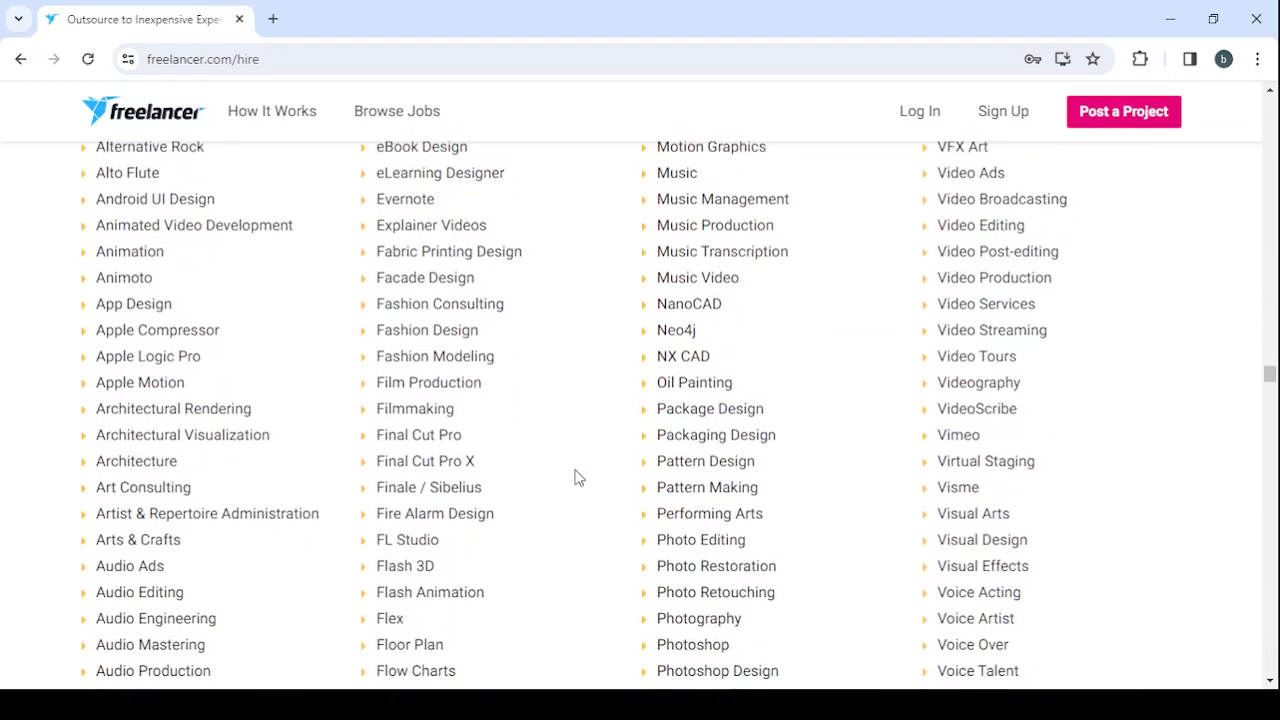
scroll("down", 3)
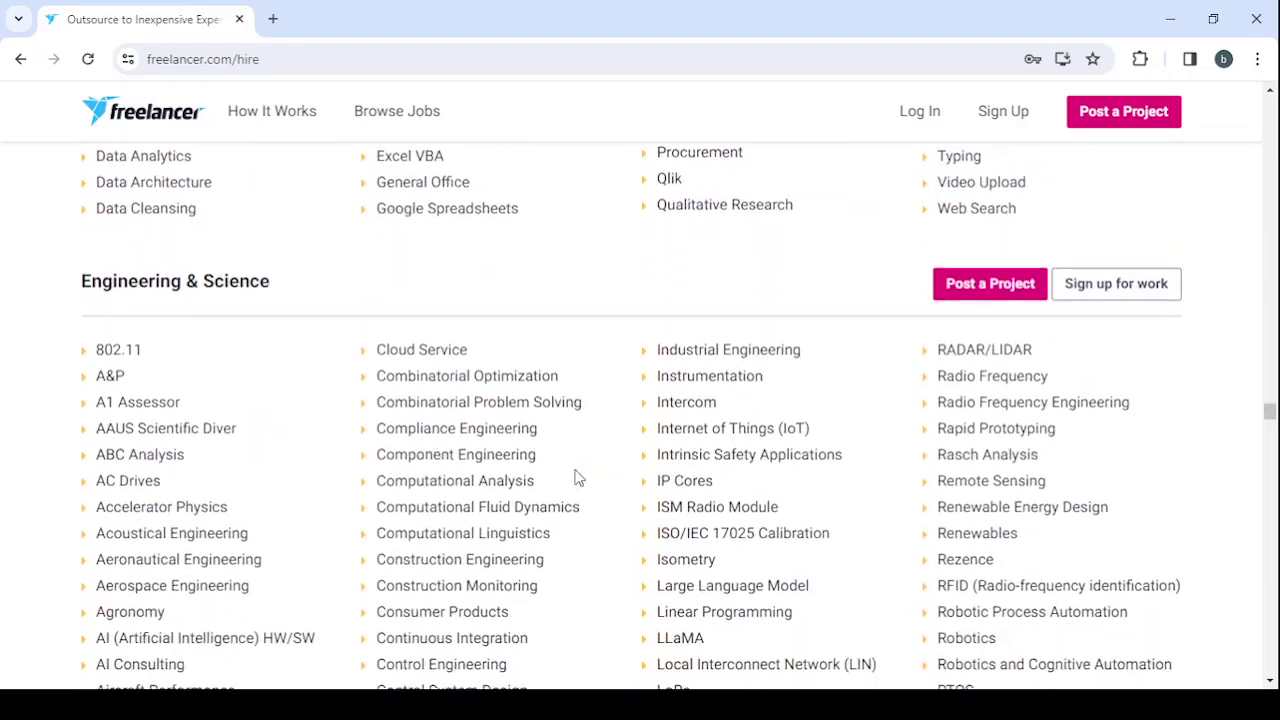
scroll("down", 3)
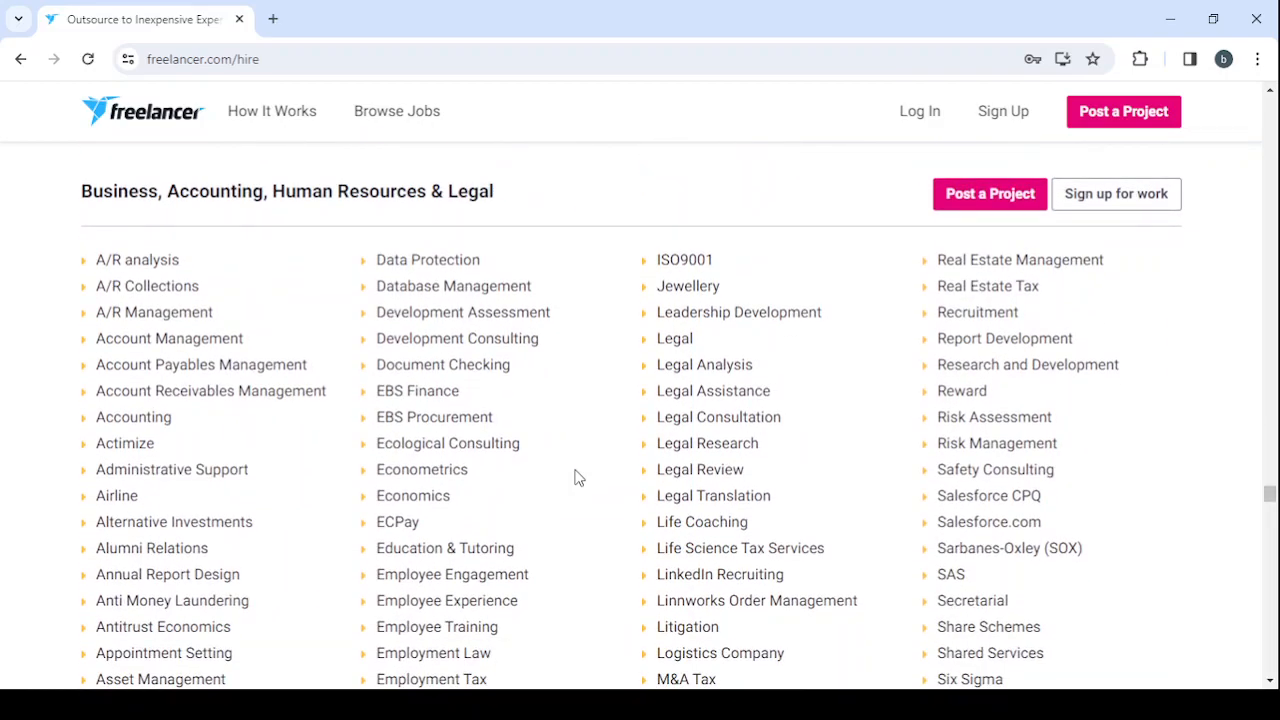
mouse_move(310, 334)
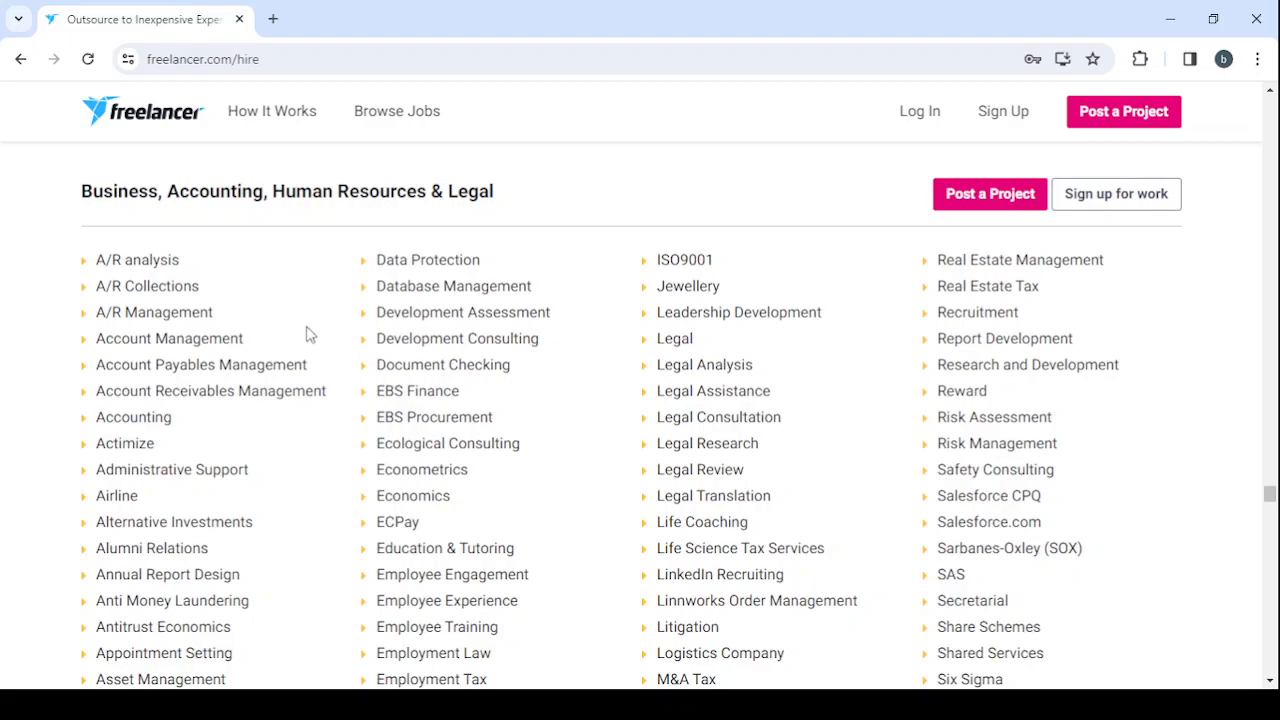
scroll("down", 3)
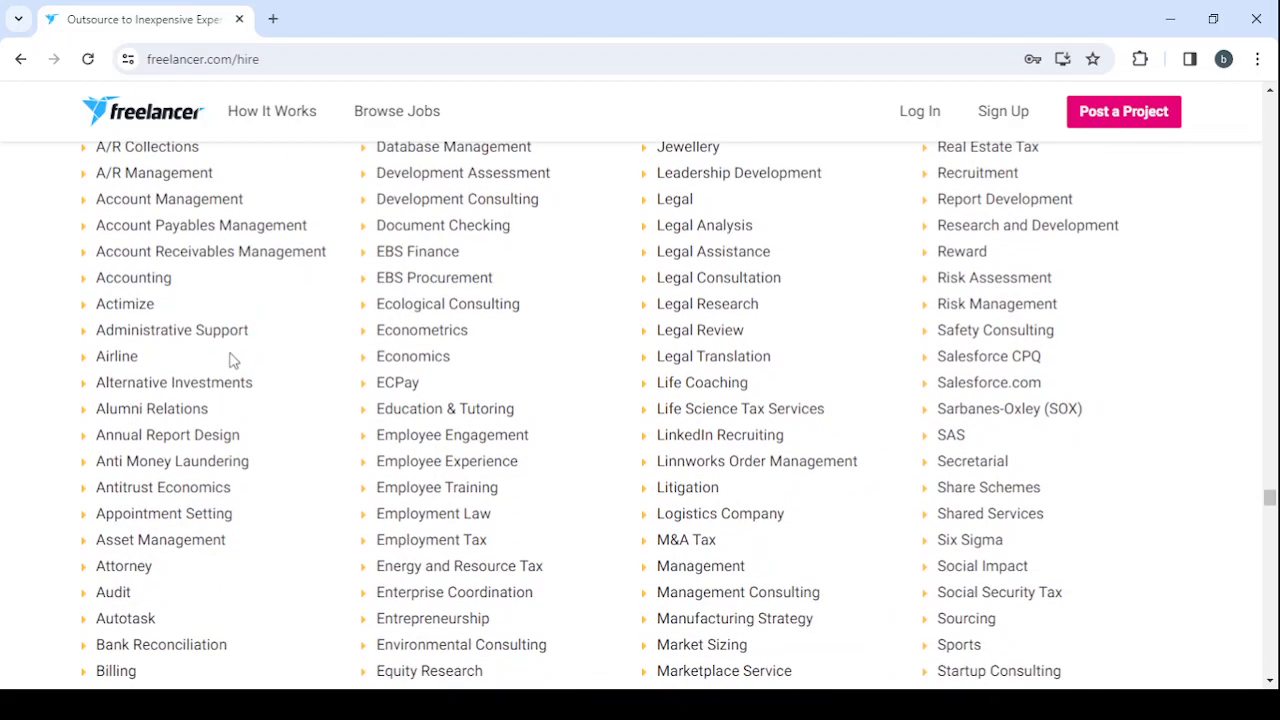
scroll("down", 3)
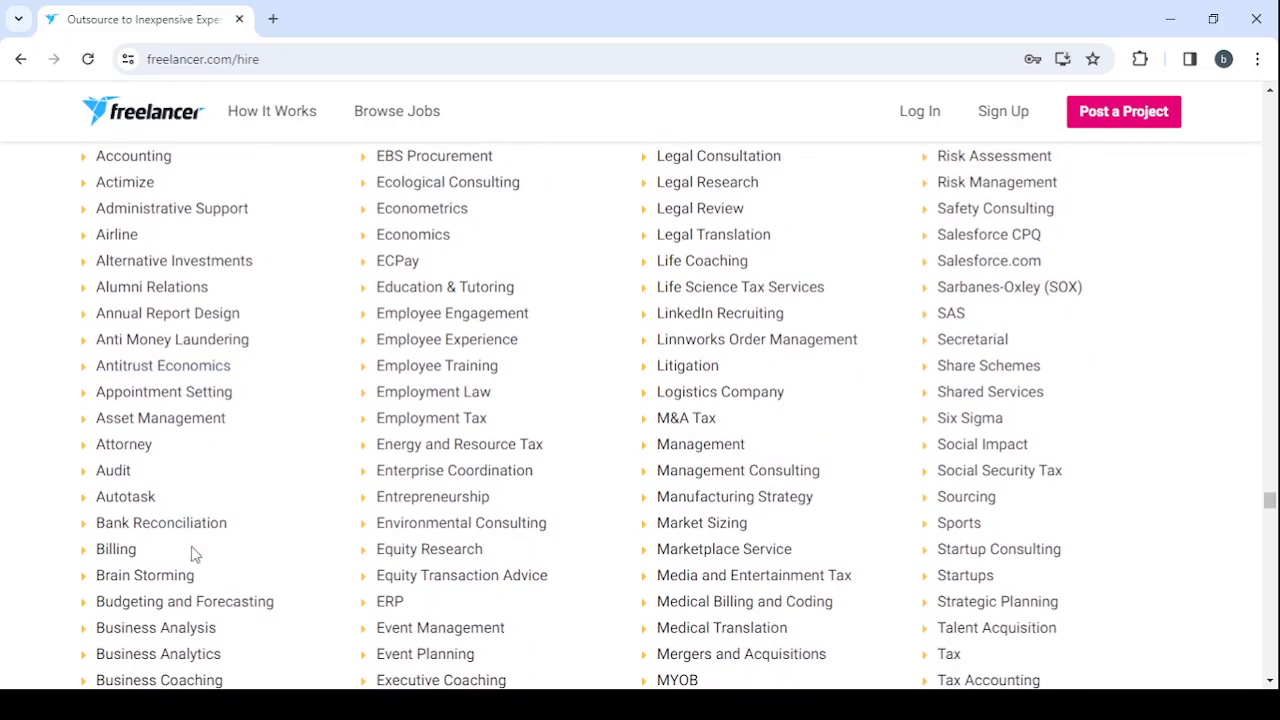
scroll("down", 3)
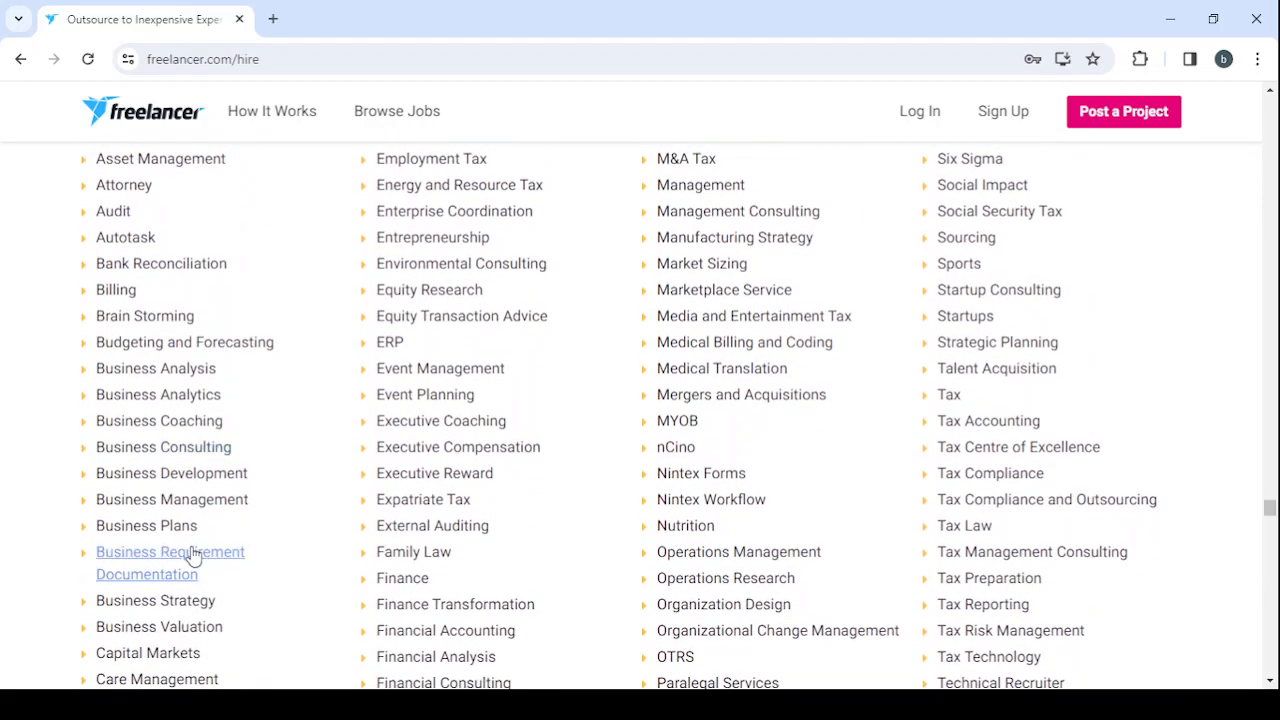
mouse_move(231, 499)
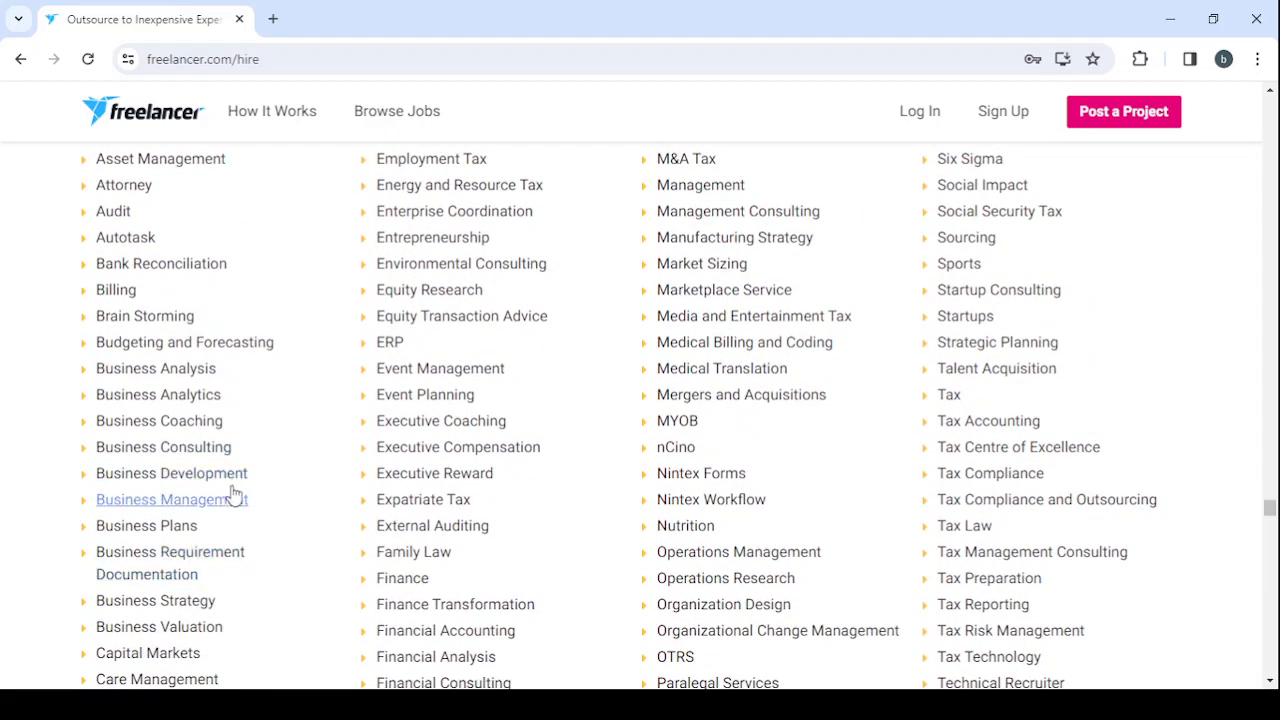
scroll("down", 3)
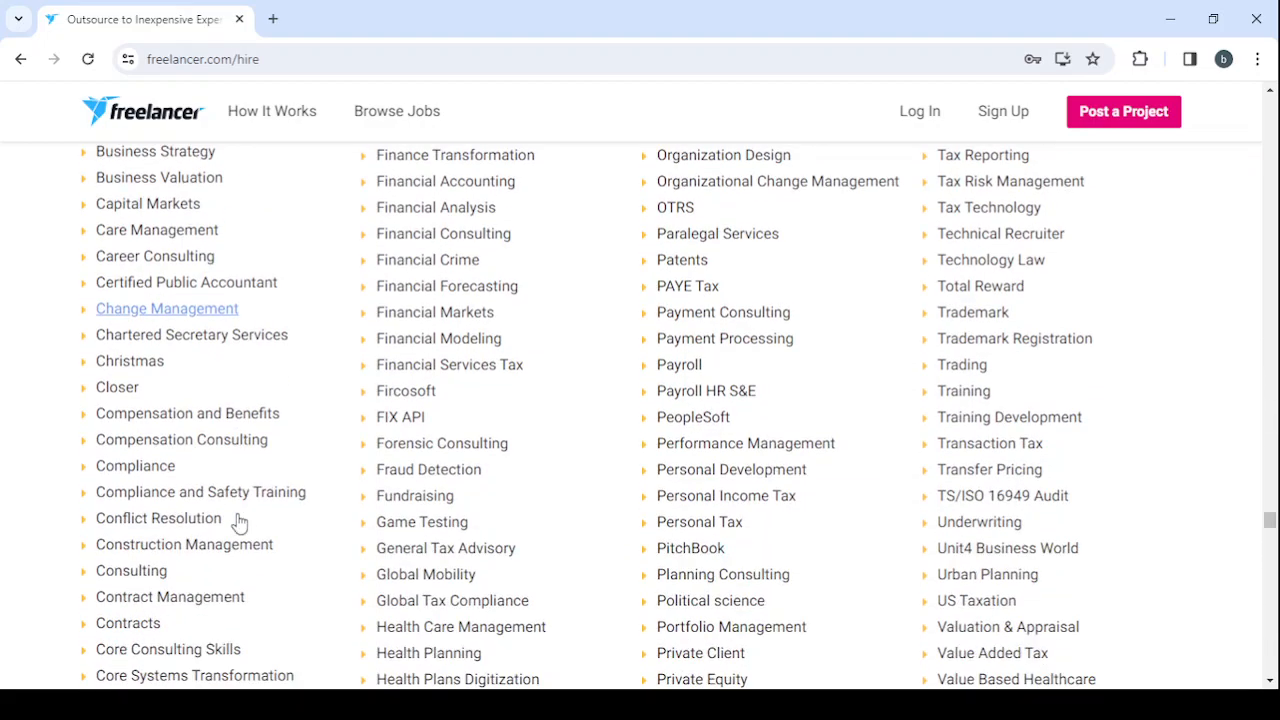
scroll("down", 3)
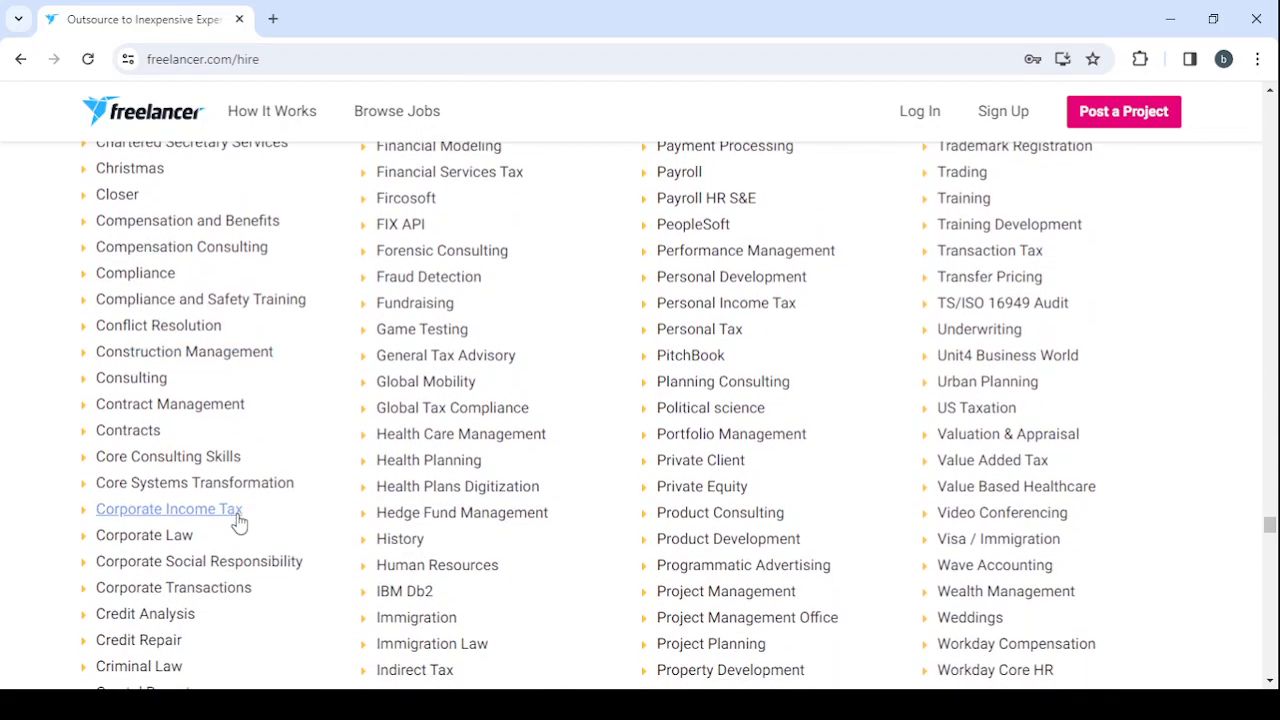
scroll("down", 3)
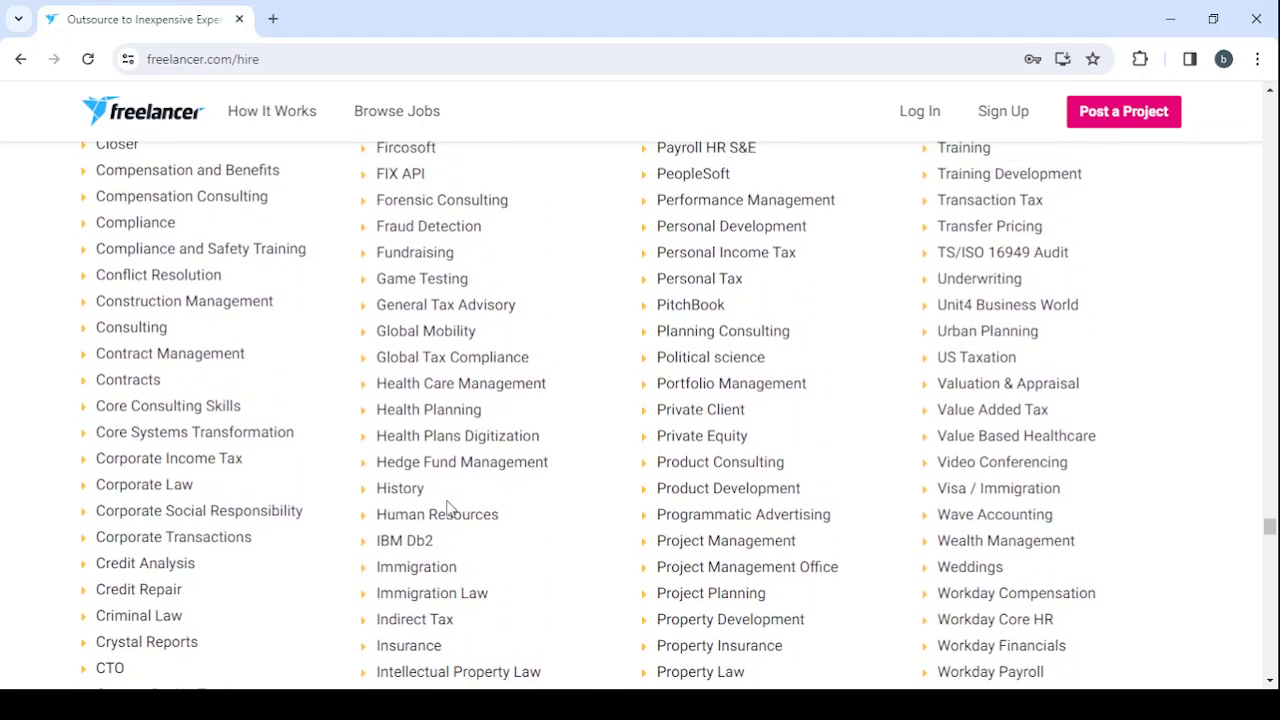
scroll("up", 3)
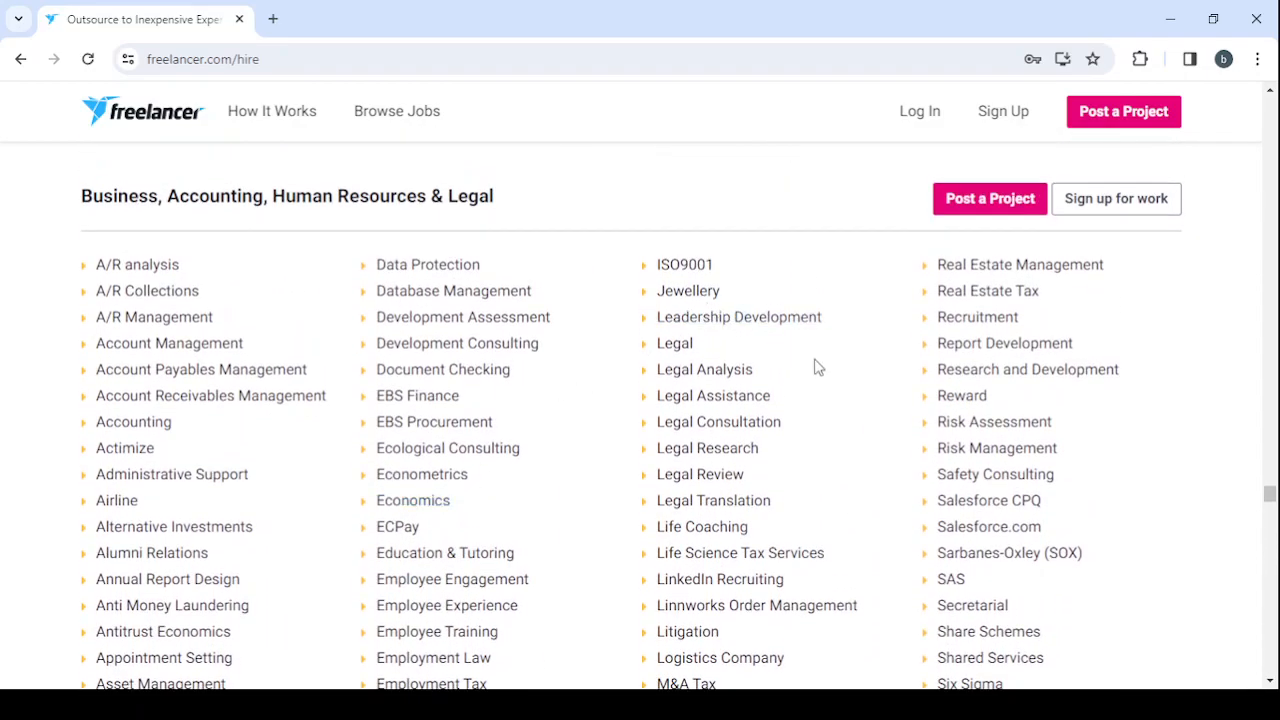
scroll("down", 3)
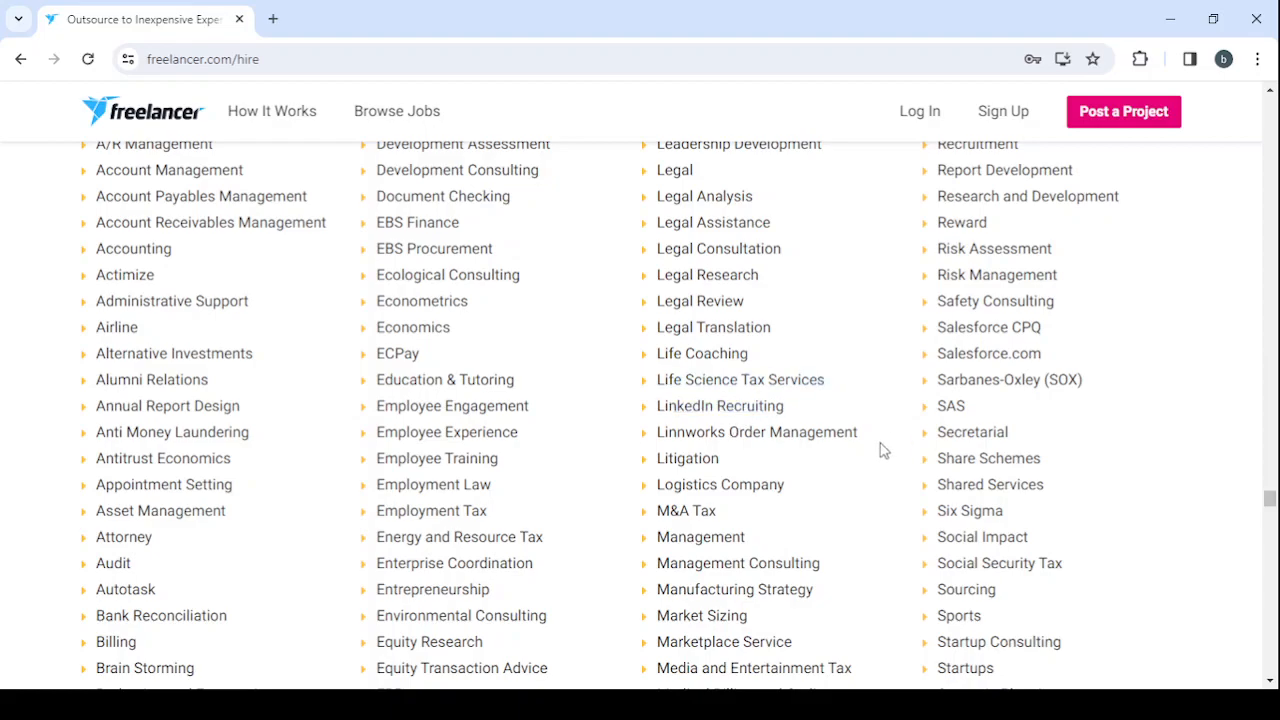
scroll("down", 3)
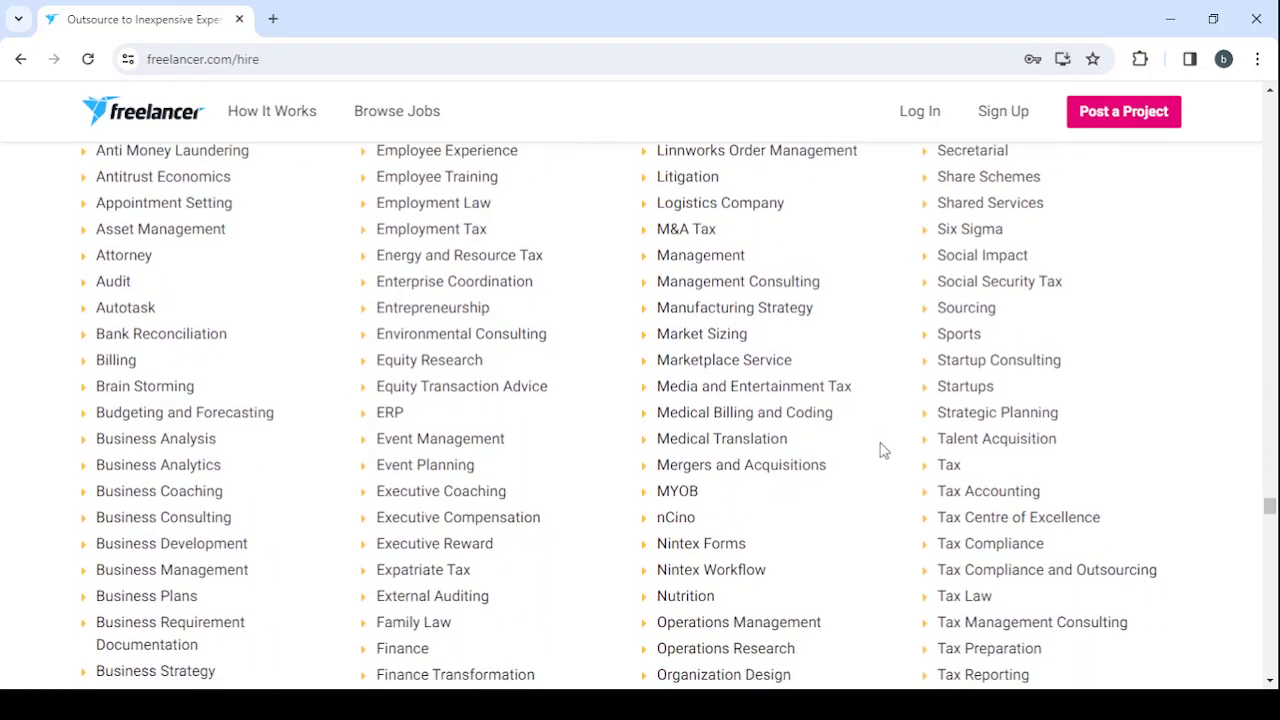
scroll("down", 3)
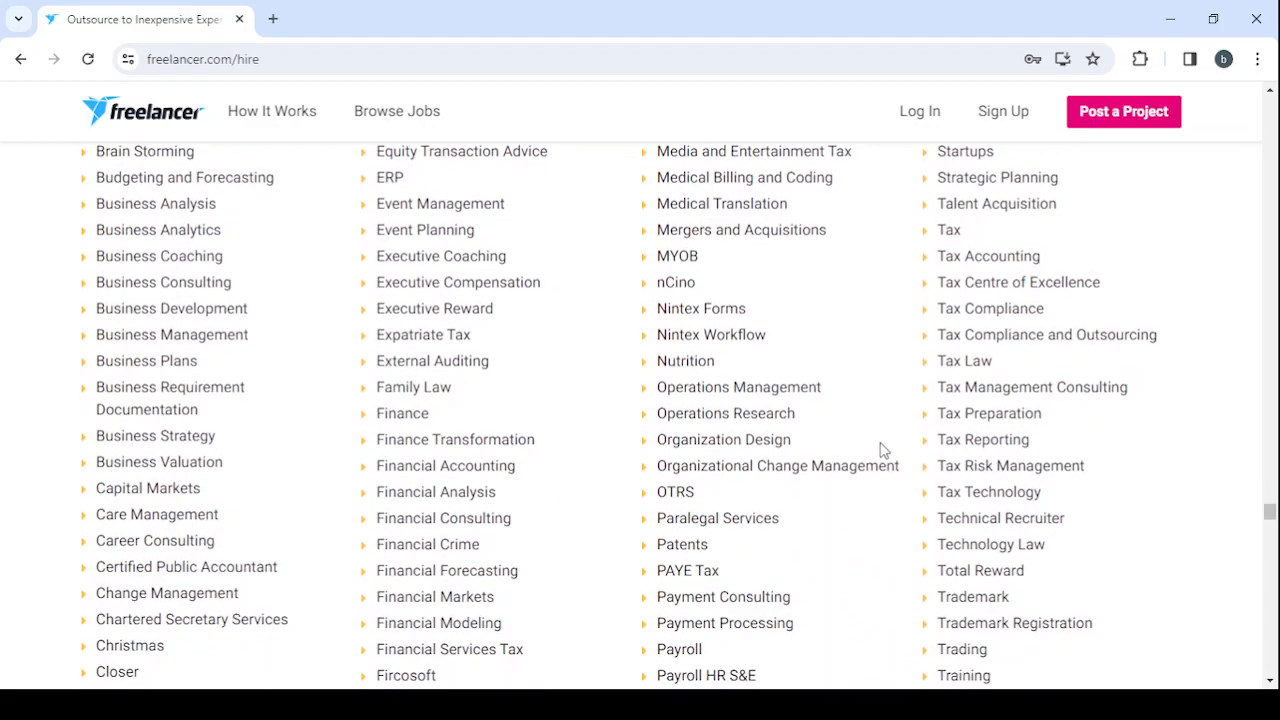
scroll("down", 3)
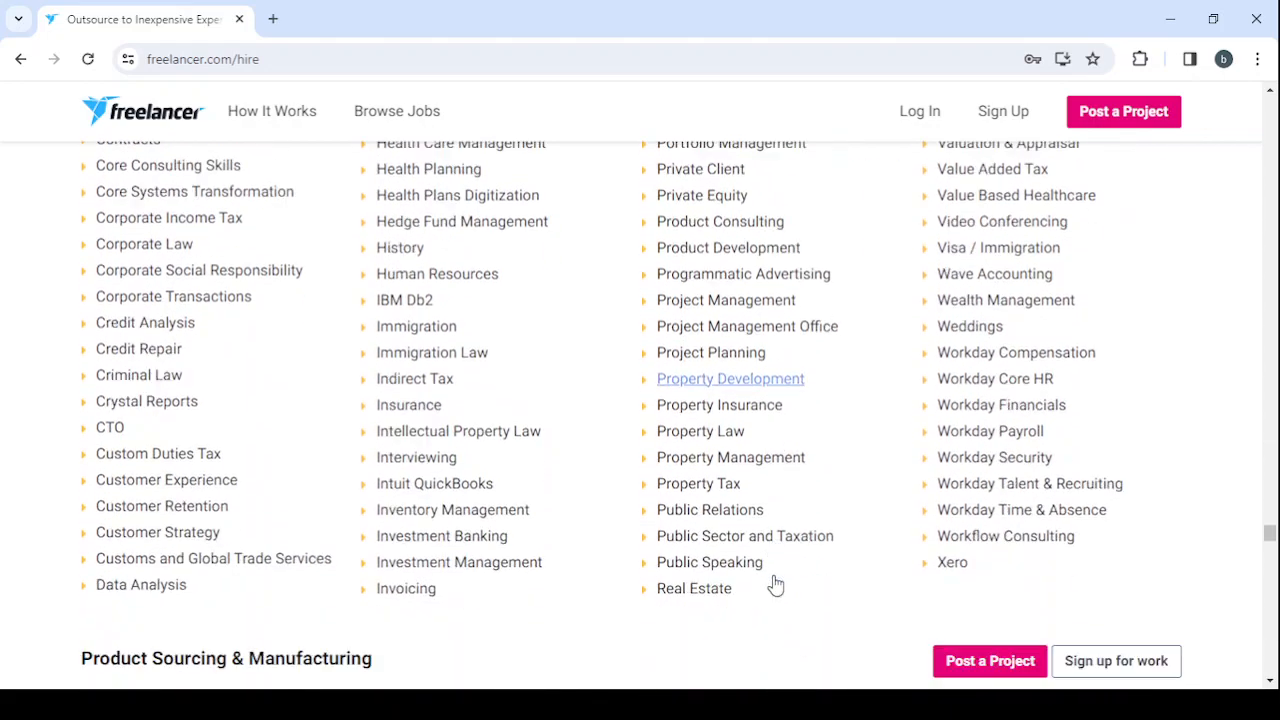
scroll("up", 3)
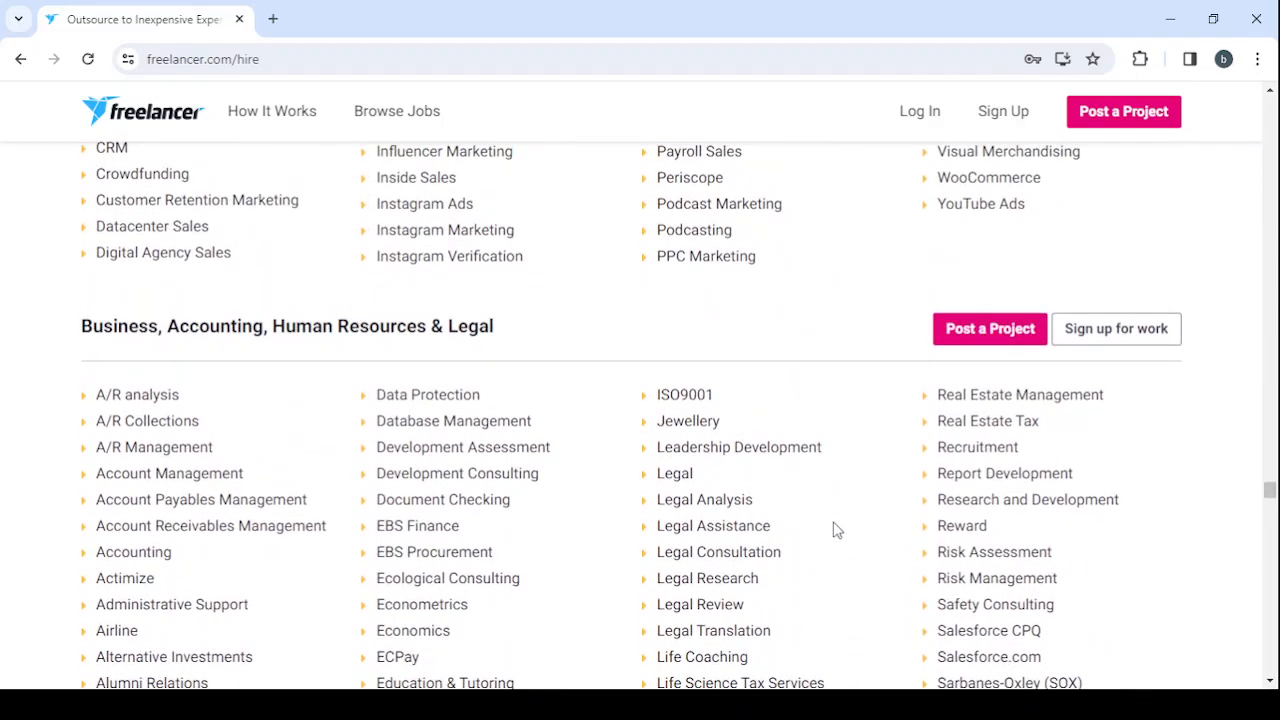
scroll("down", 3)
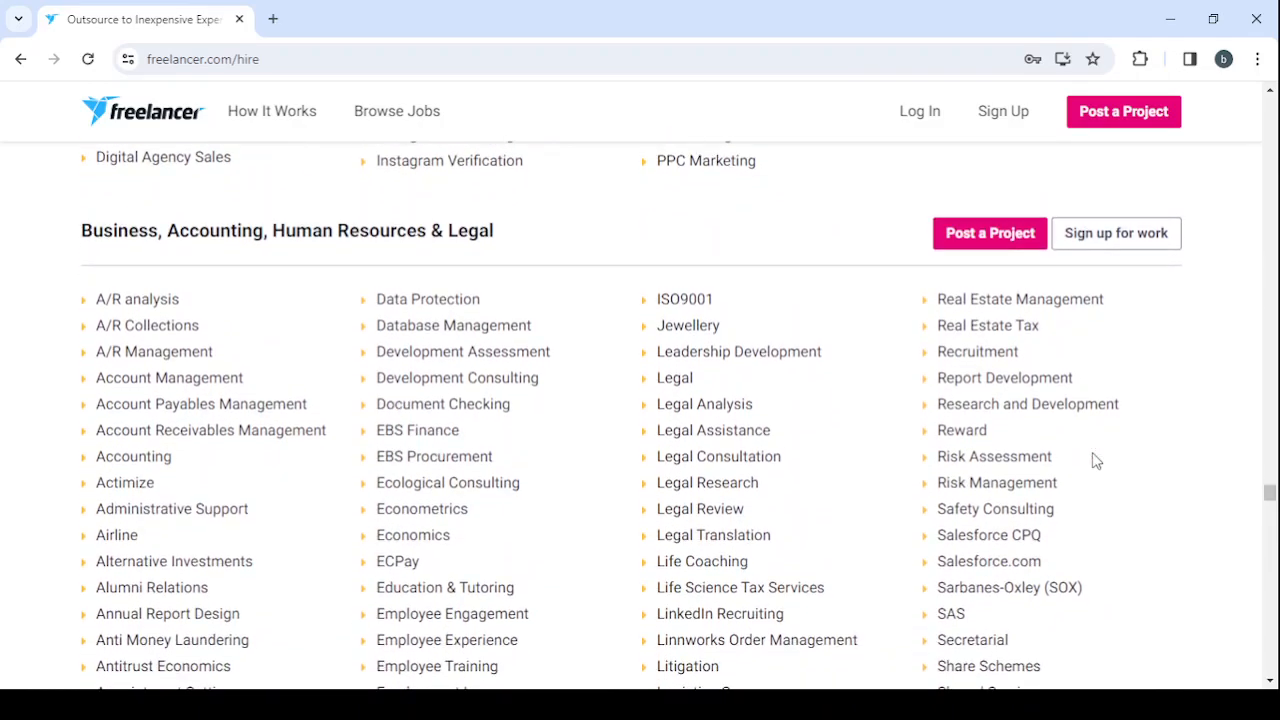
scroll("down", 3)
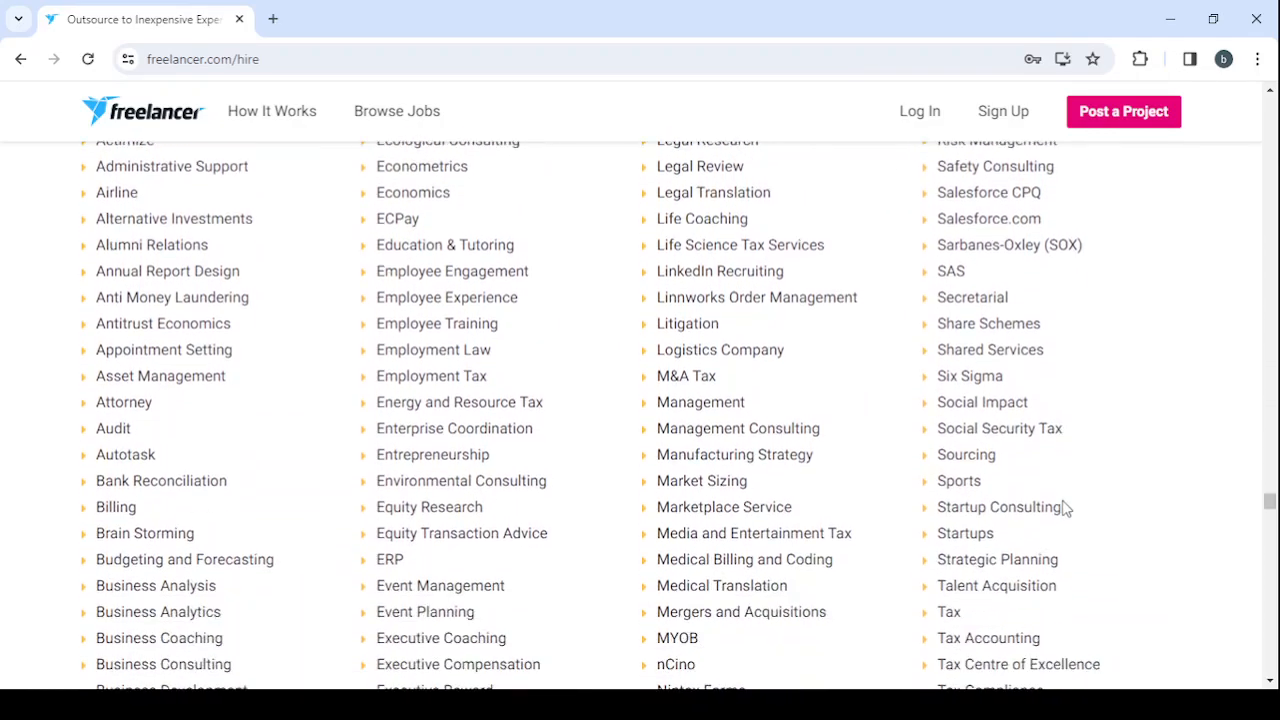
scroll("down", 3)
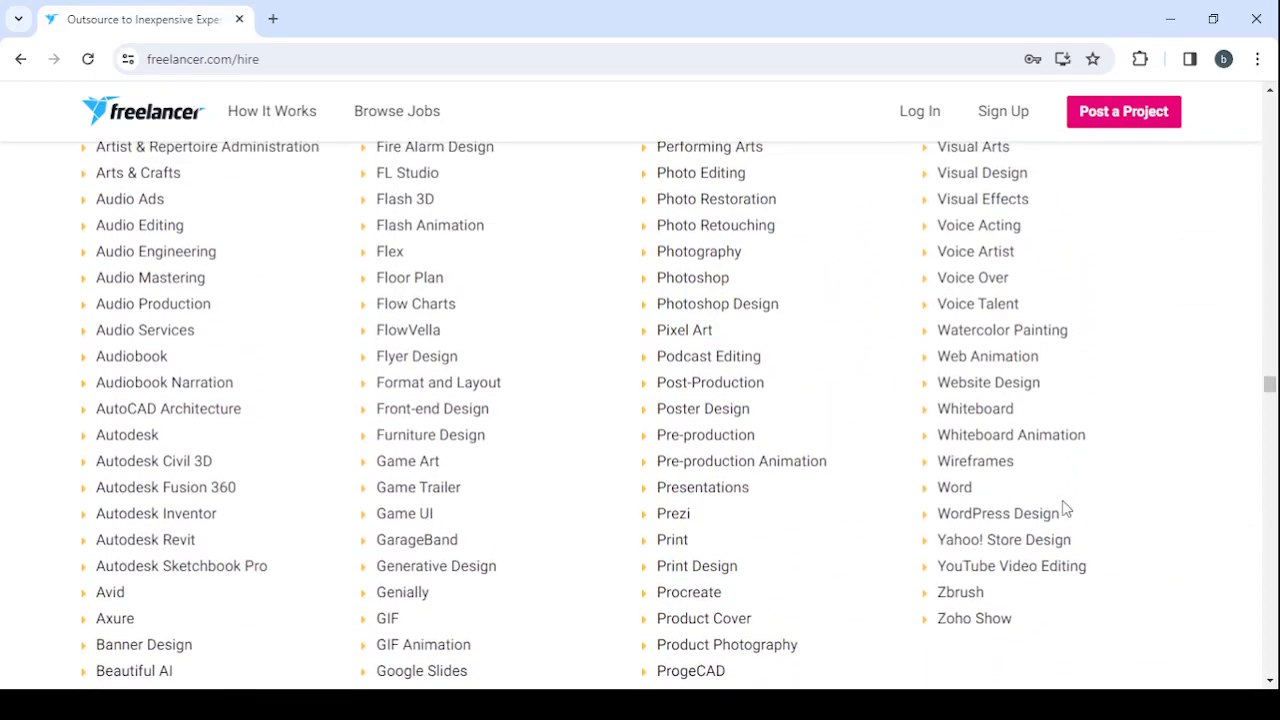
scroll("up", 3)
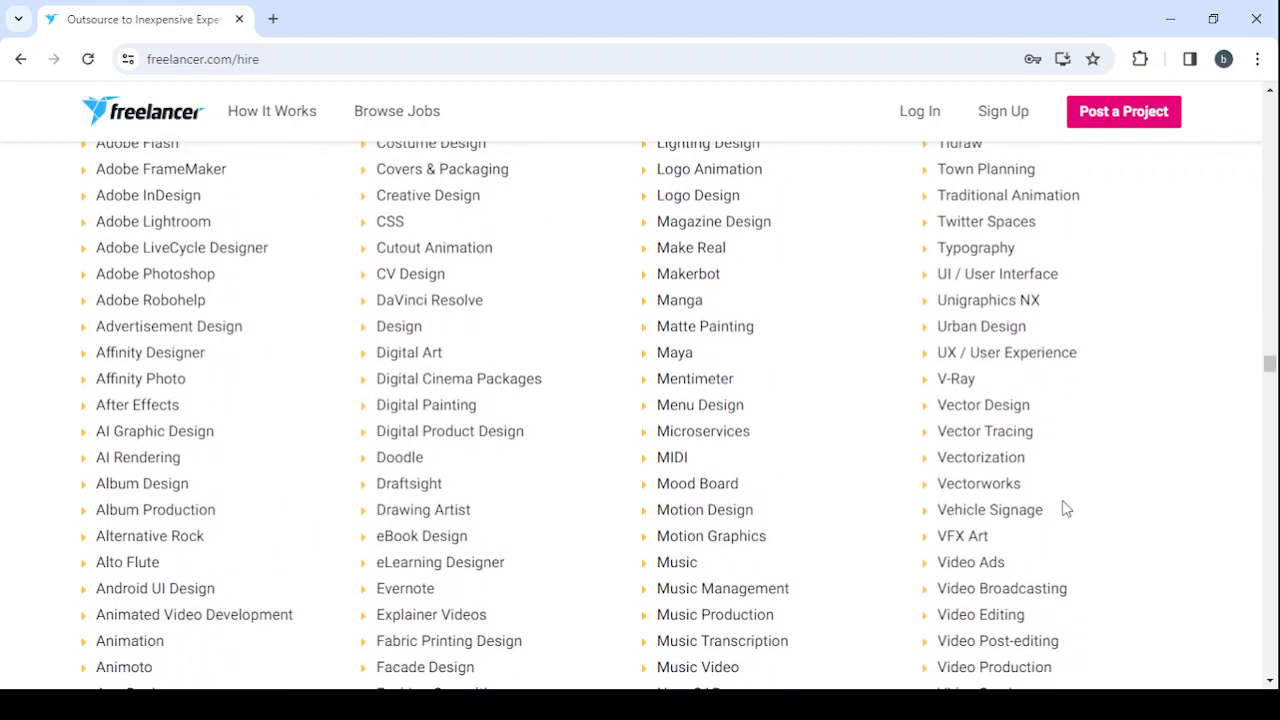
scroll("down", 3)
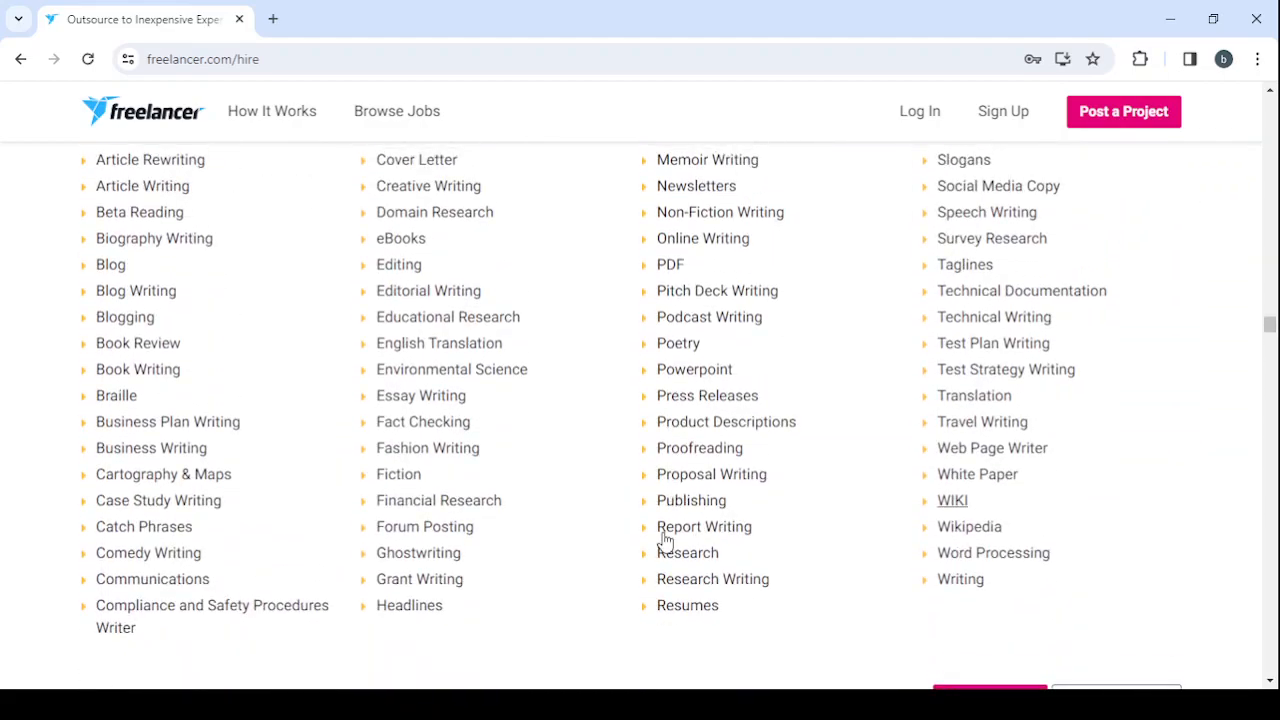
left_click(687, 605)
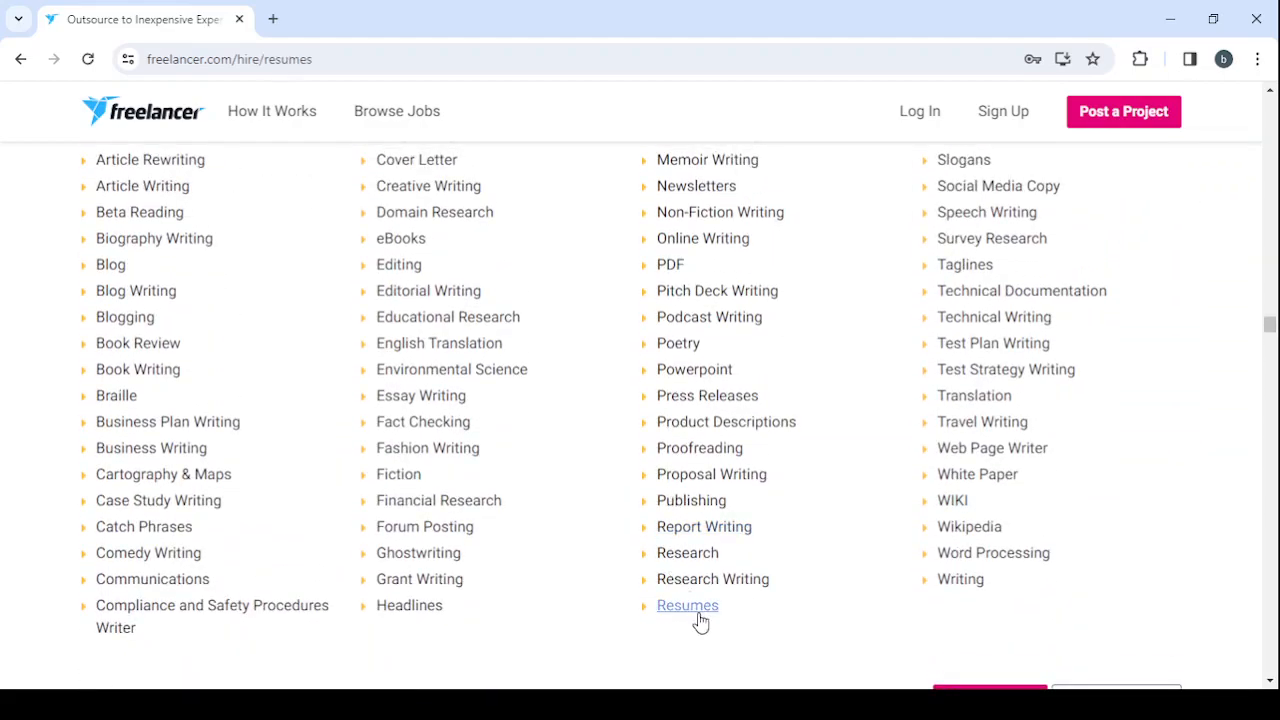
- Open the full Resume Writers For Hire listing with 271 results
left_click(687, 605)
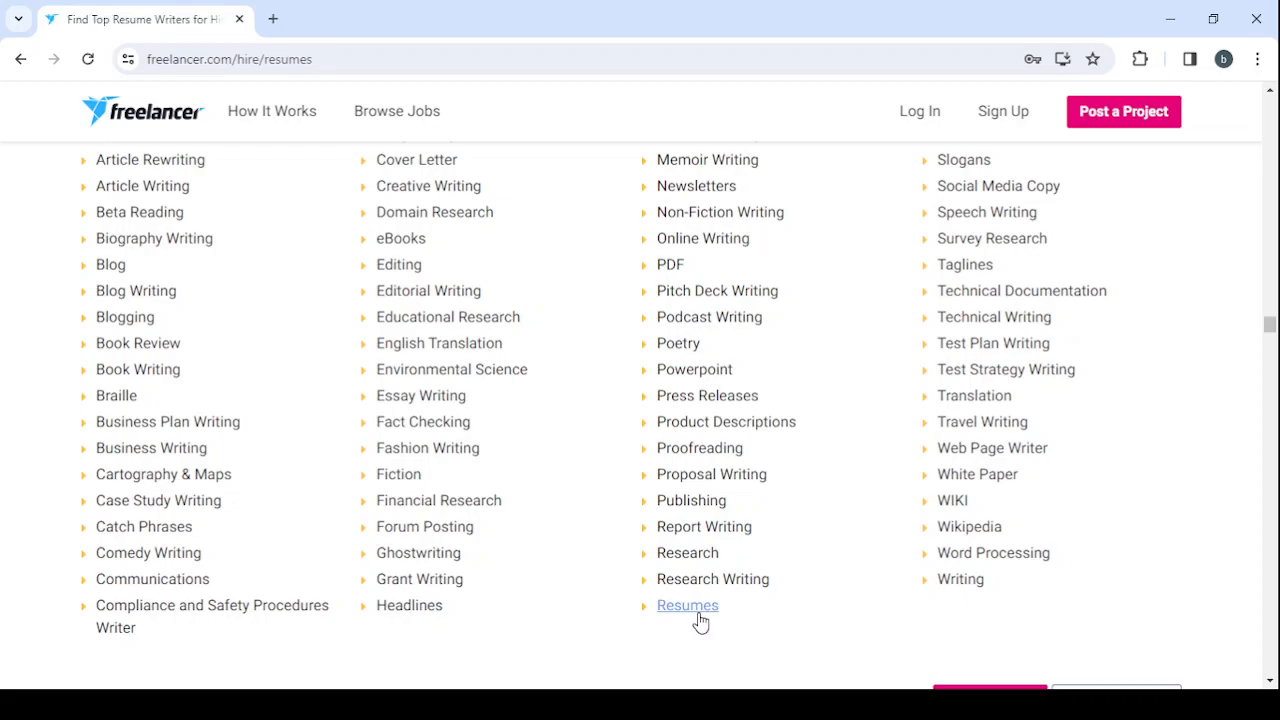
left_click(686, 605)
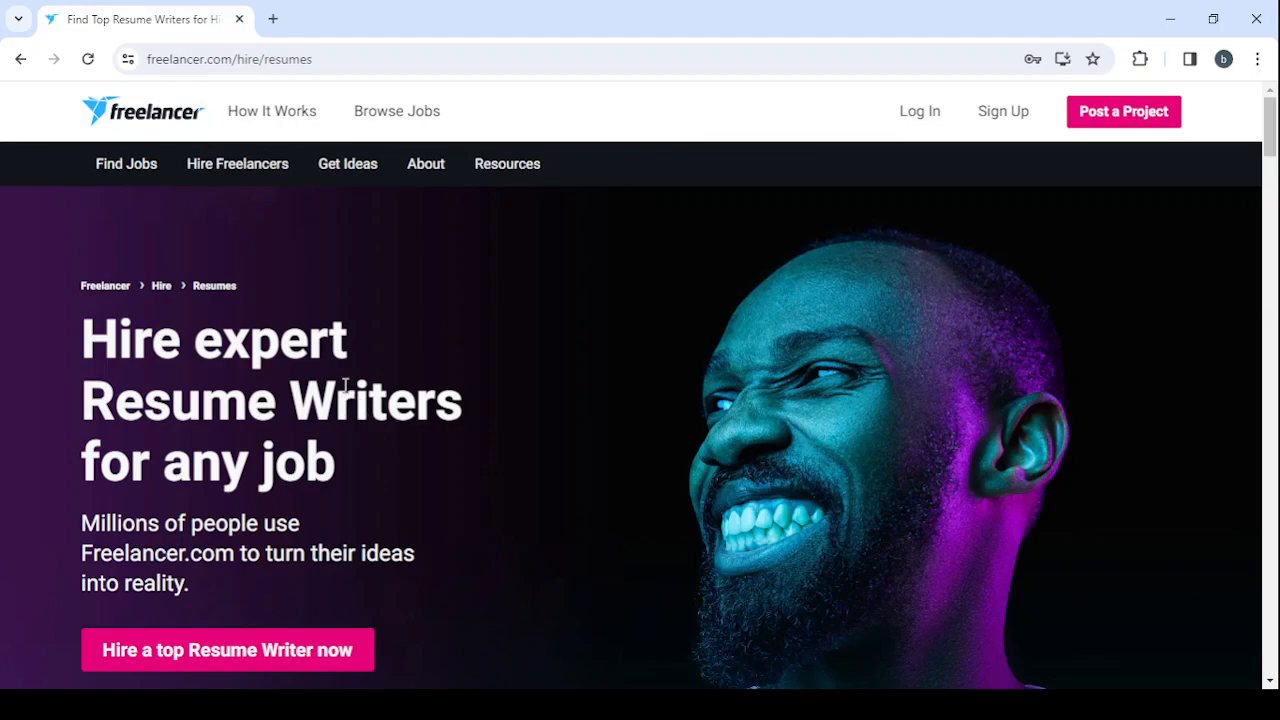
scroll("down", 3)
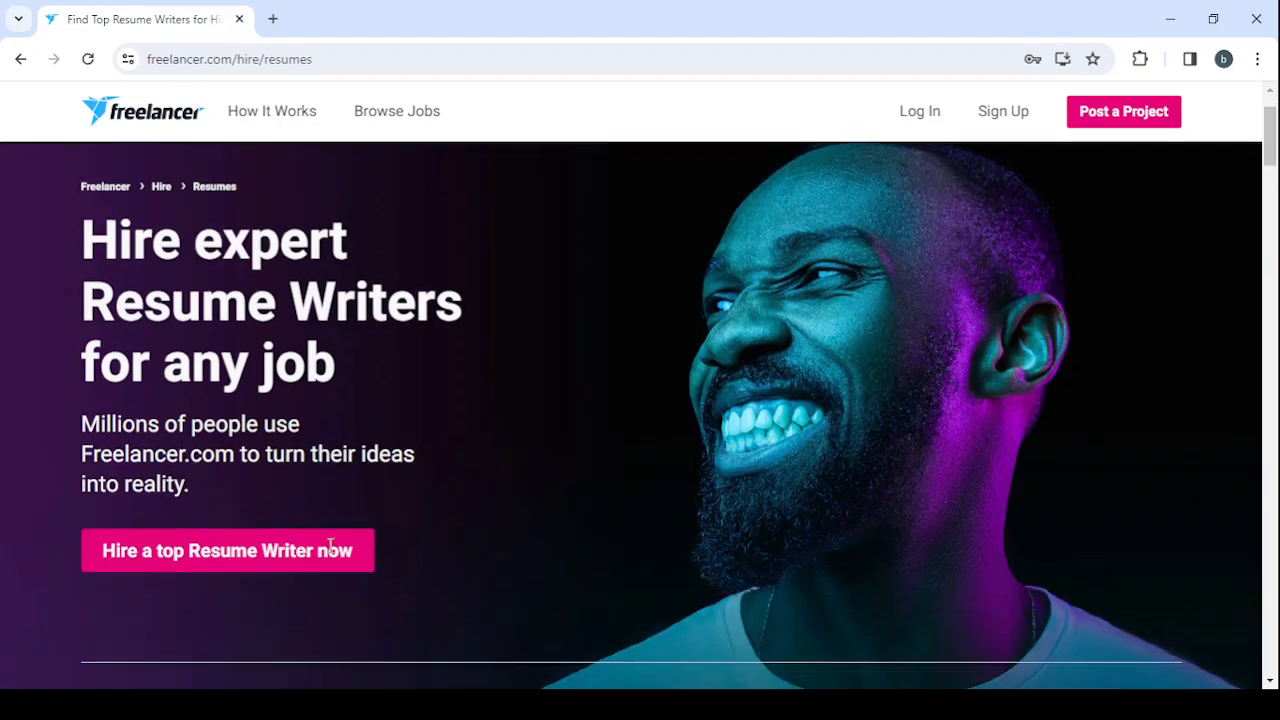
scroll("down", 3)
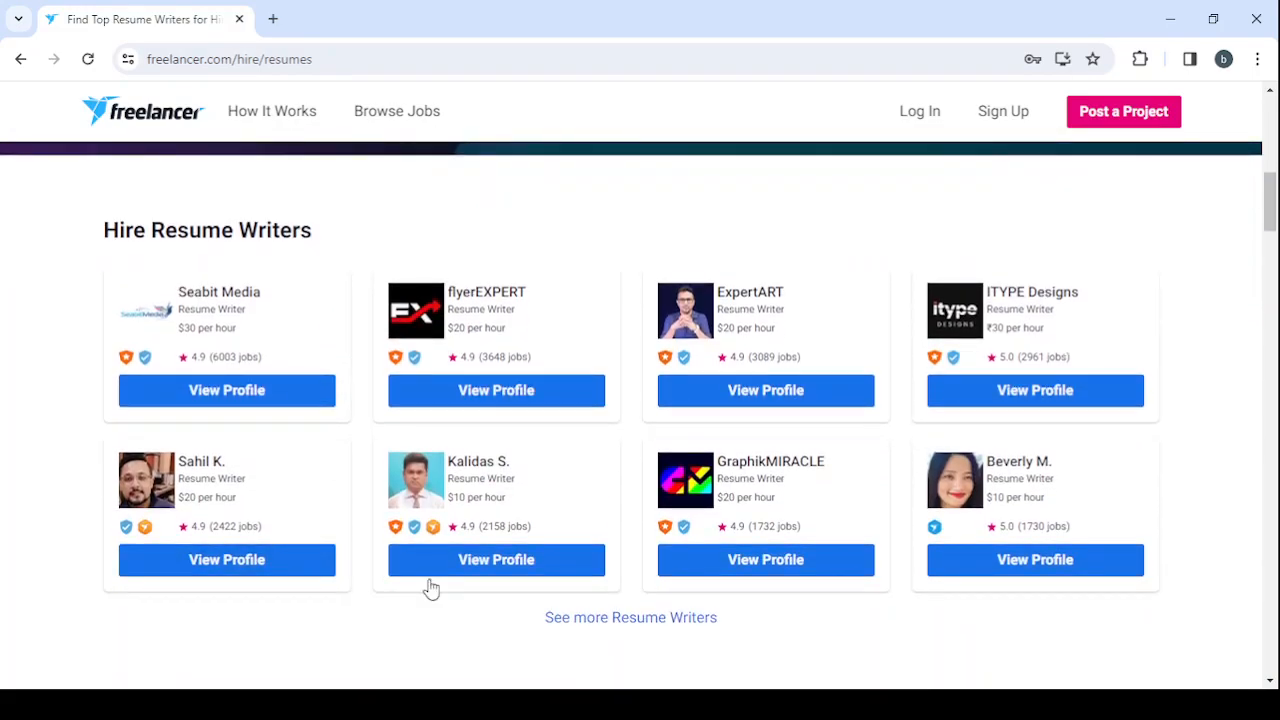
mouse_move(671, 642)
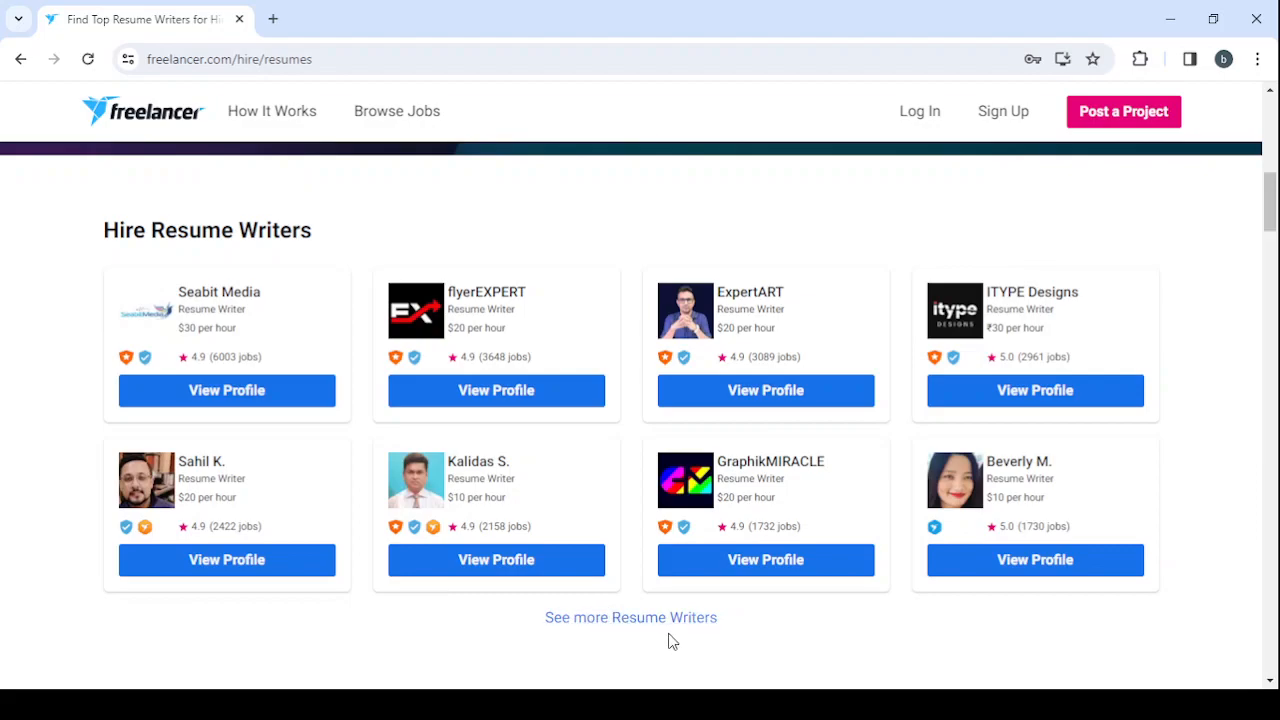
left_click(631, 617)
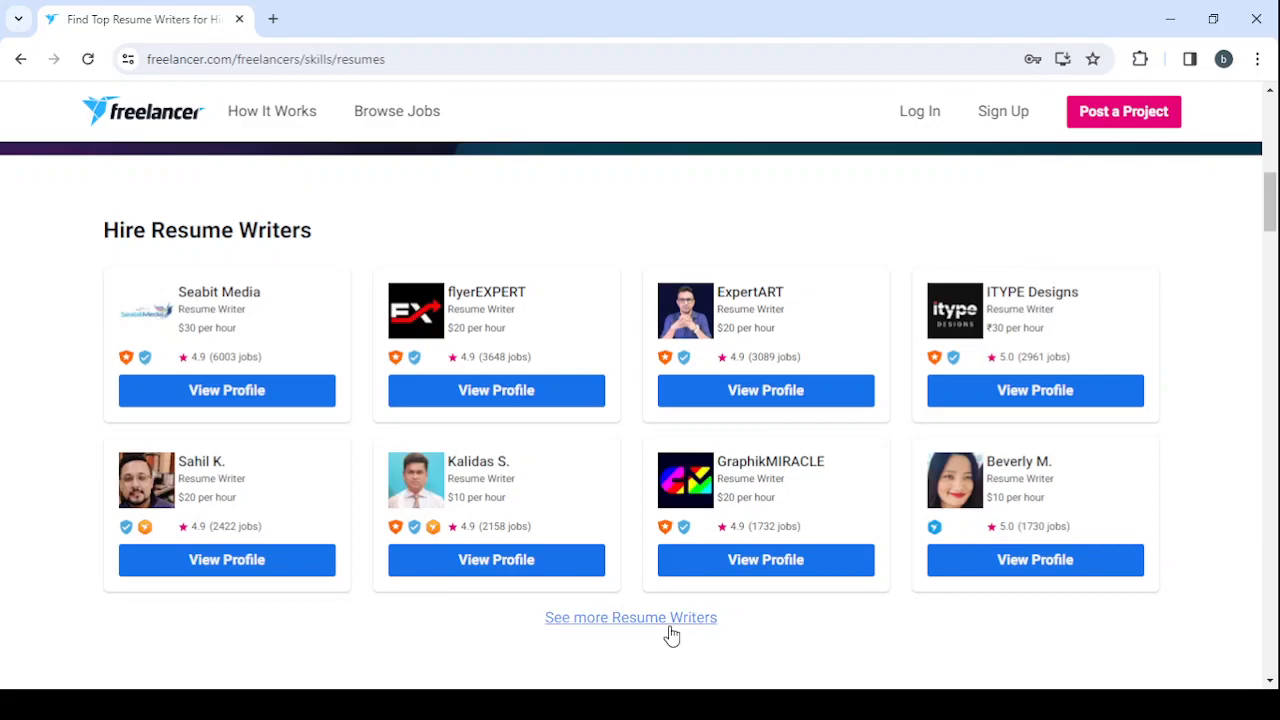
left_click(631, 617)
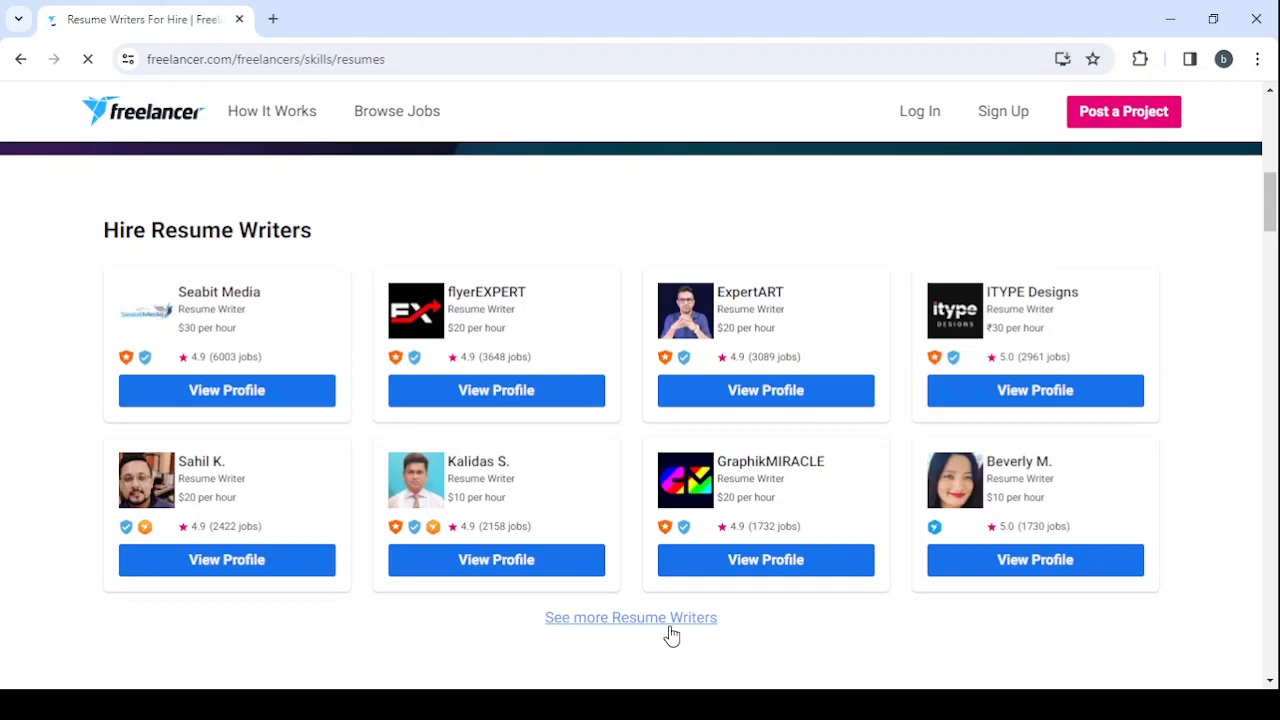
left_click(631, 618)
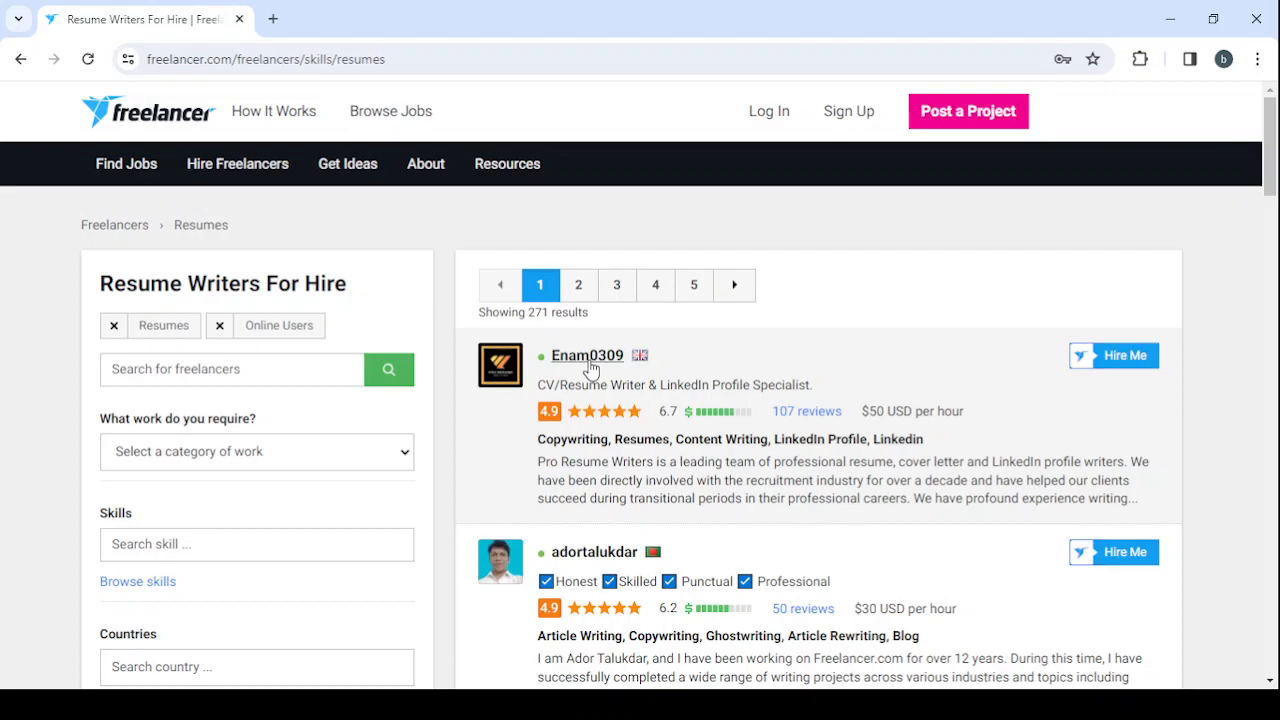
- Open the top-listed Pro Resume Writers profile in a new tab
left_click(586, 355)
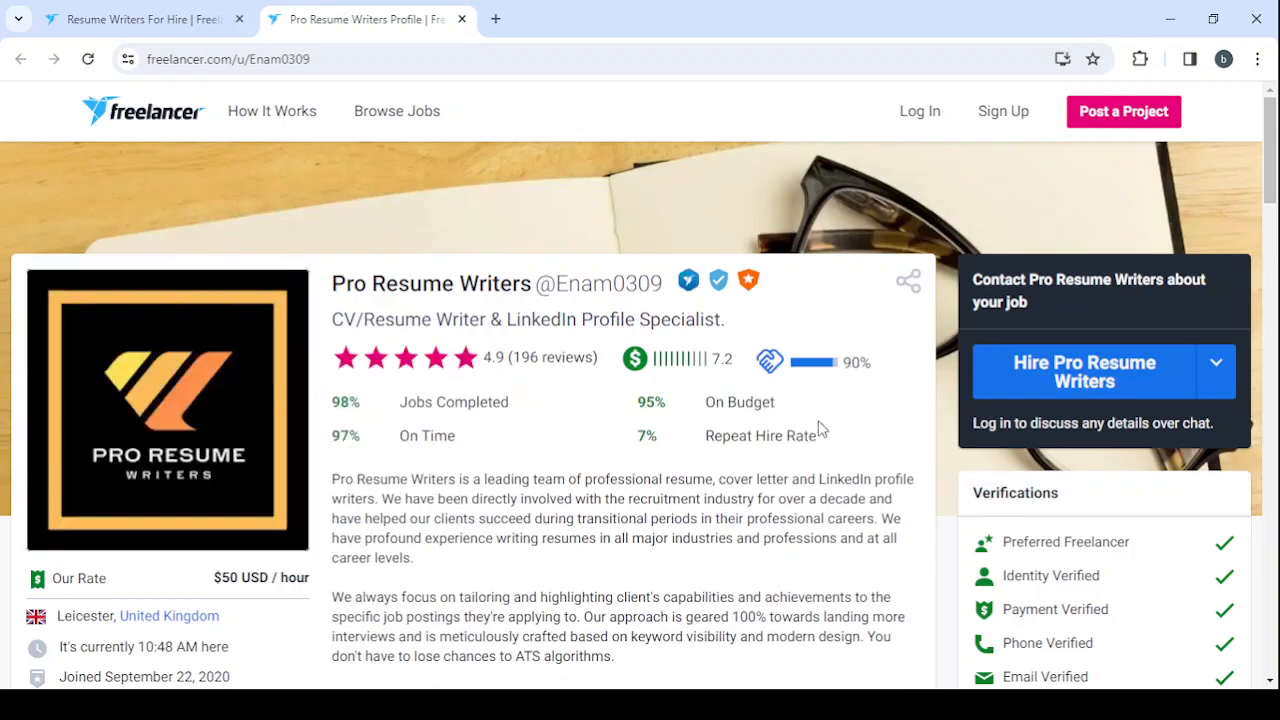
mouse_move(780, 436)
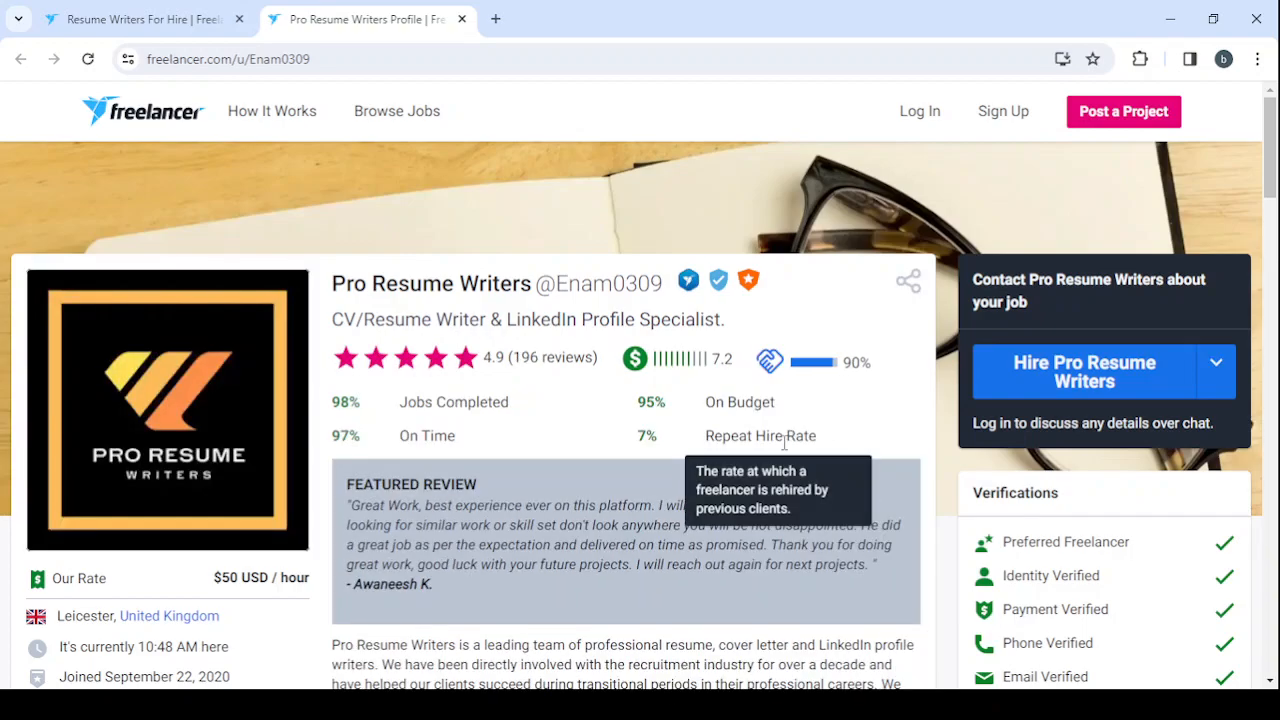
mouse_move(682, 193)
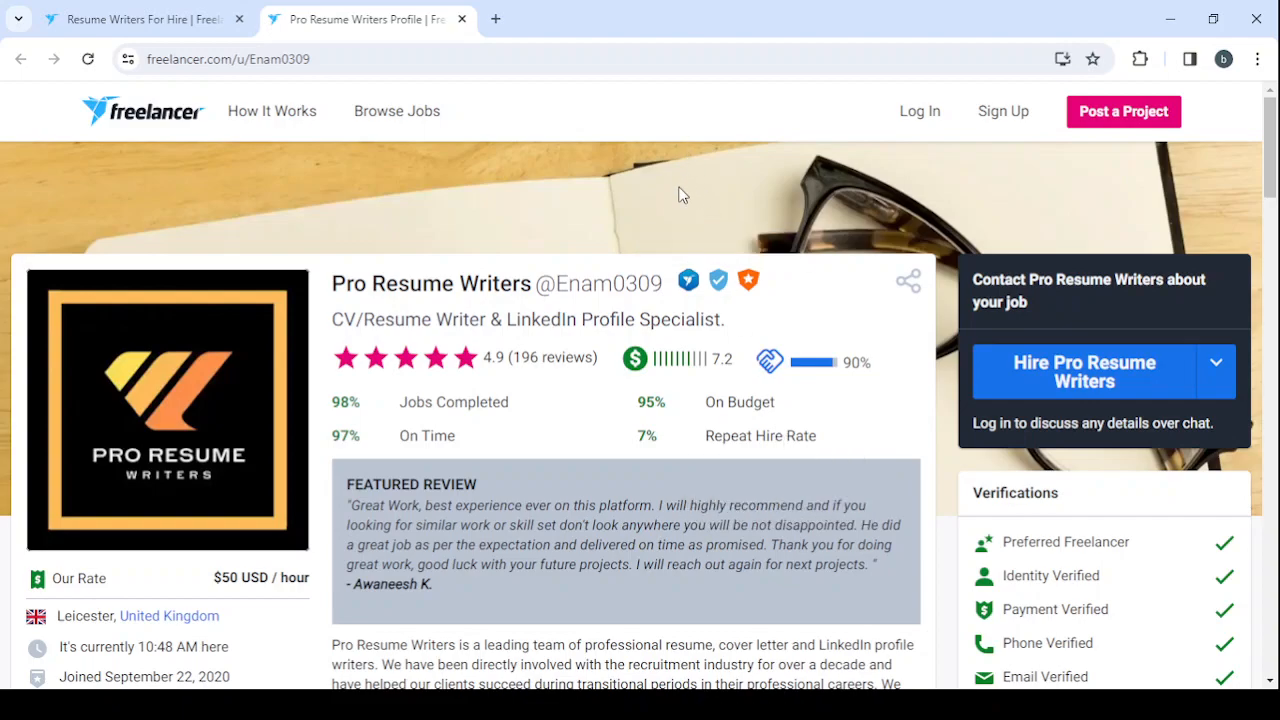
mouse_move(431, 272)
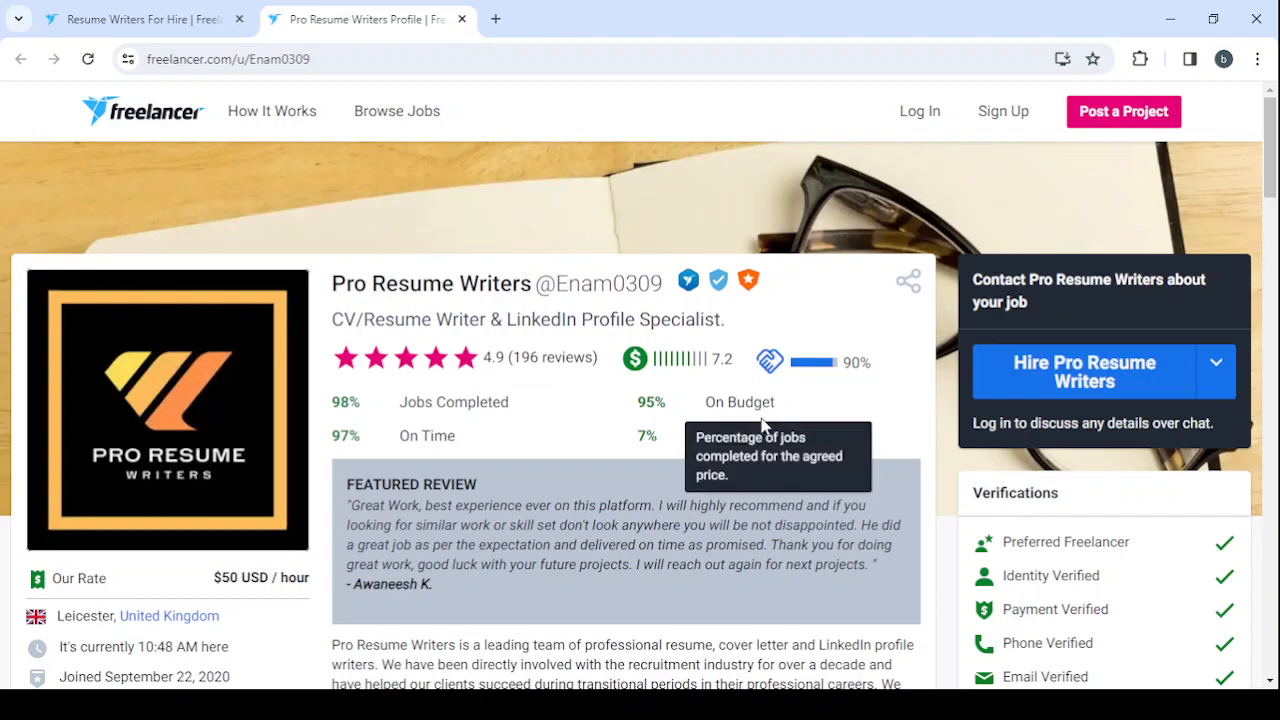
scroll("down", 3)
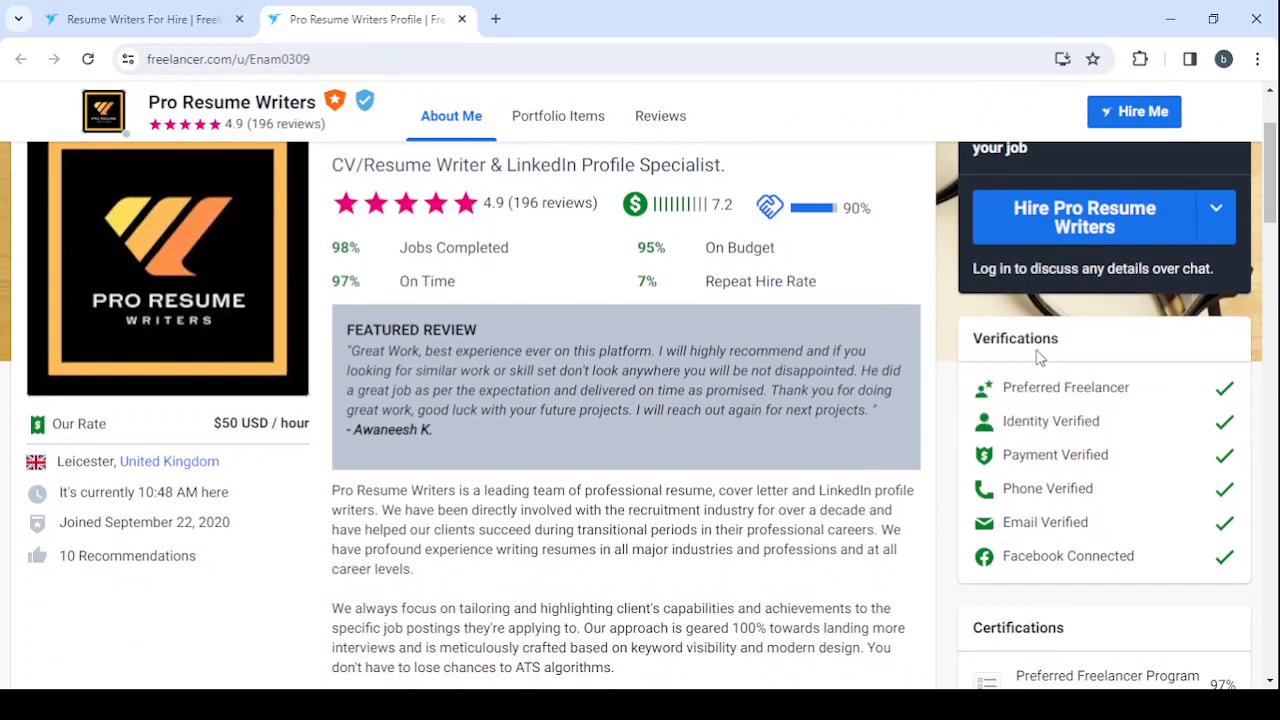
mouse_move(1035, 355)
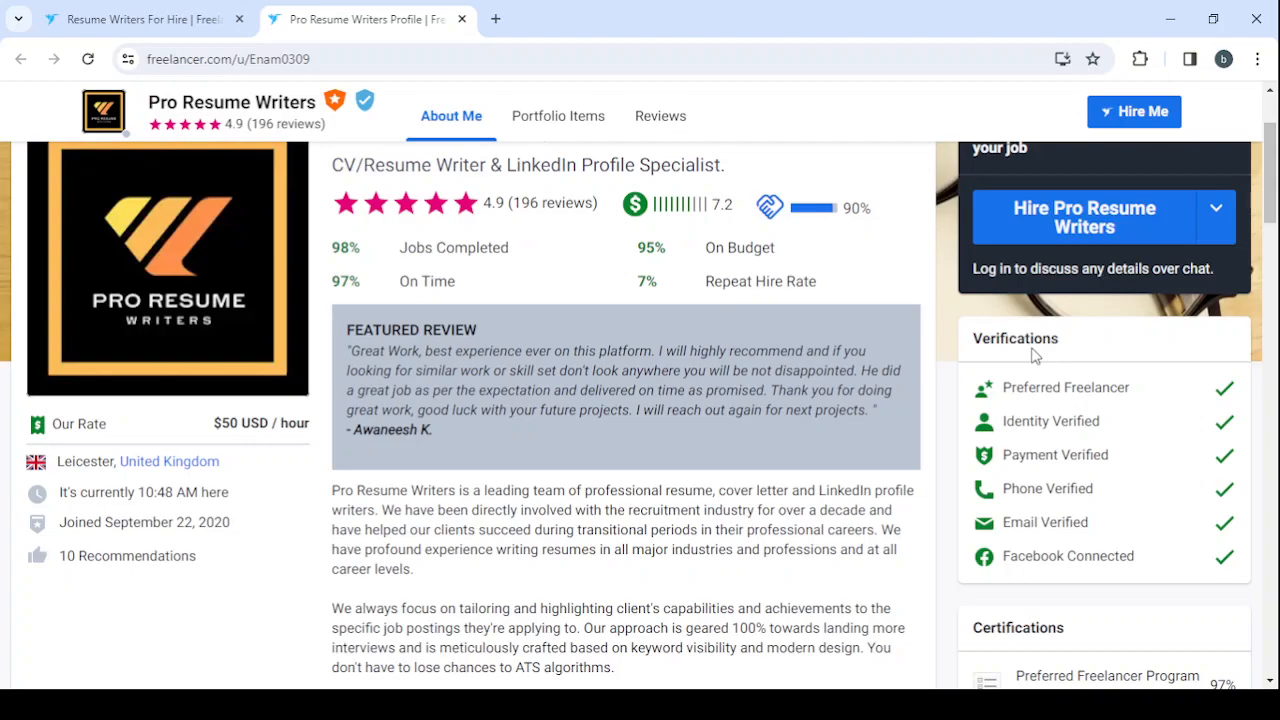
mouse_move(1068, 556)
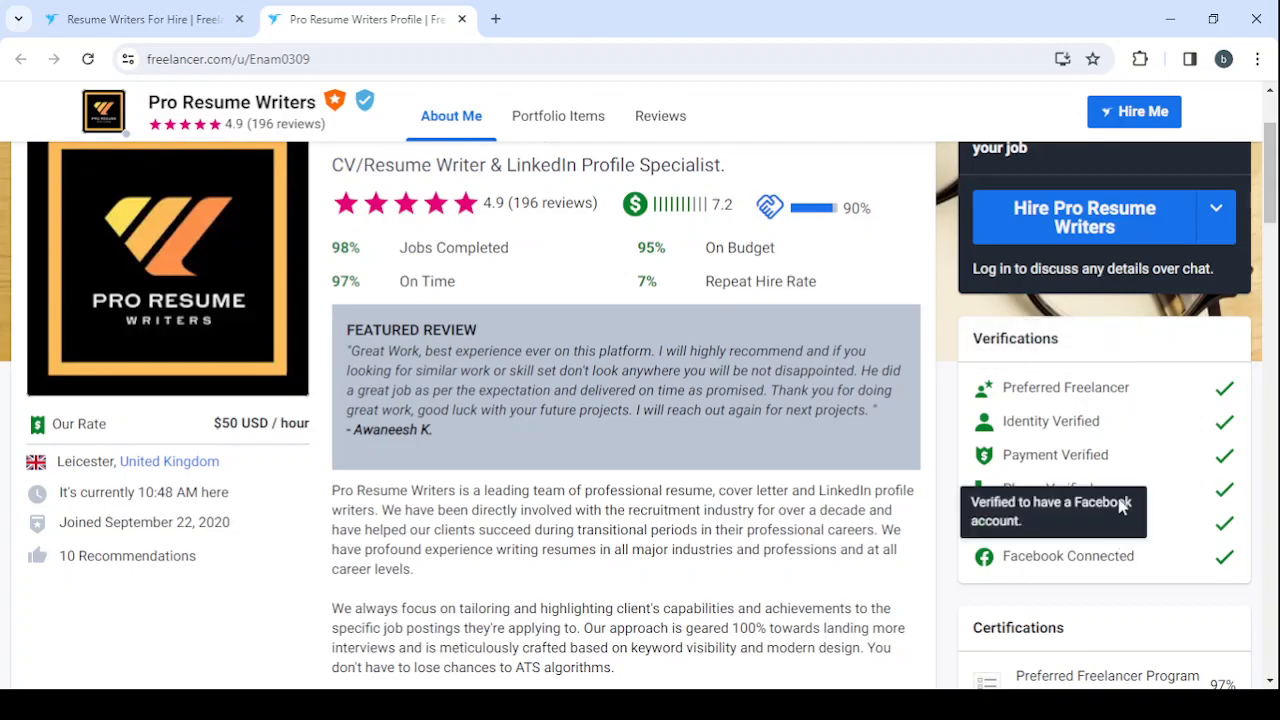
scroll("down", 3)
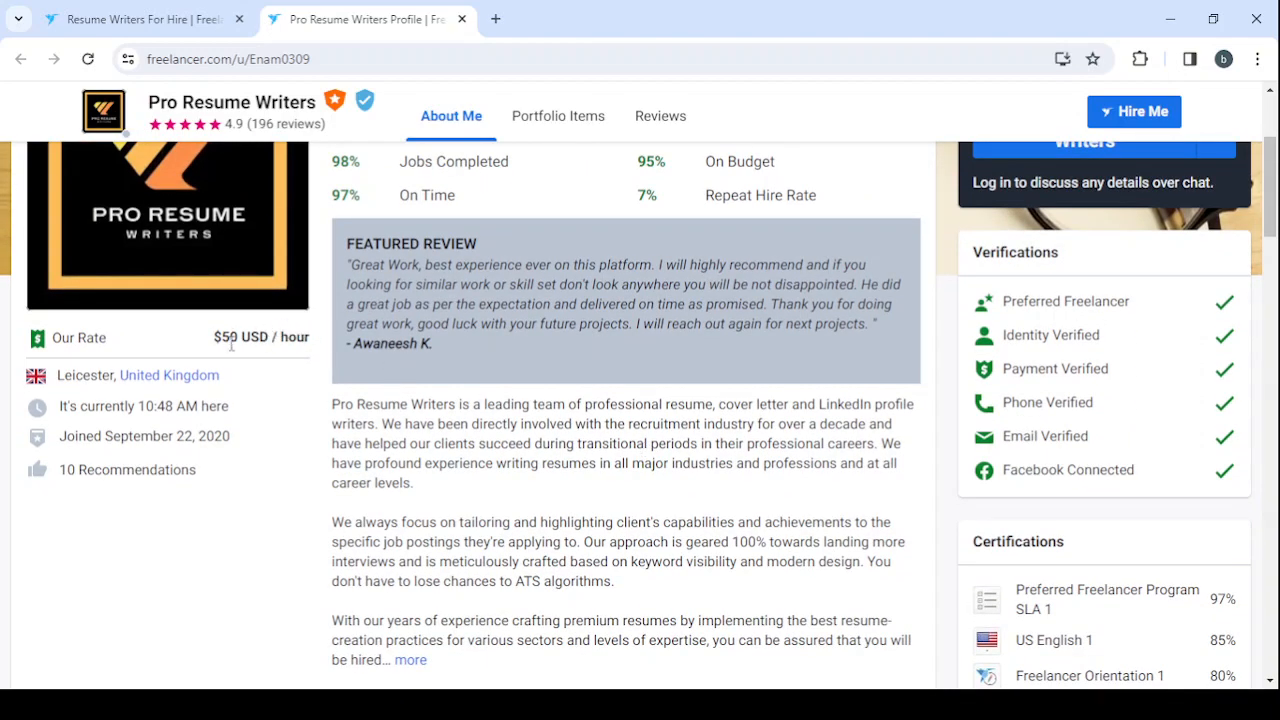
scroll("down", 3)
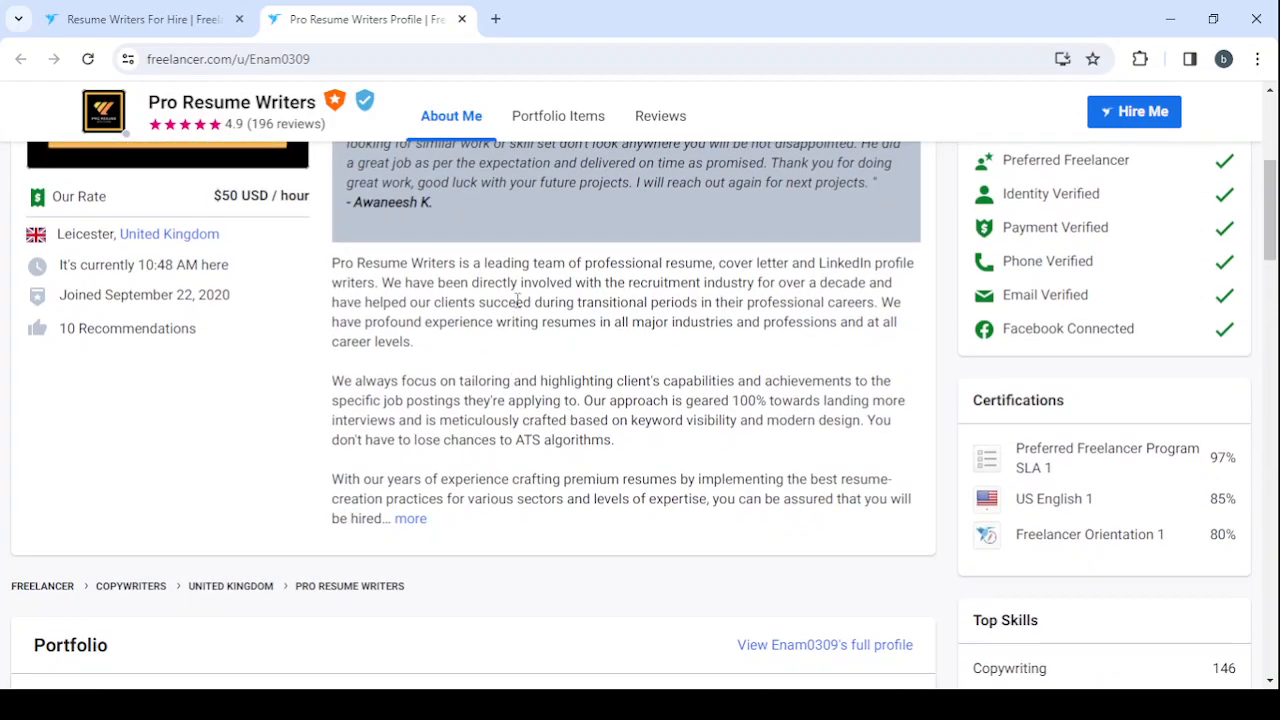
mouse_move(670, 362)
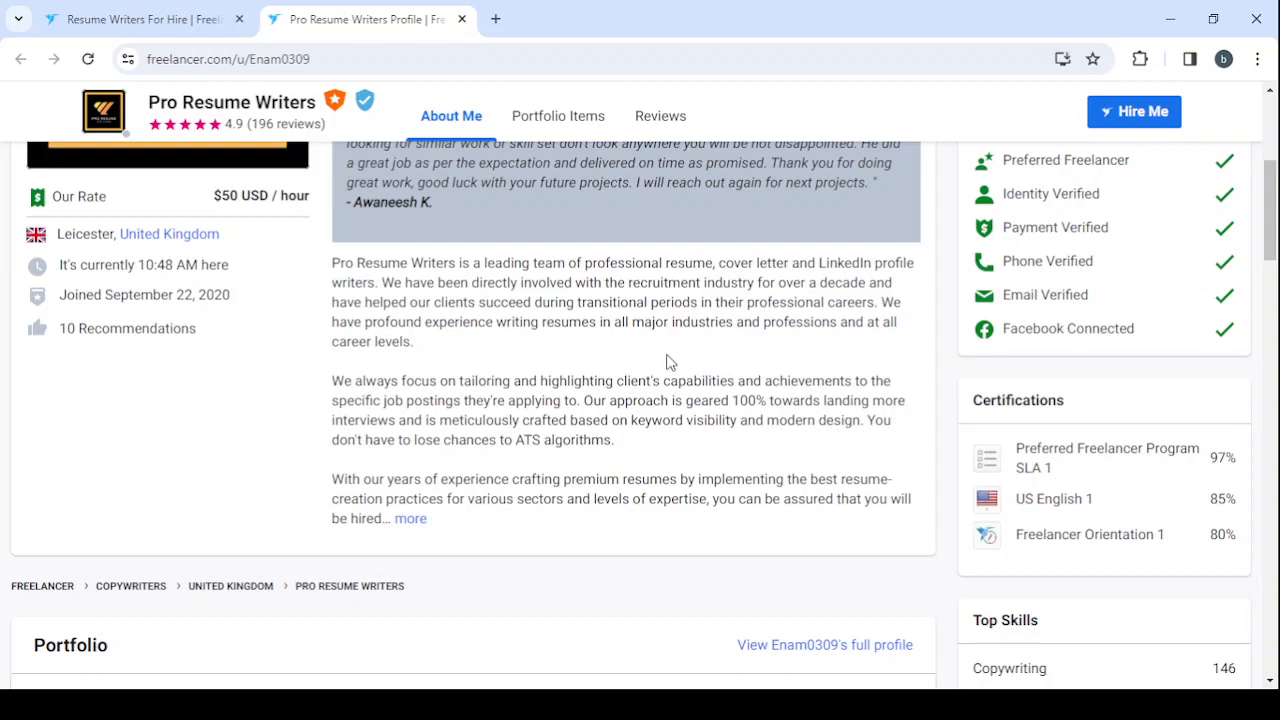
- Expand the Top Skills card twice to reveal all ten skills through LinkedIn Recruiting
scroll("down", 3)
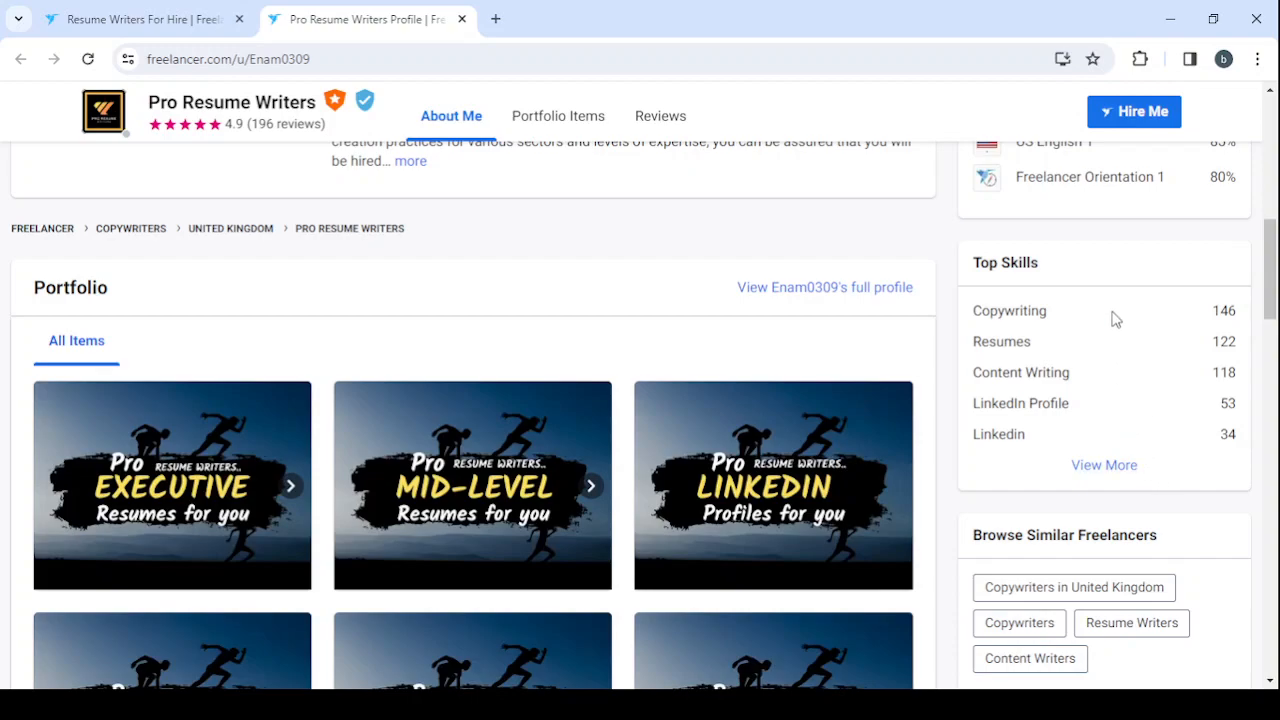
left_click(1104, 465)
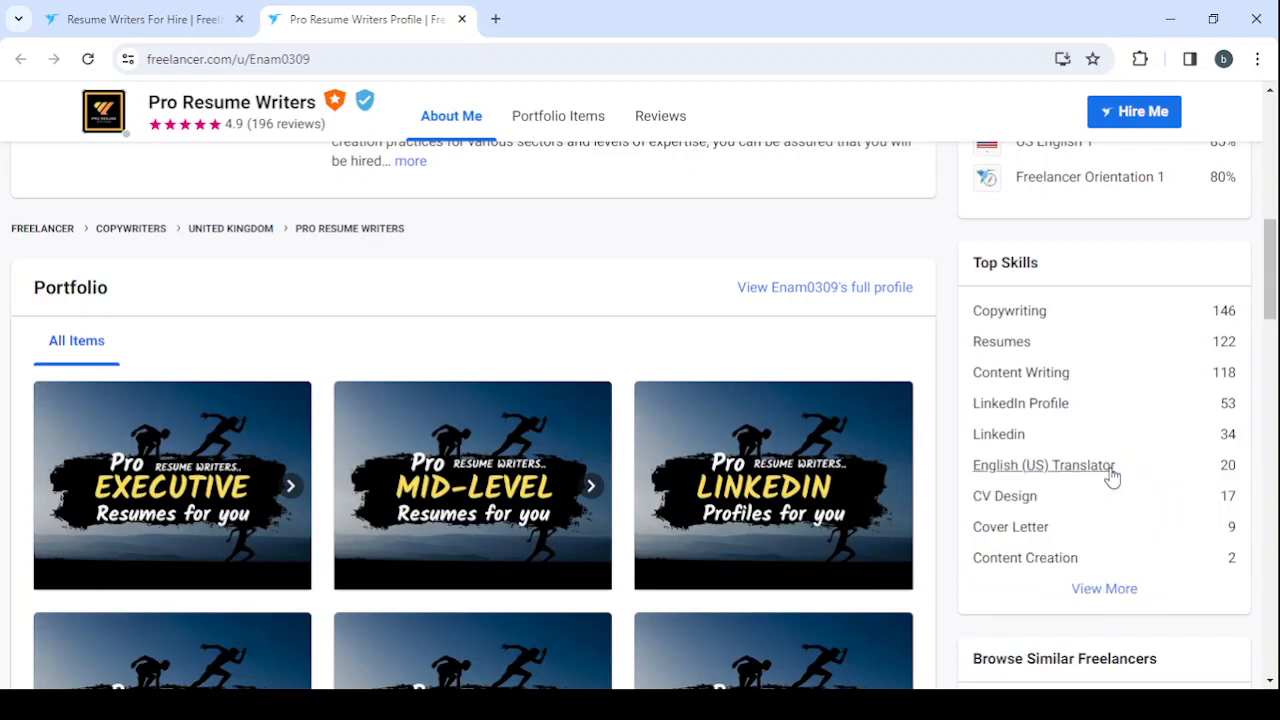
scroll("down", 3)
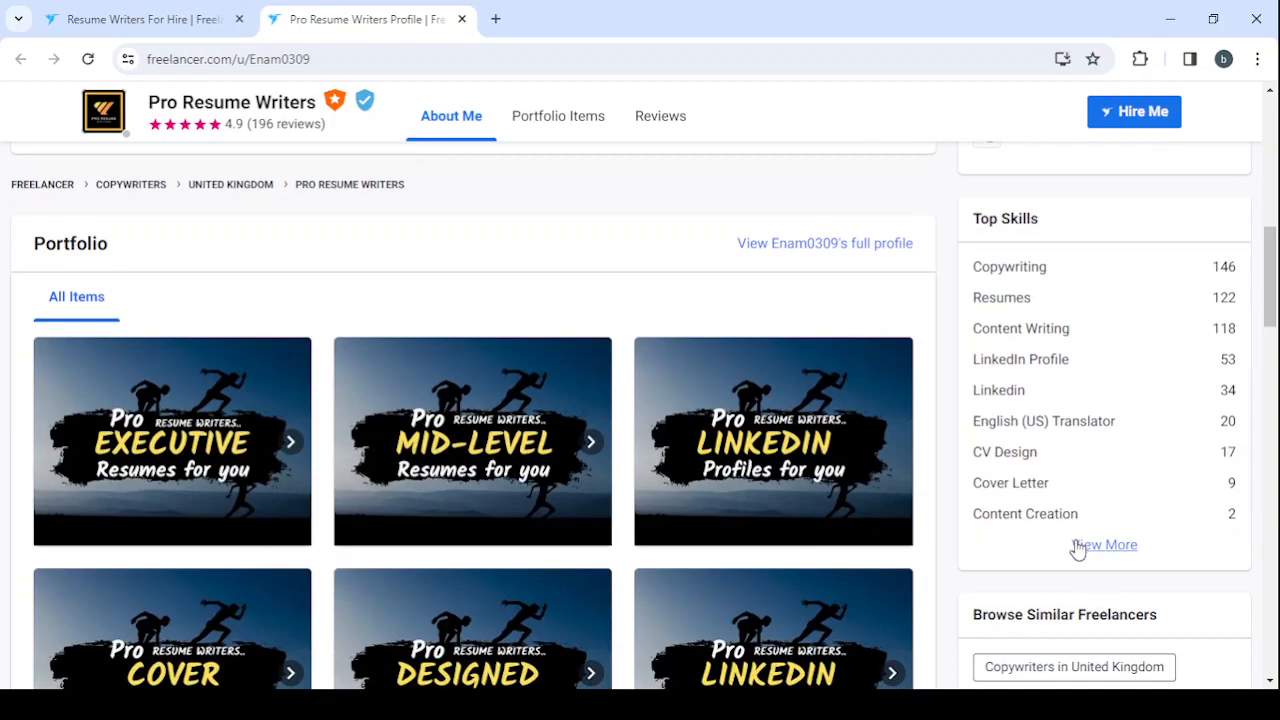
left_click(1106, 545)
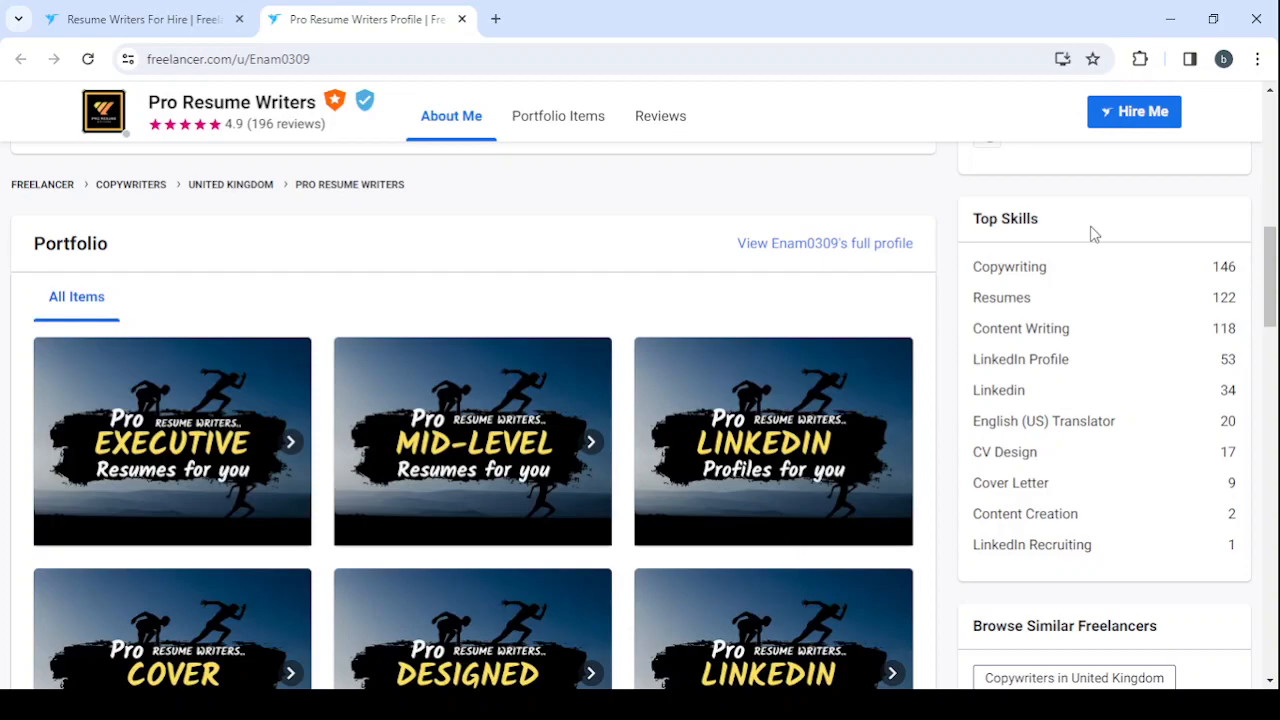
mouse_move(1099, 257)
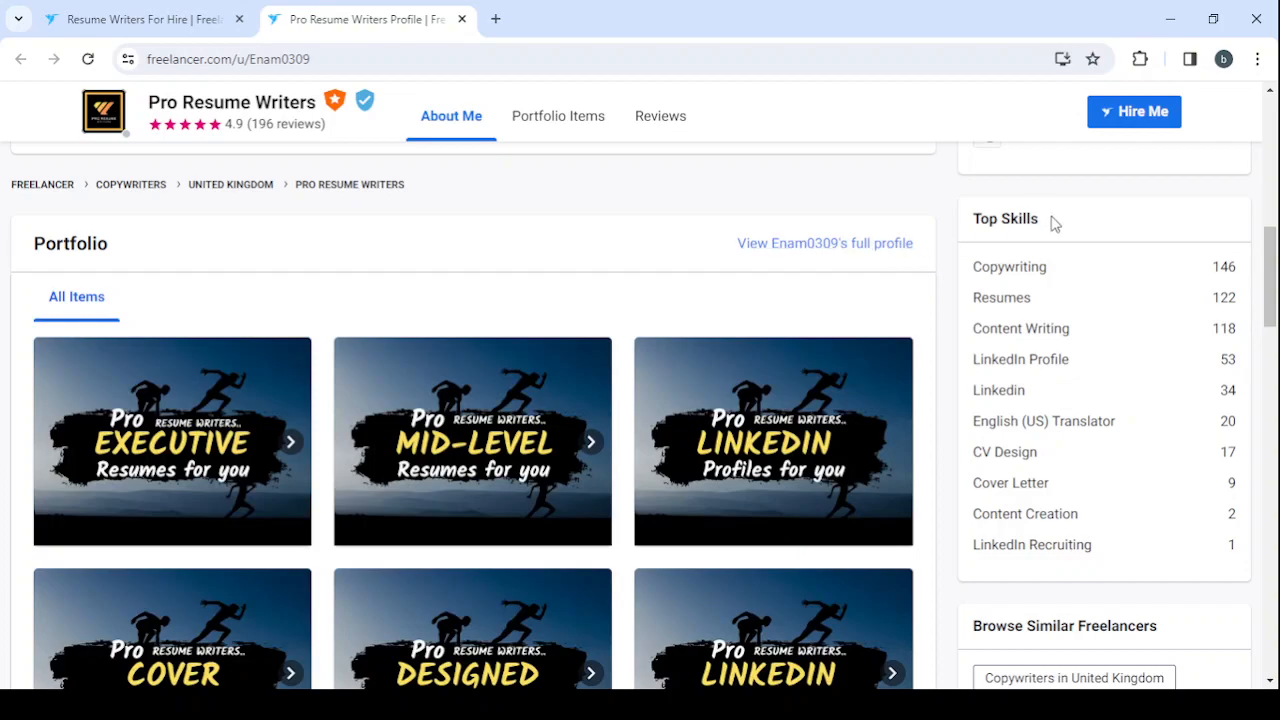
mouse_move(1063, 232)
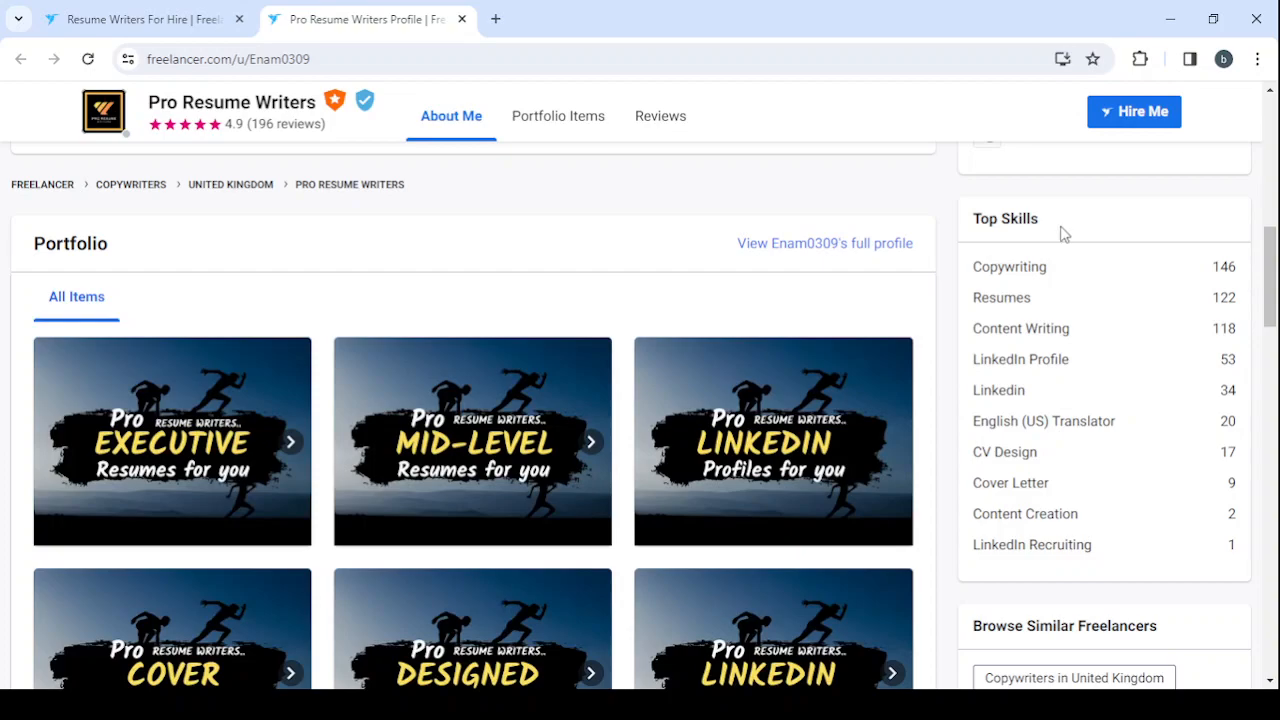
mouse_move(1043, 213)
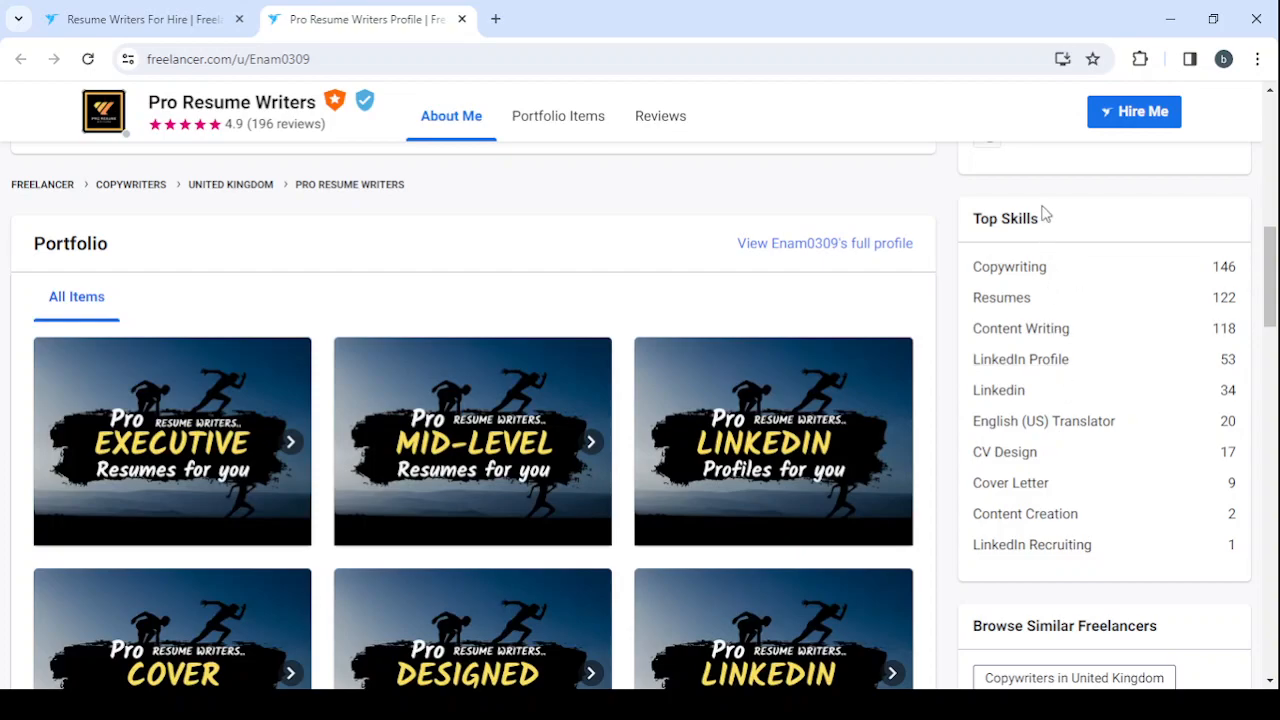
mouse_move(639, 259)
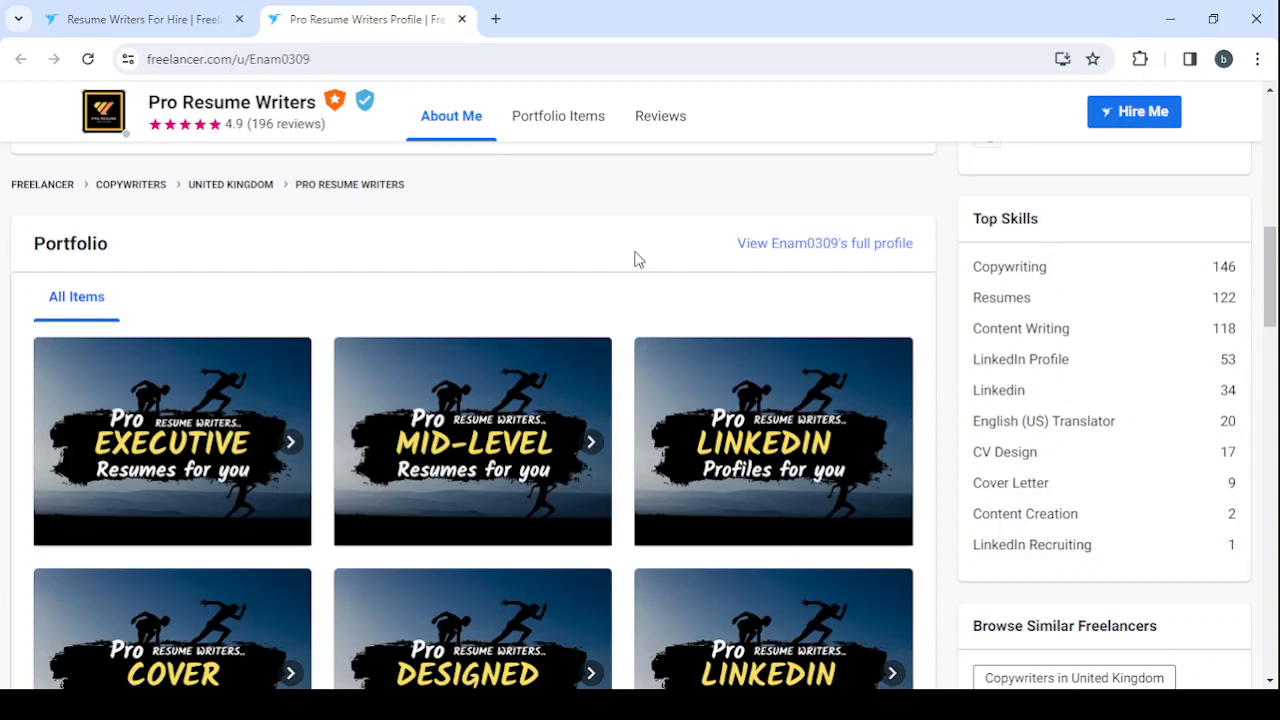
mouse_move(673, 266)
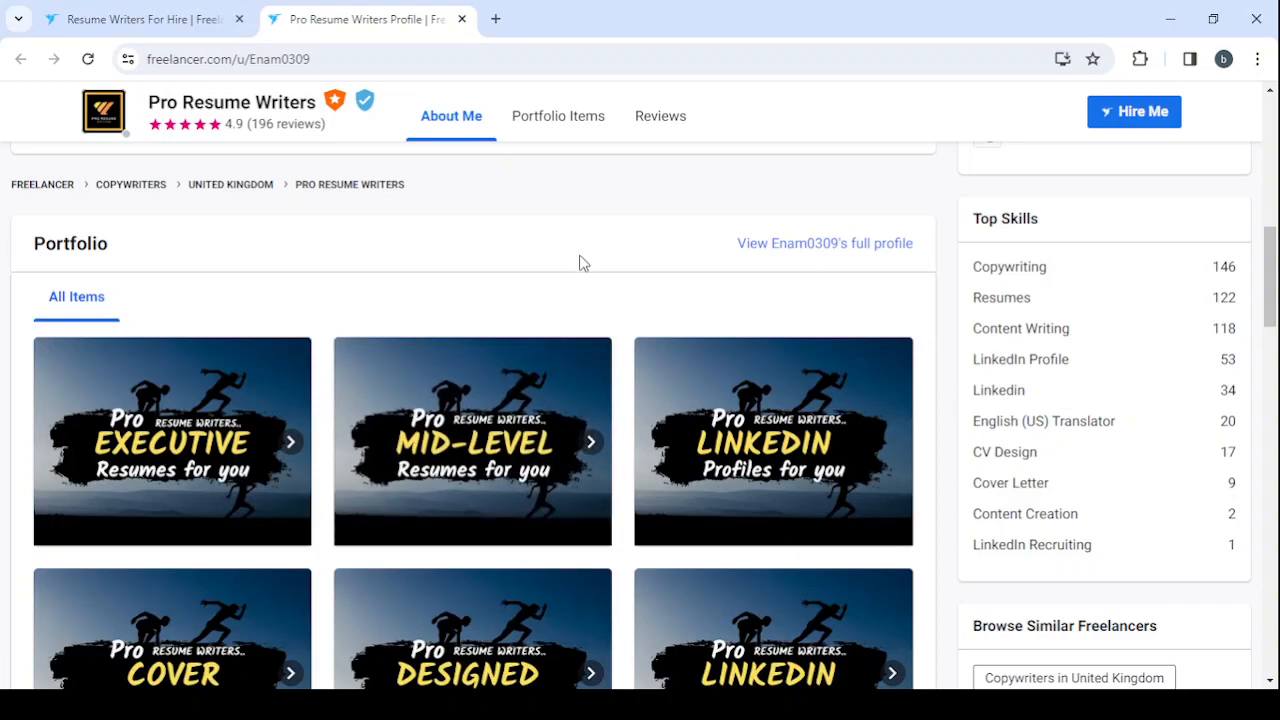
scroll("down", 3)
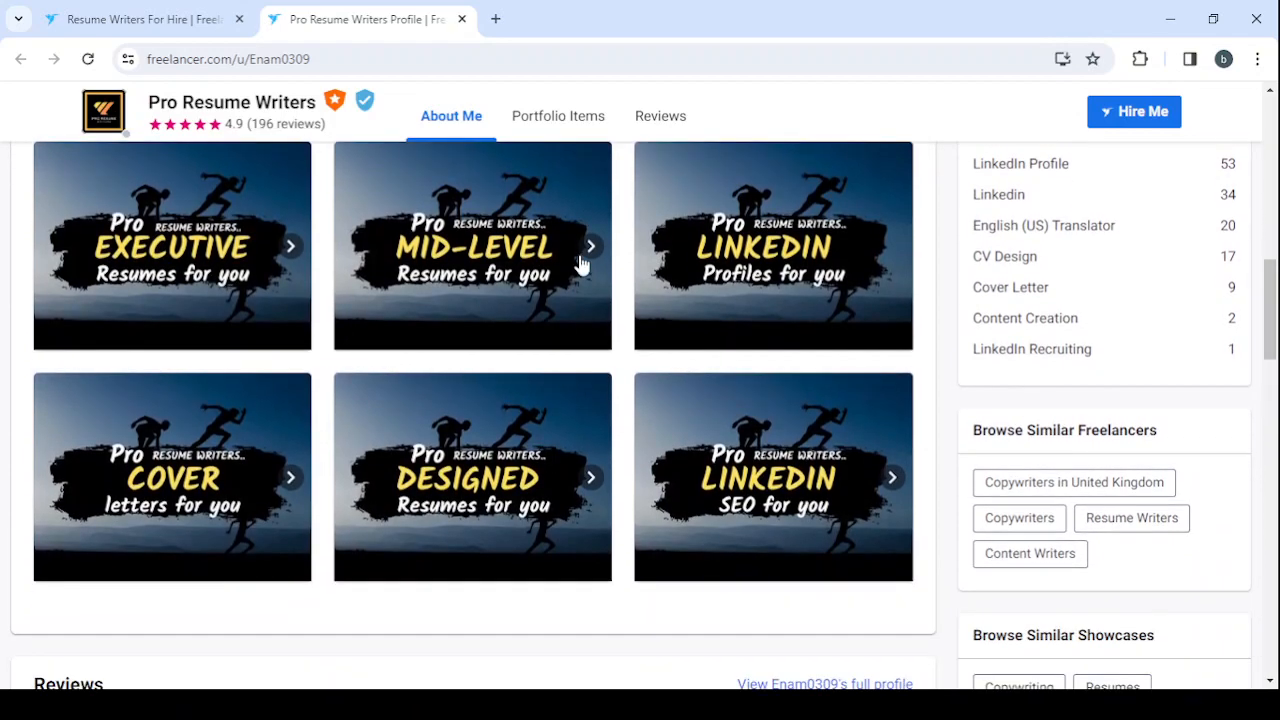
mouse_move(583, 256)
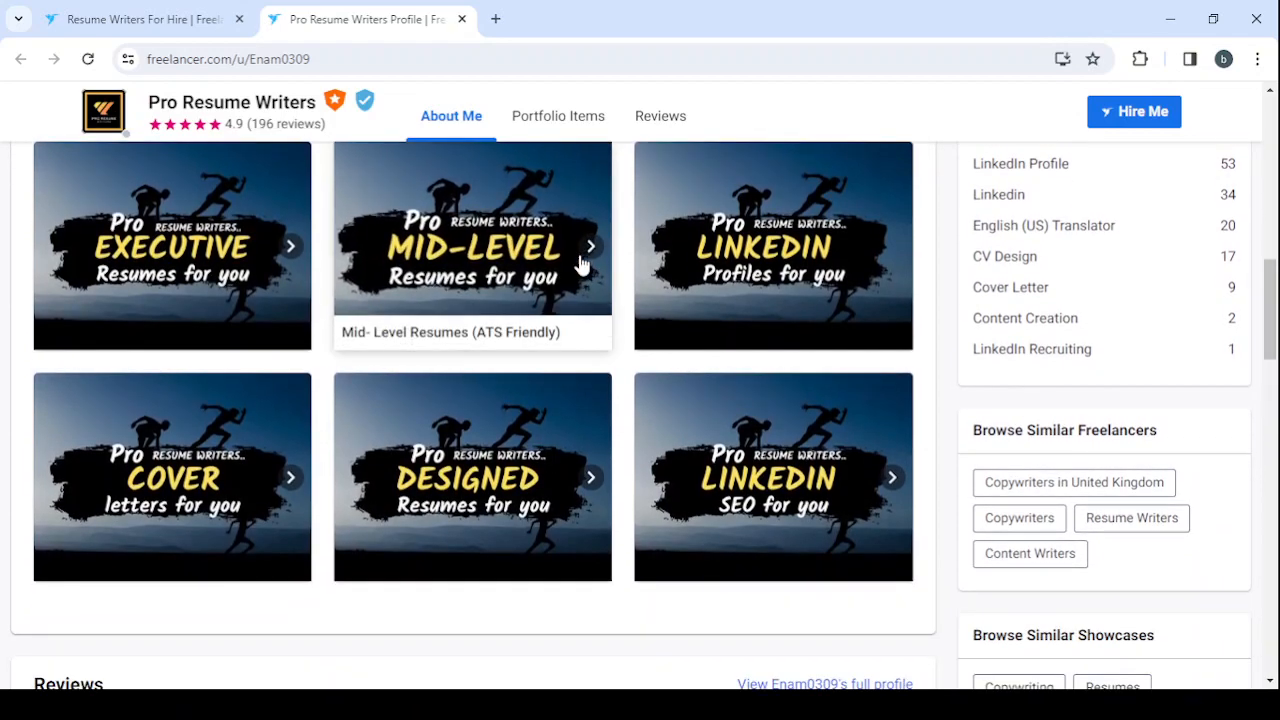
left_click(558, 116)
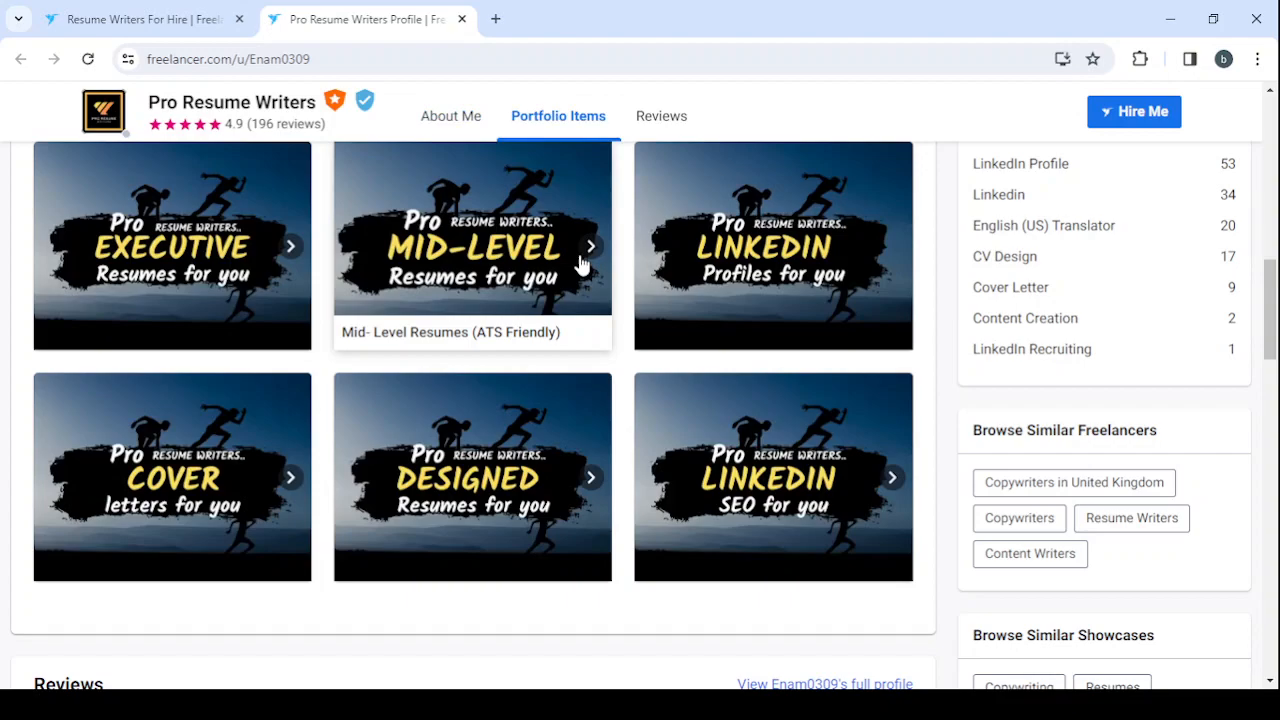
scroll("down", 3)
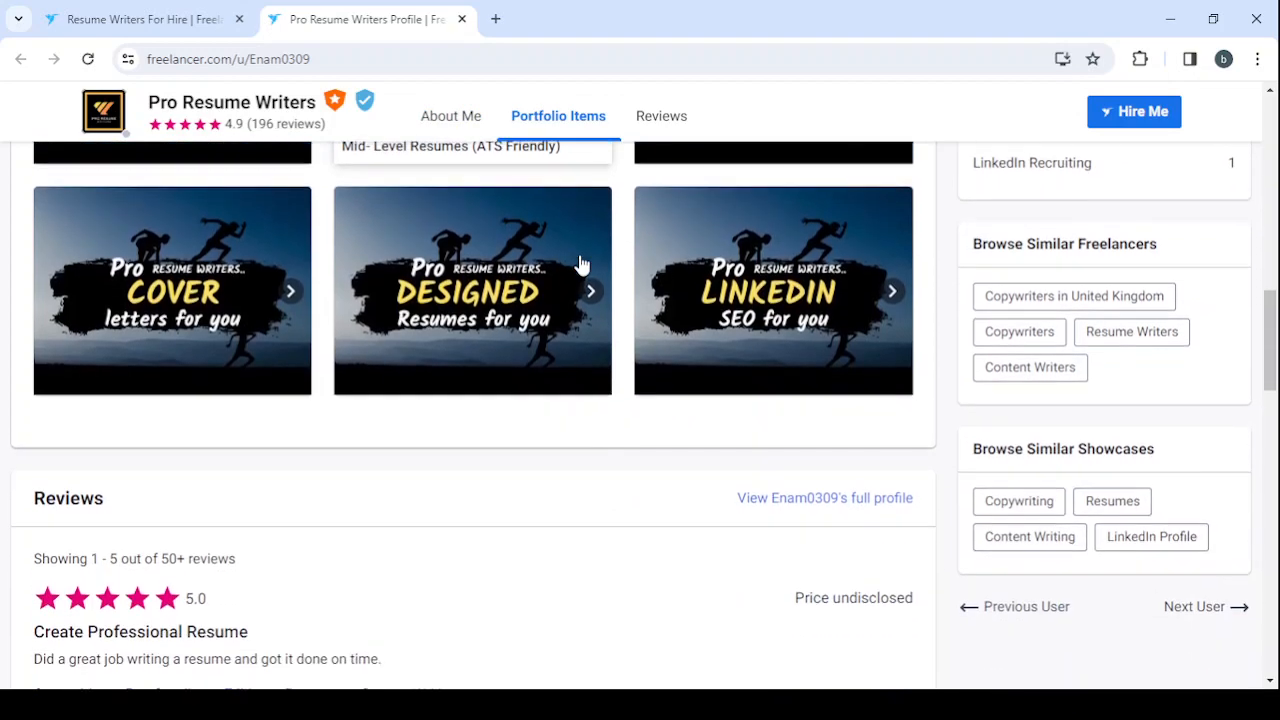
scroll("down", 3)
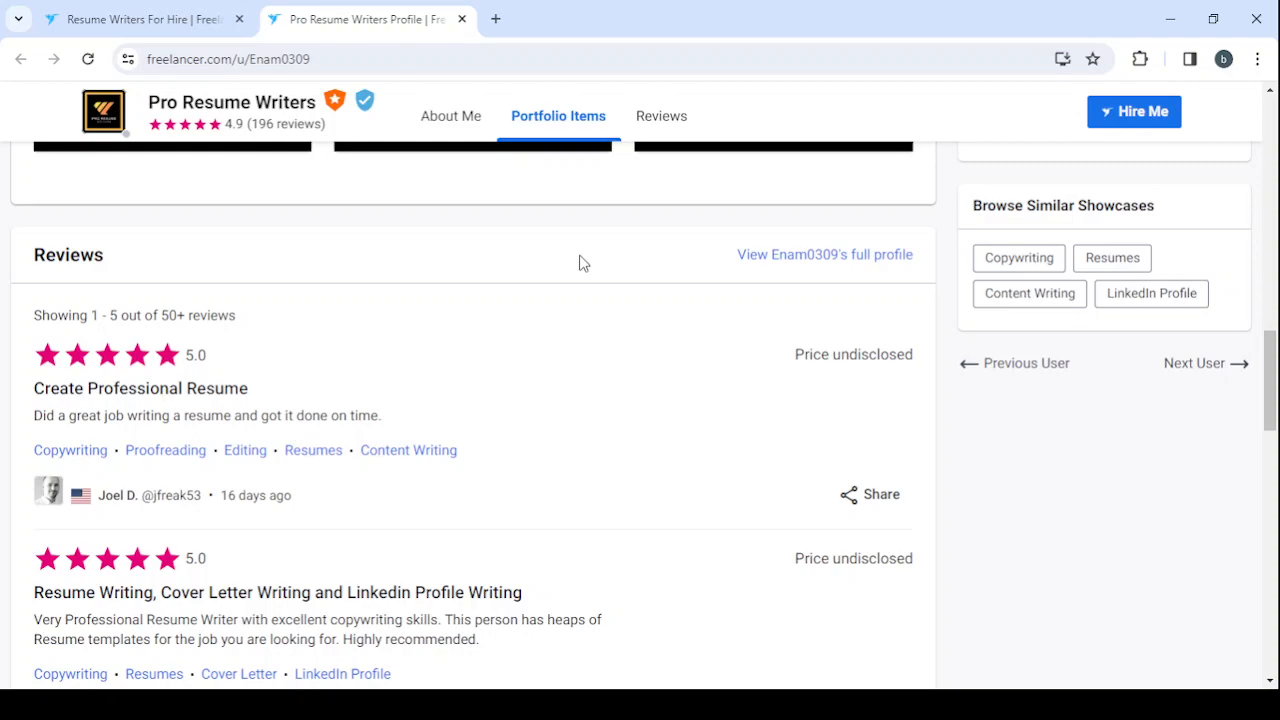
mouse_move(350, 475)
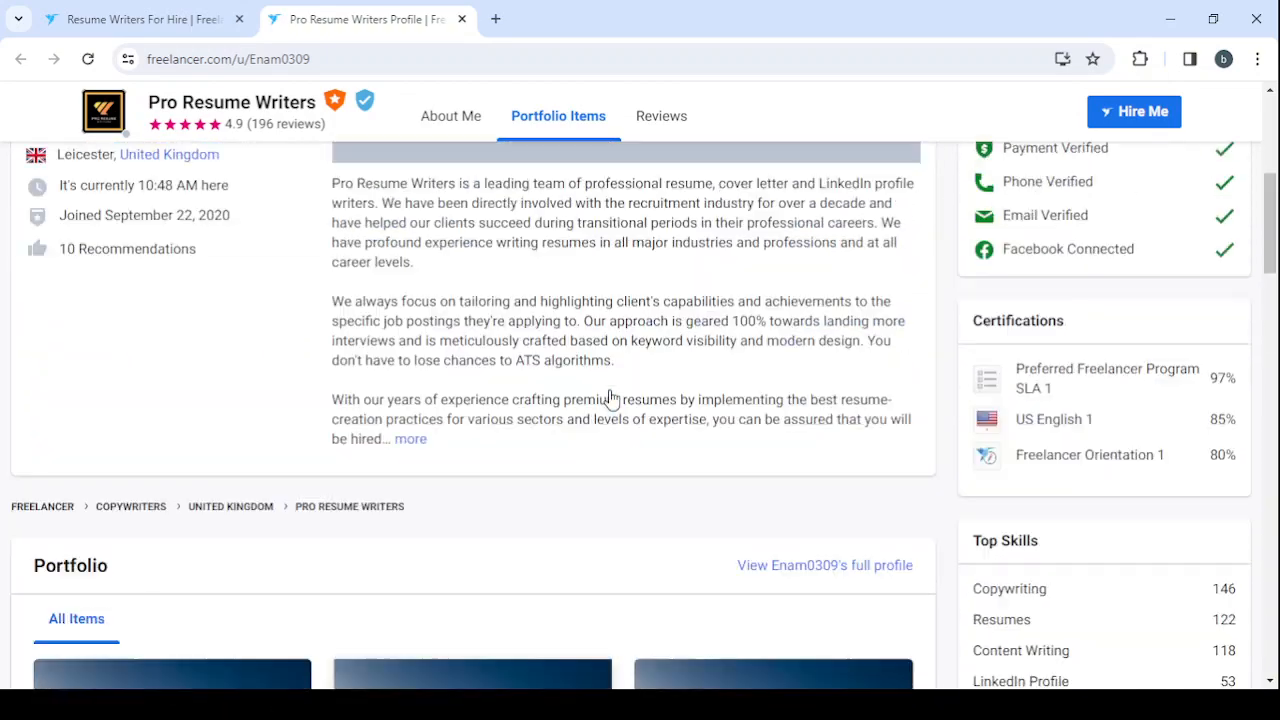
scroll("up", 3)
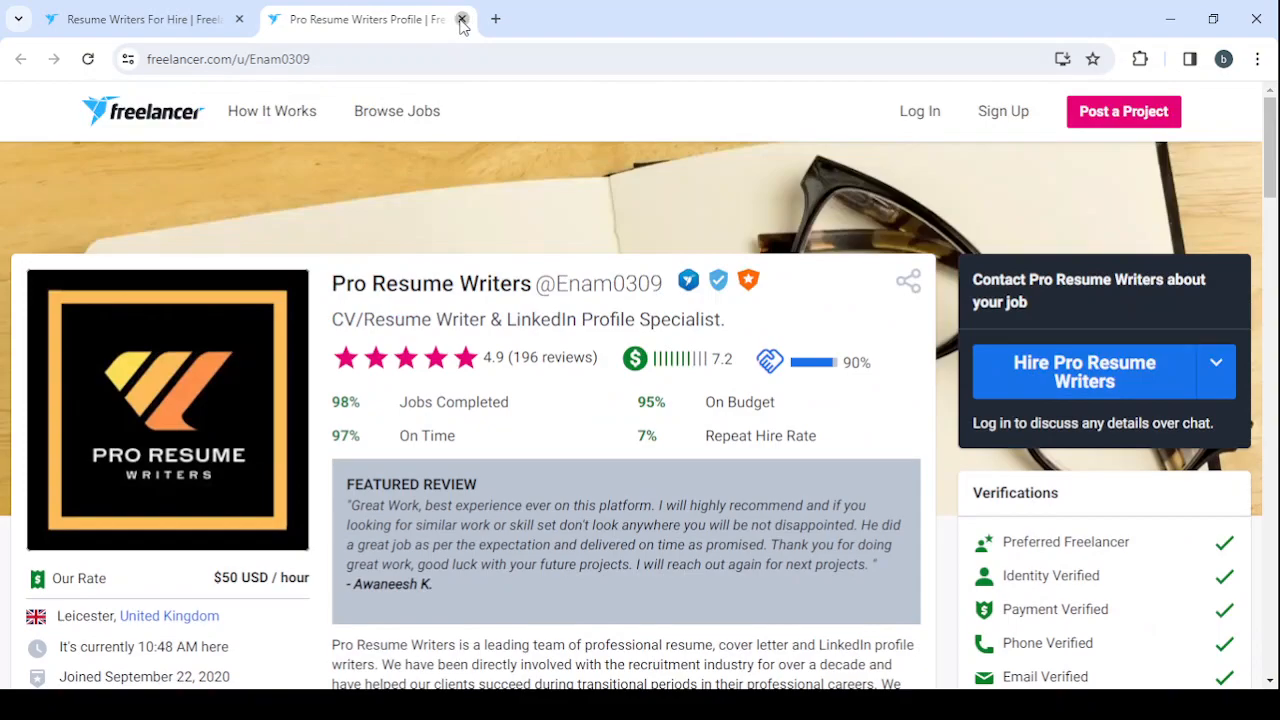
- Close the profile tab, return to the Freelancer home page, and open Sign Up
left_click(461, 19)
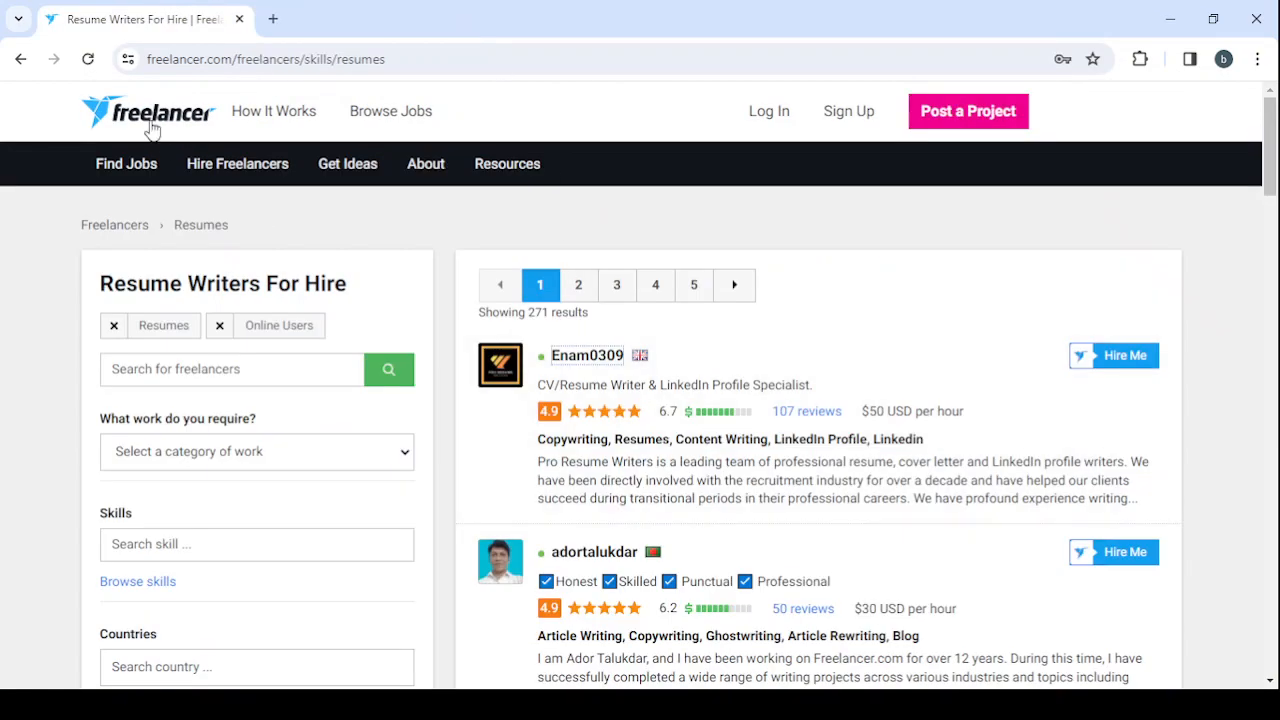
left_click(148, 114)
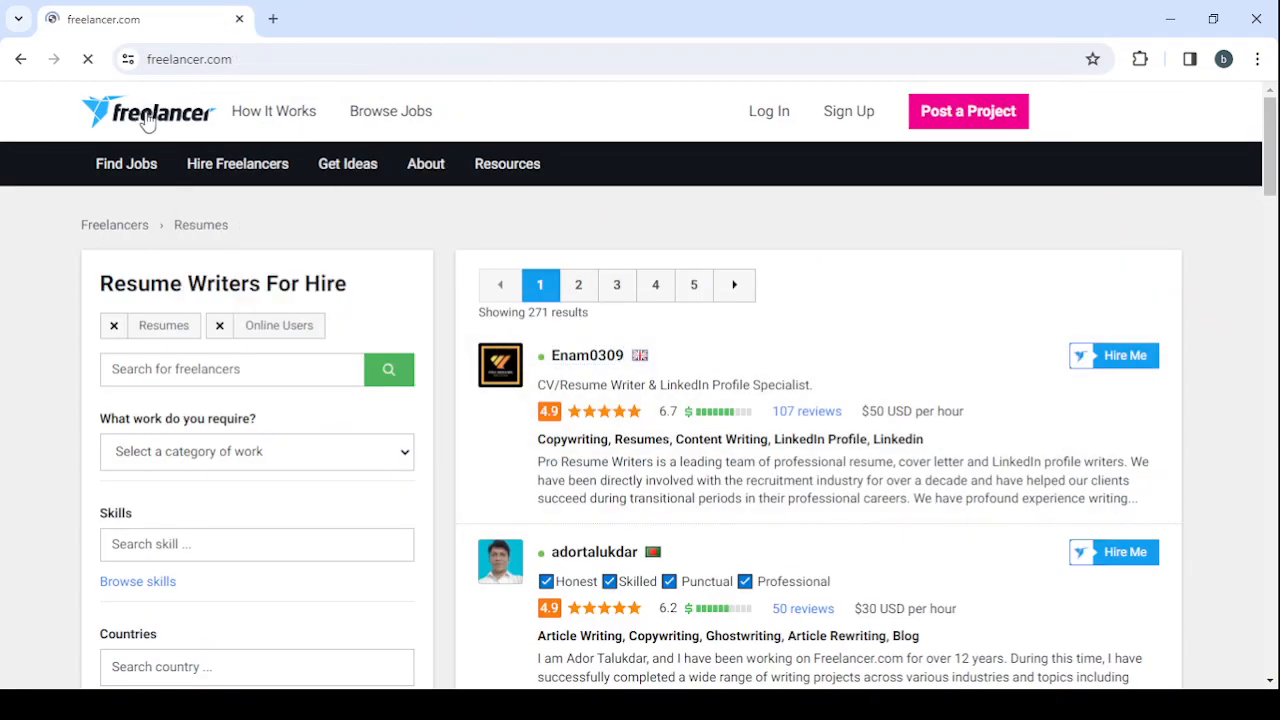
left_click(147, 112)
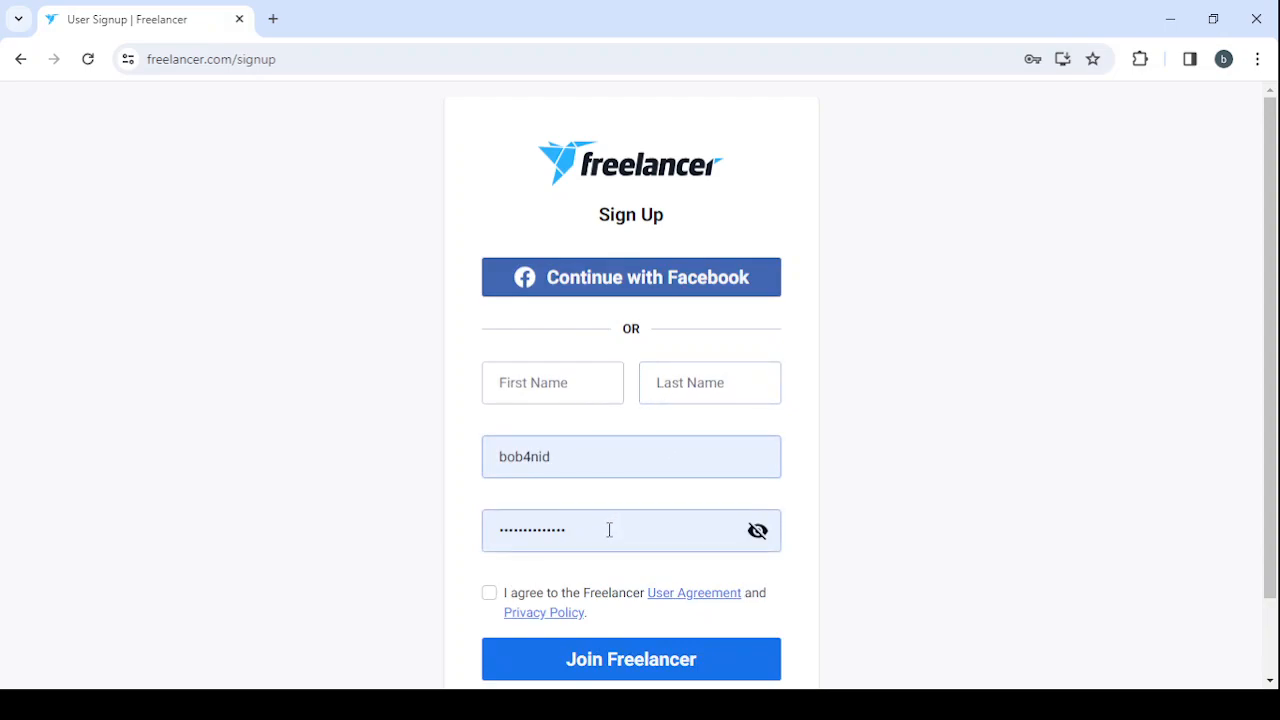
scroll("down", 3)
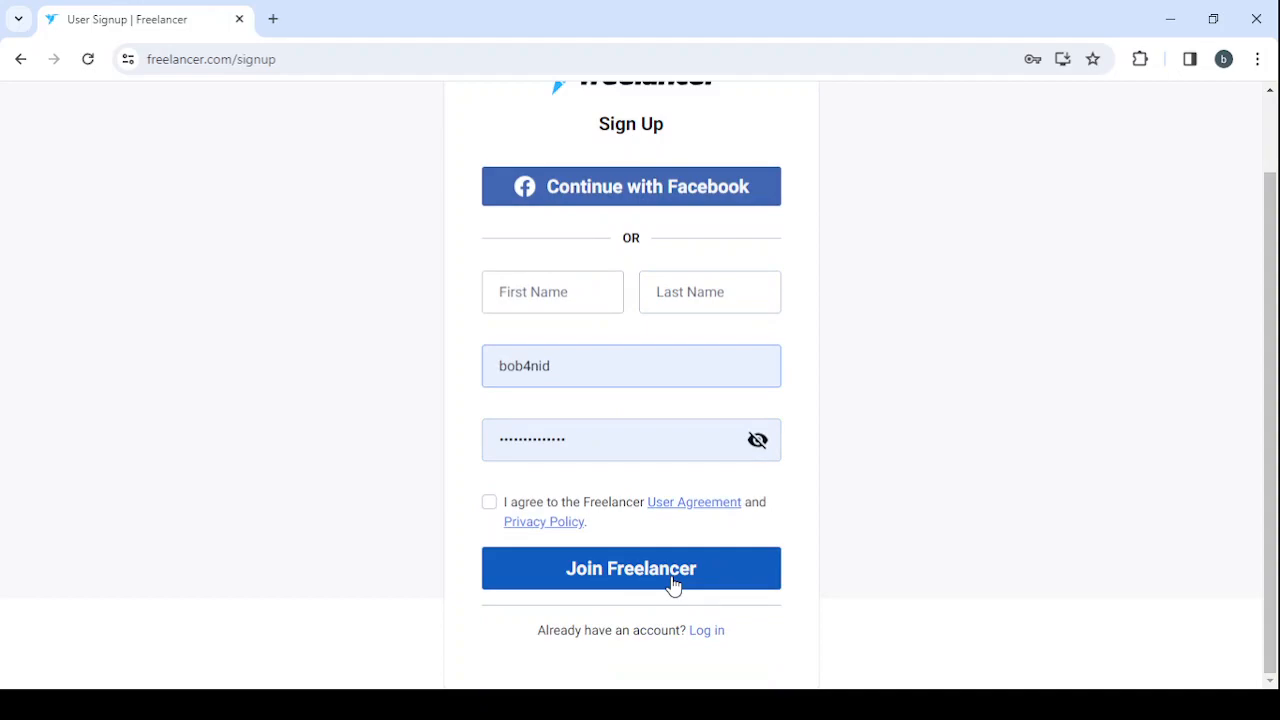
mouse_move(705, 630)
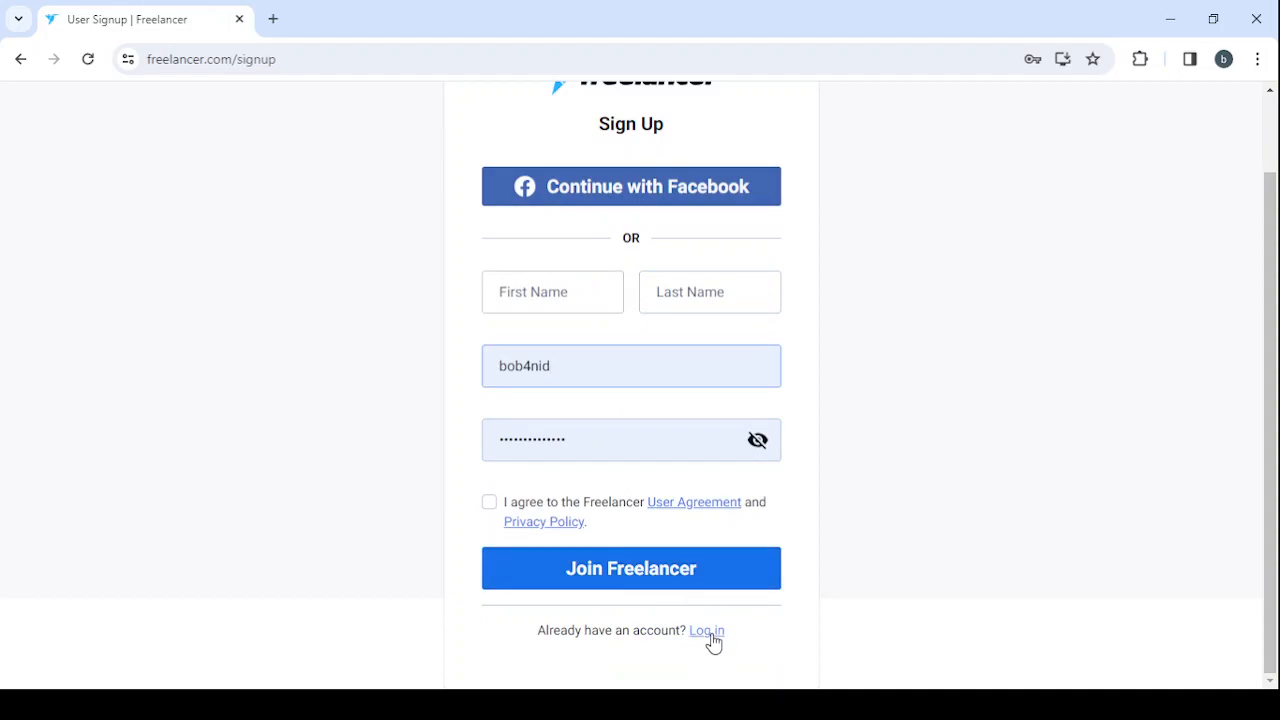
- Switch to the login form and sign in as bob4nid with the saved credentials
left_click(705, 631)
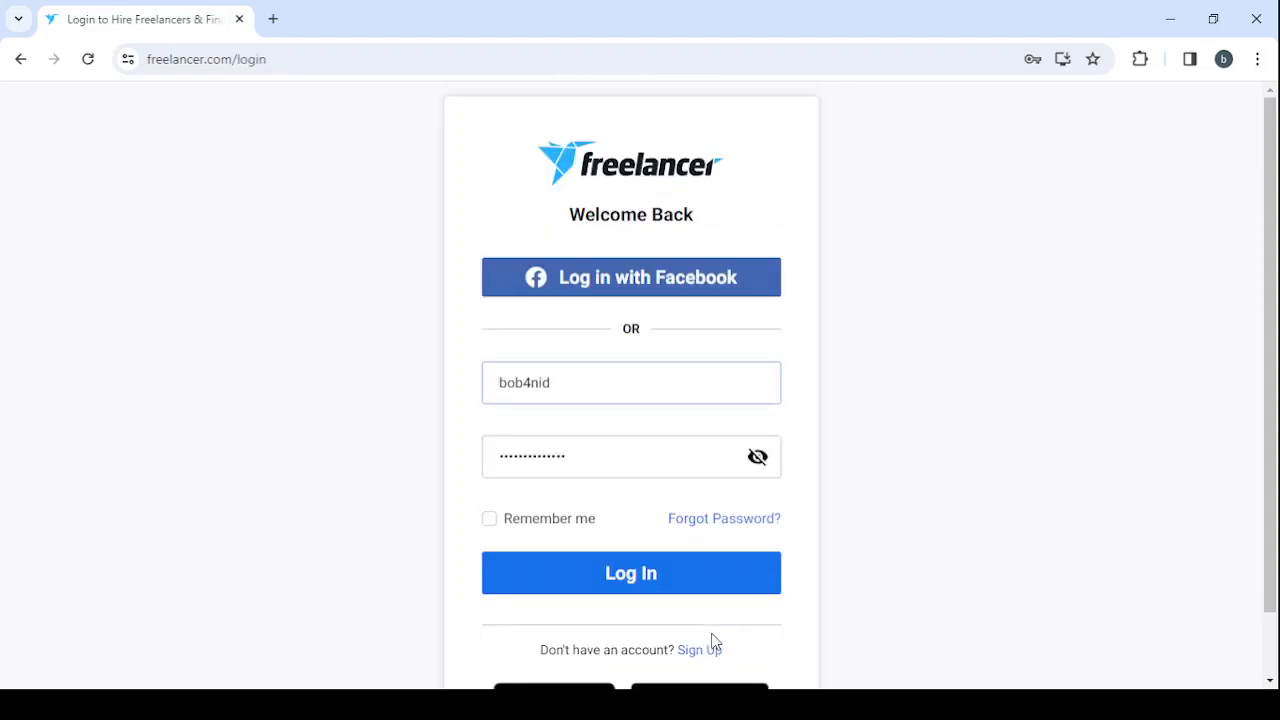
left_click(592, 390)
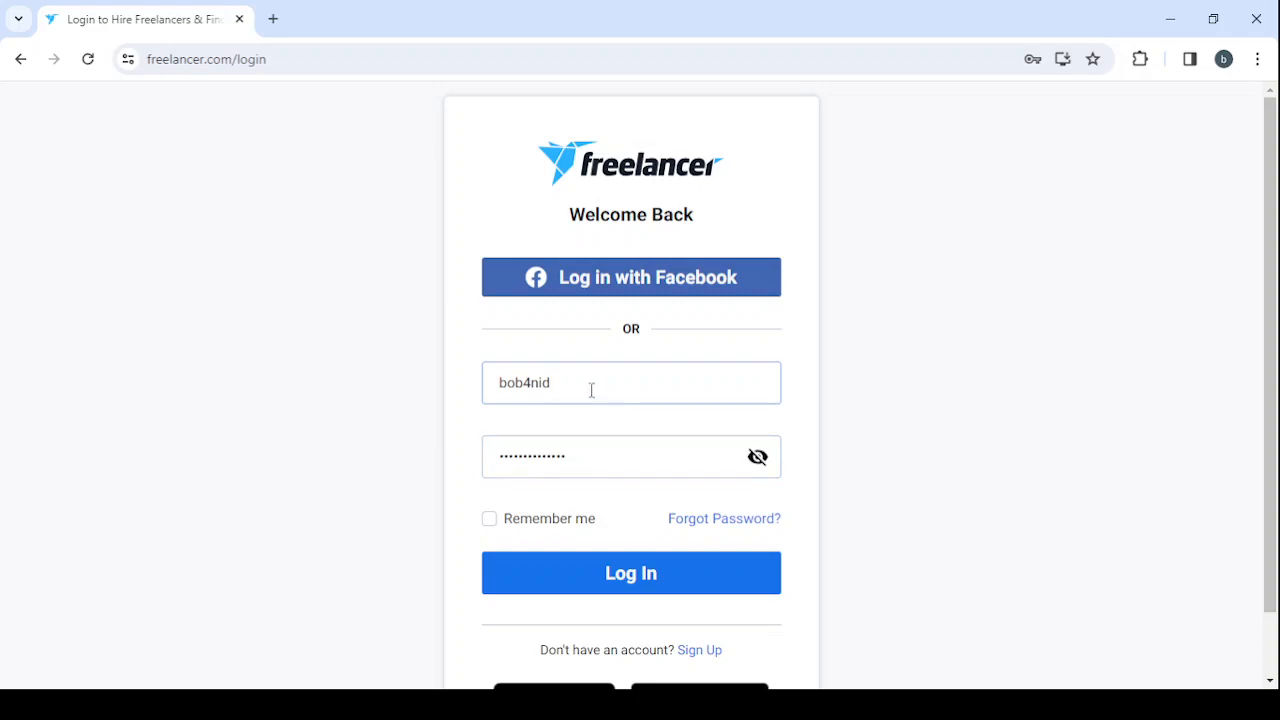
mouse_move(660, 574)
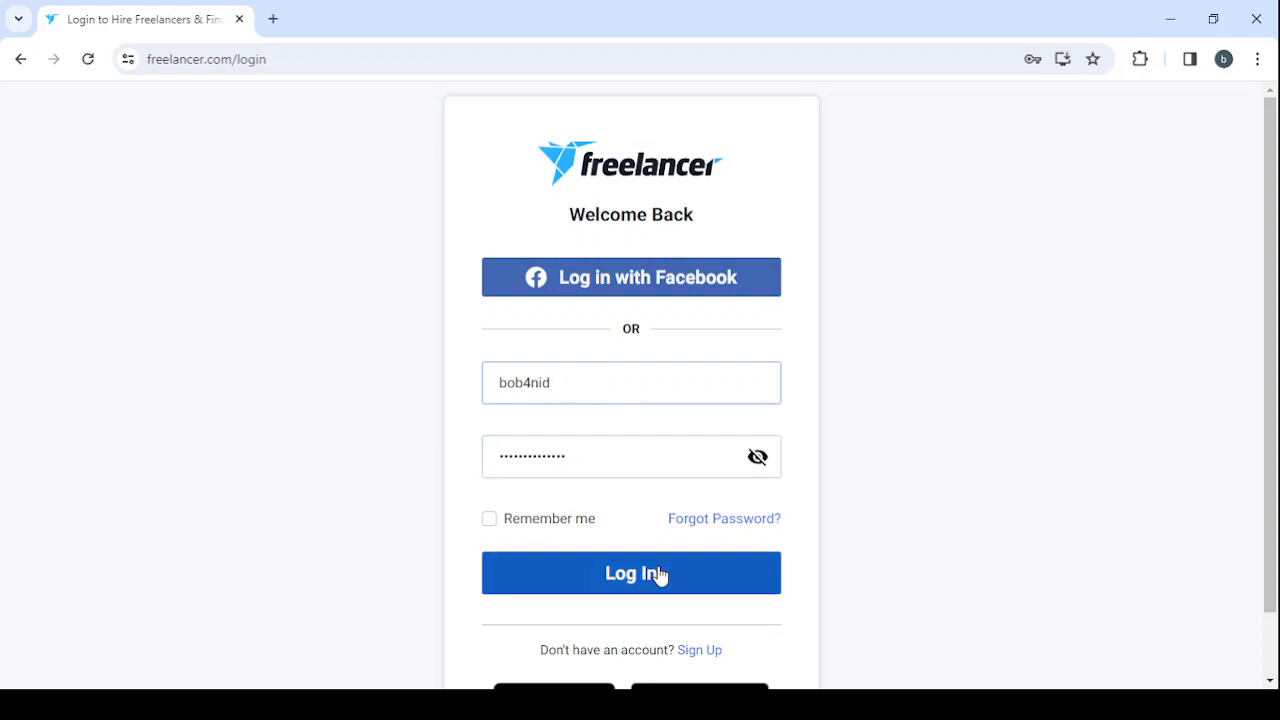
left_click(631, 573)
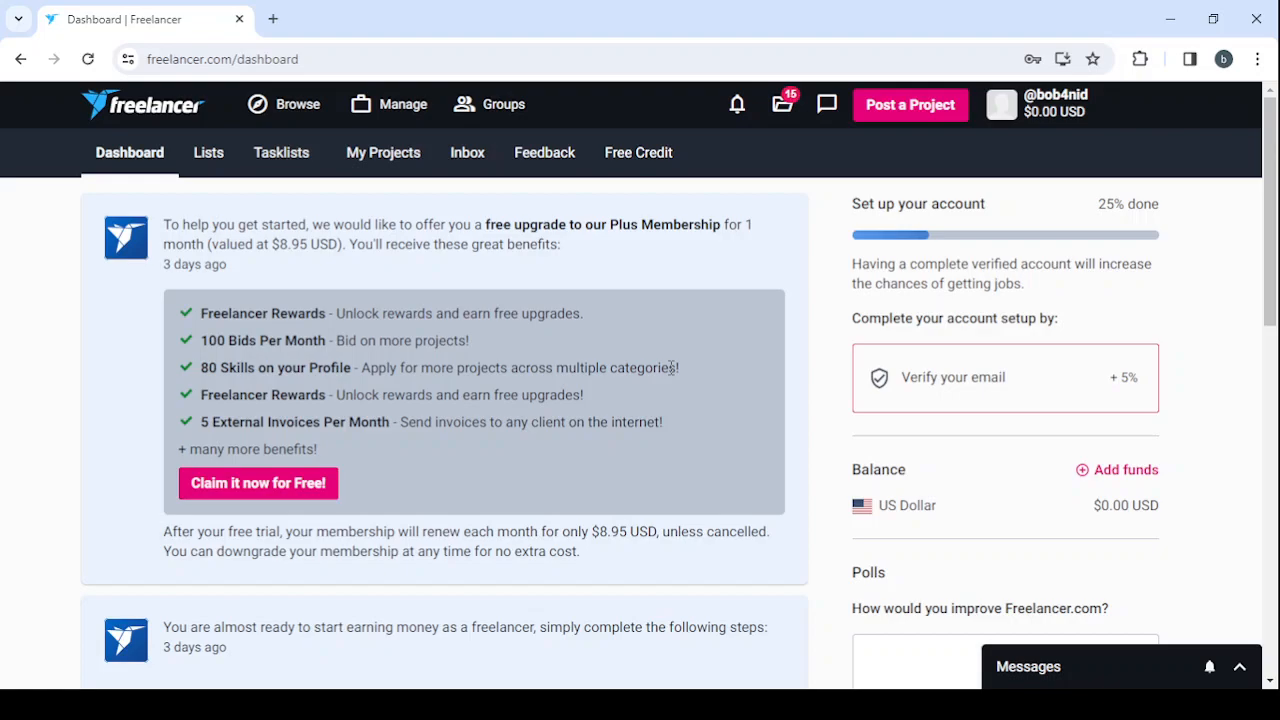
left_click(1038, 104)
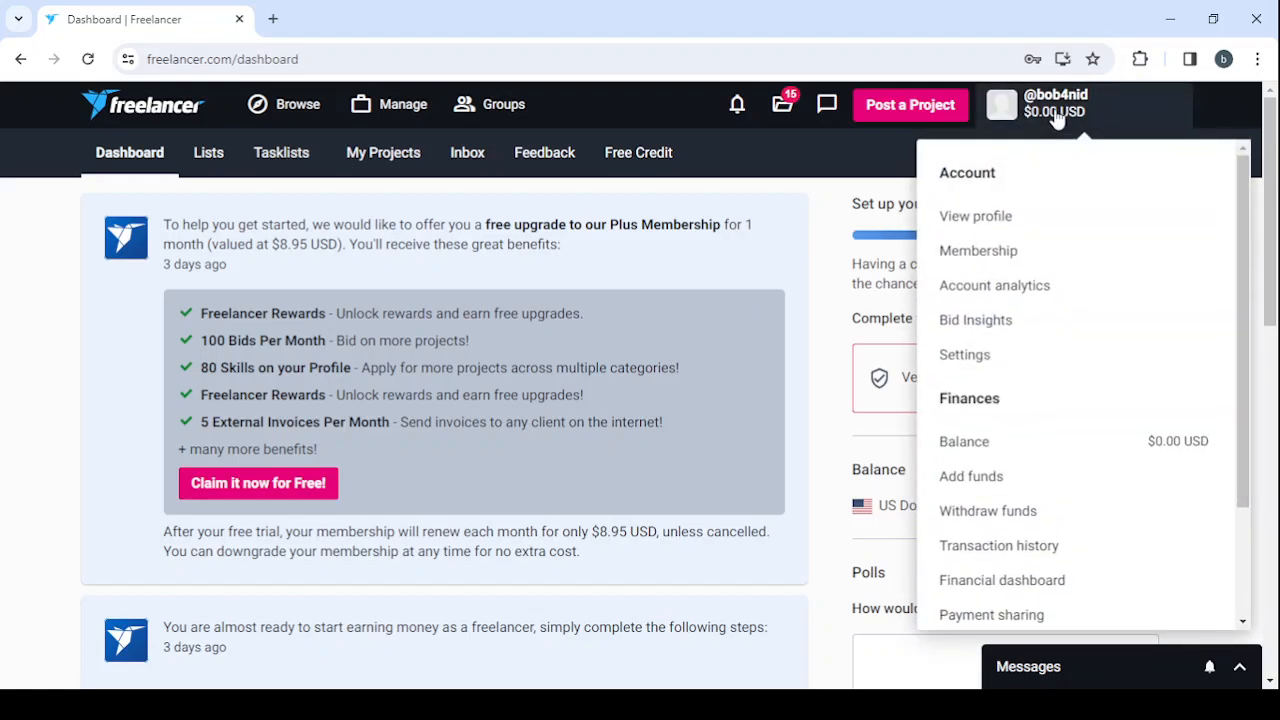
mouse_move(1094, 248)
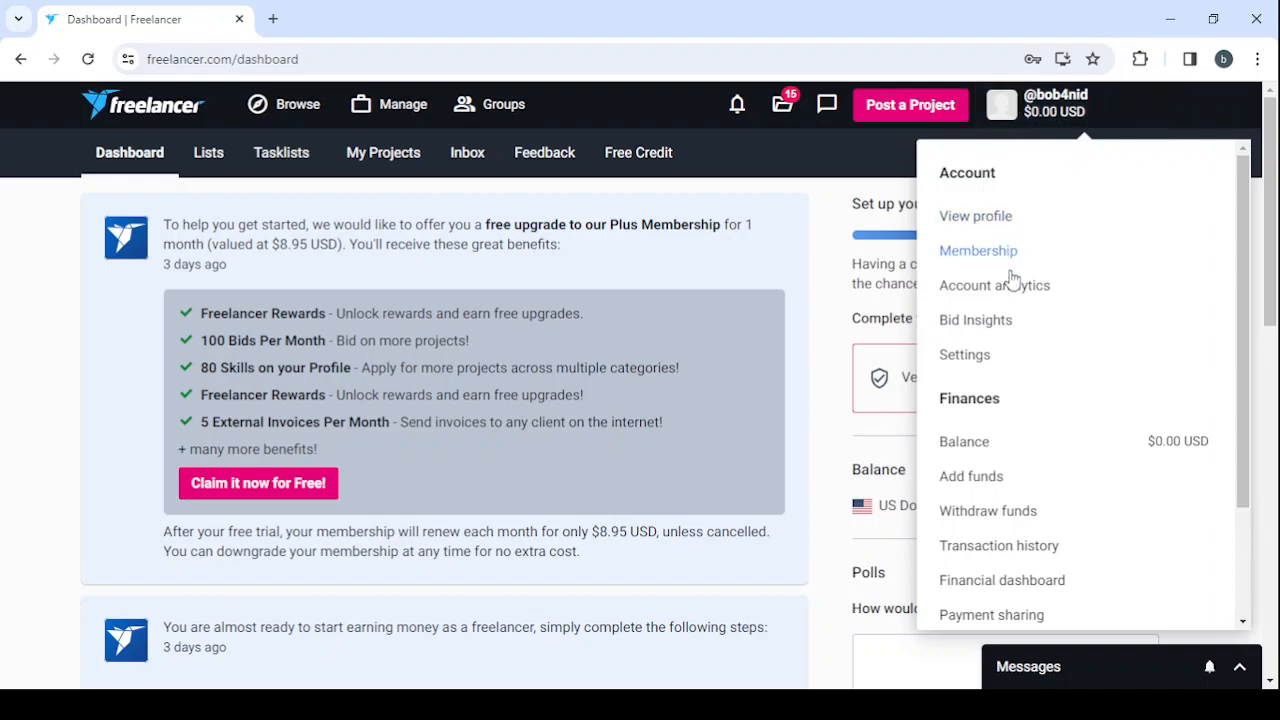
mouse_move(1012, 288)
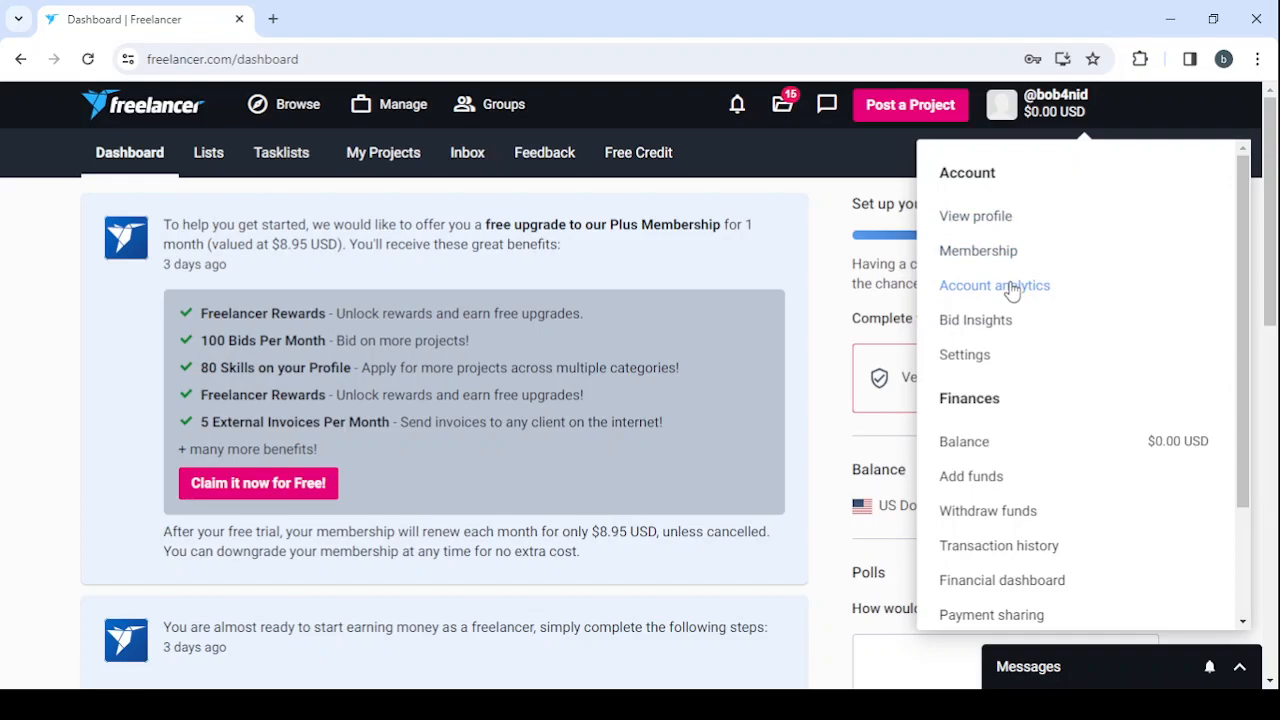
mouse_move(964, 354)
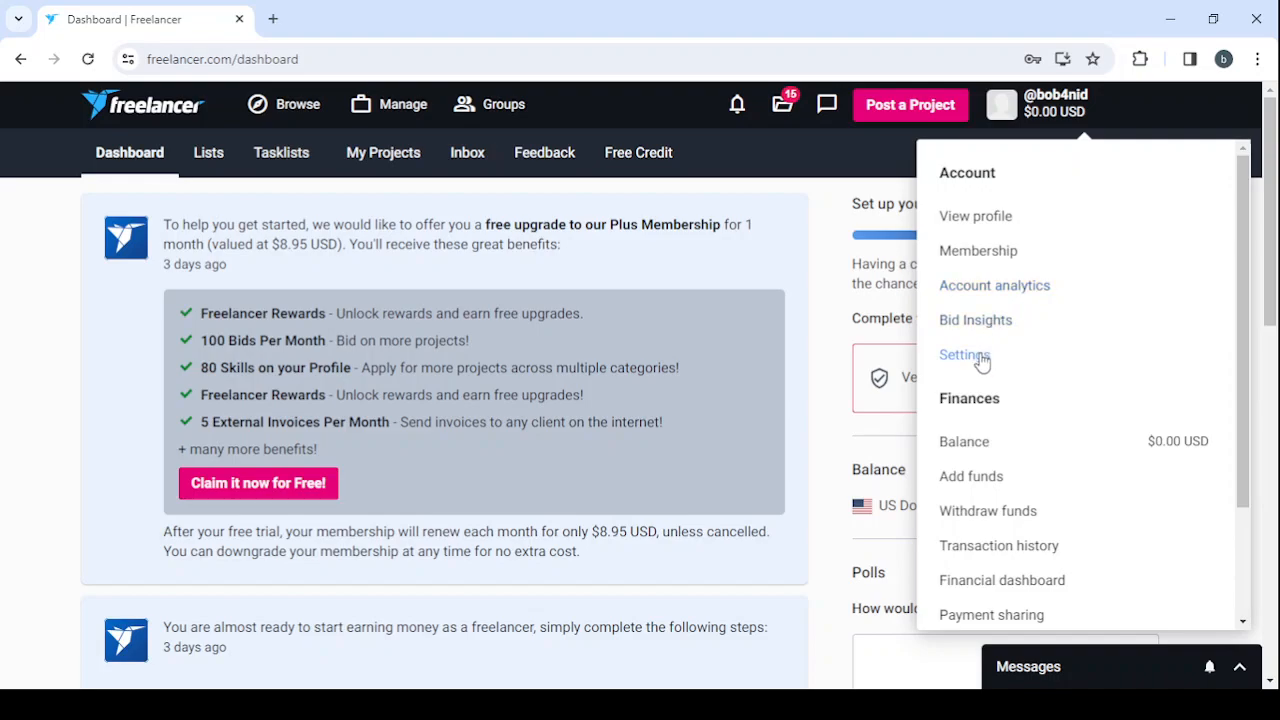
mouse_move(980, 440)
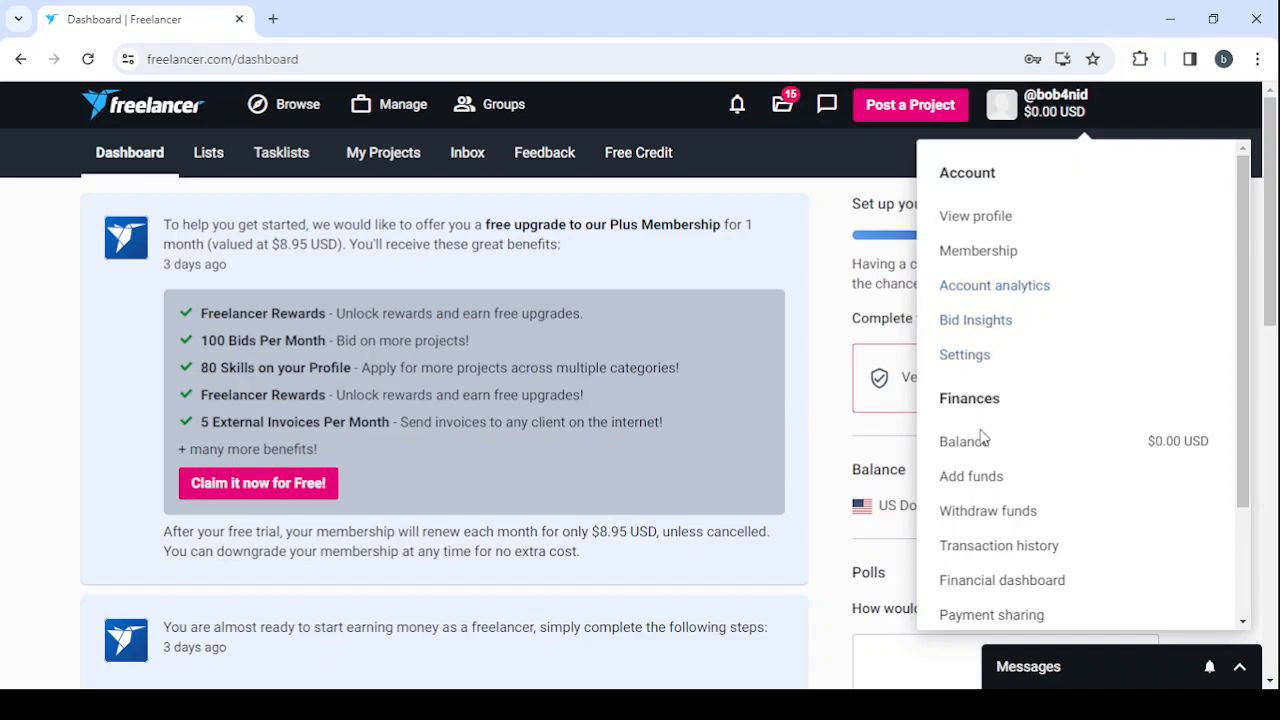
mouse_move(970, 476)
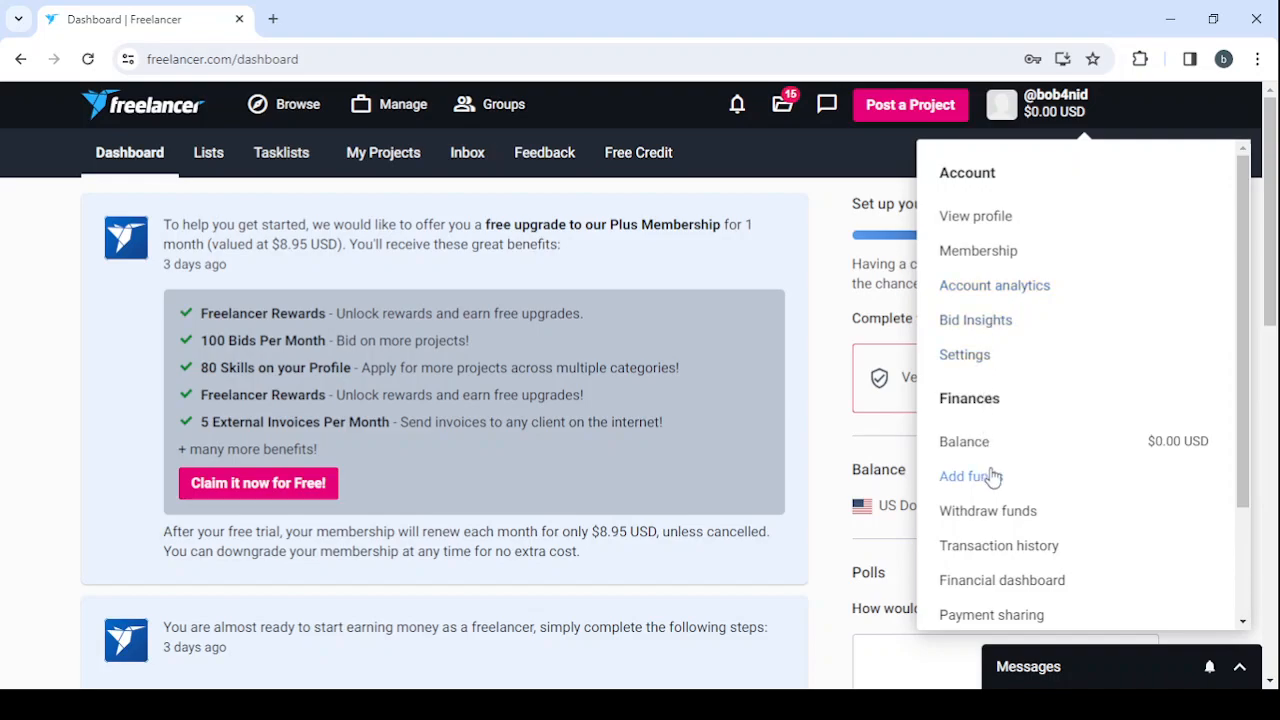
mouse_move(1001, 512)
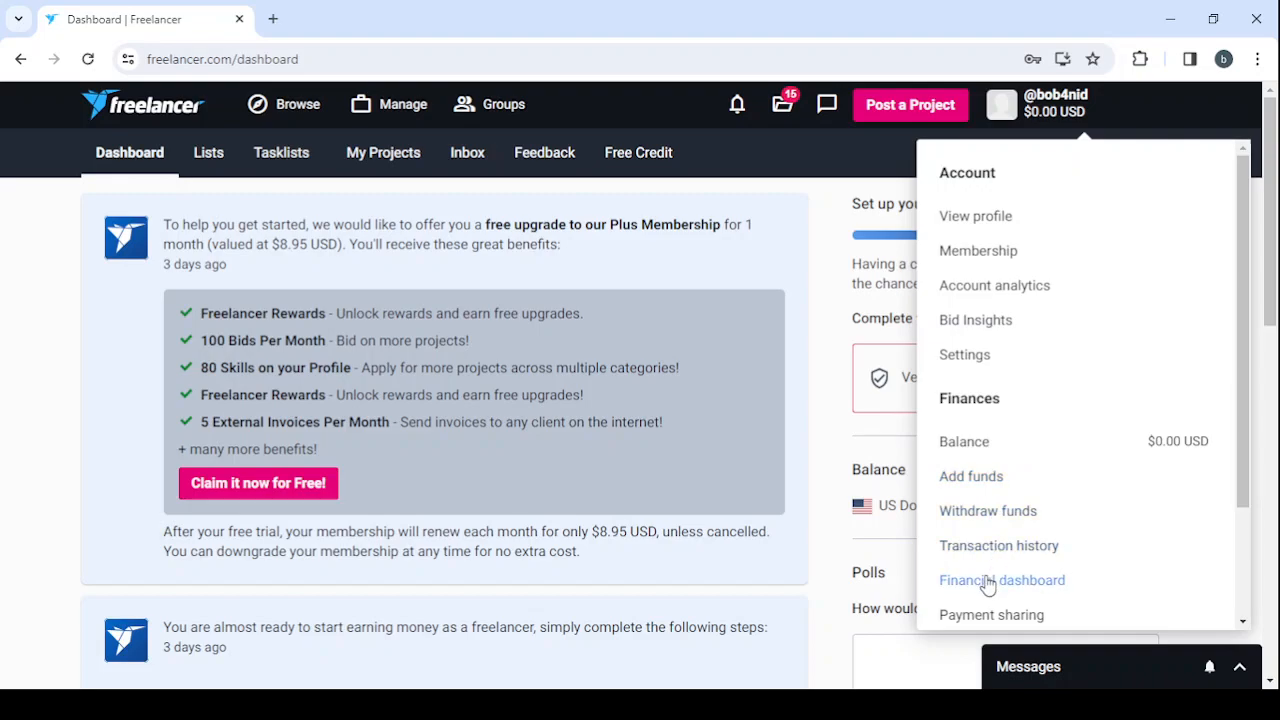
mouse_move(1066, 425)
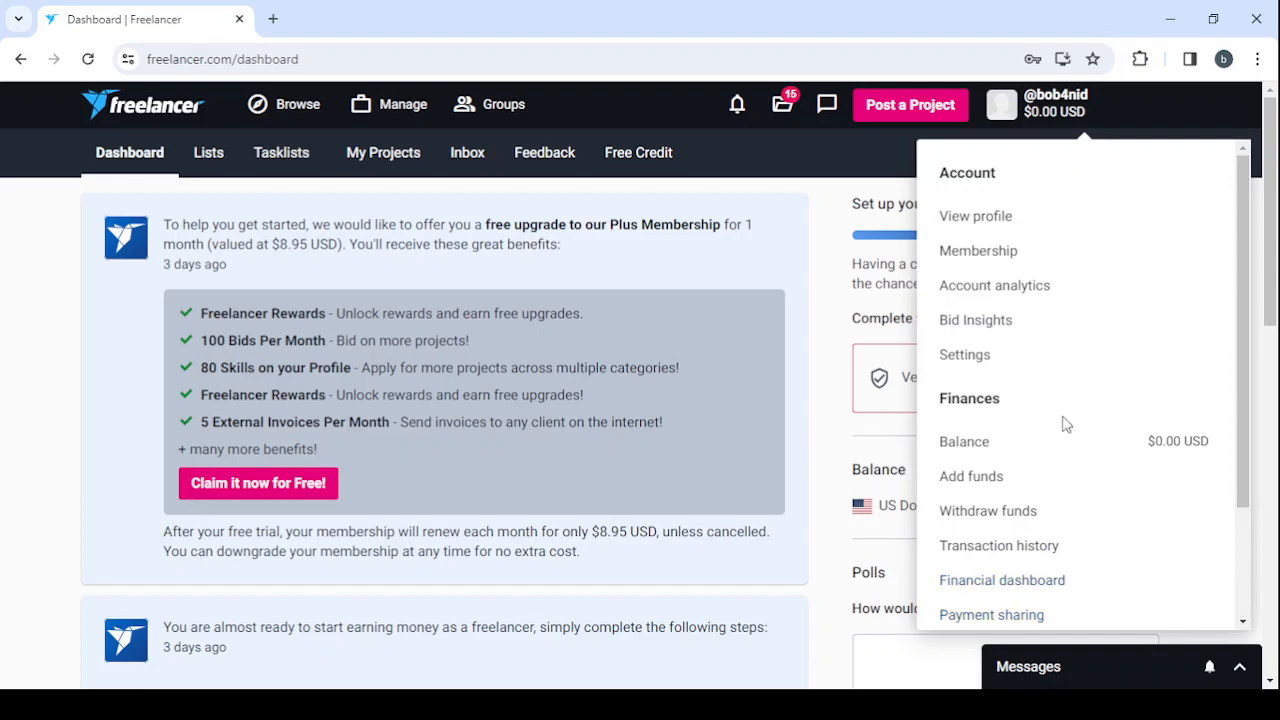
mouse_move(992, 222)
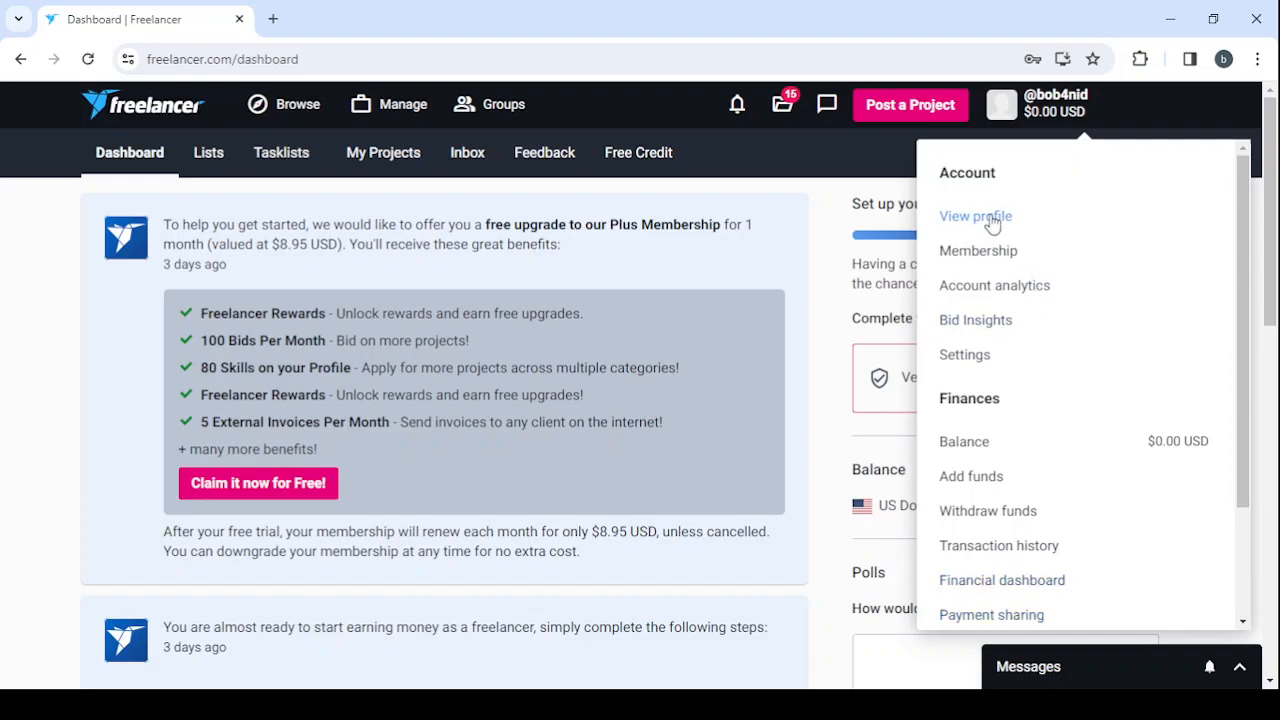
left_click(975, 217)
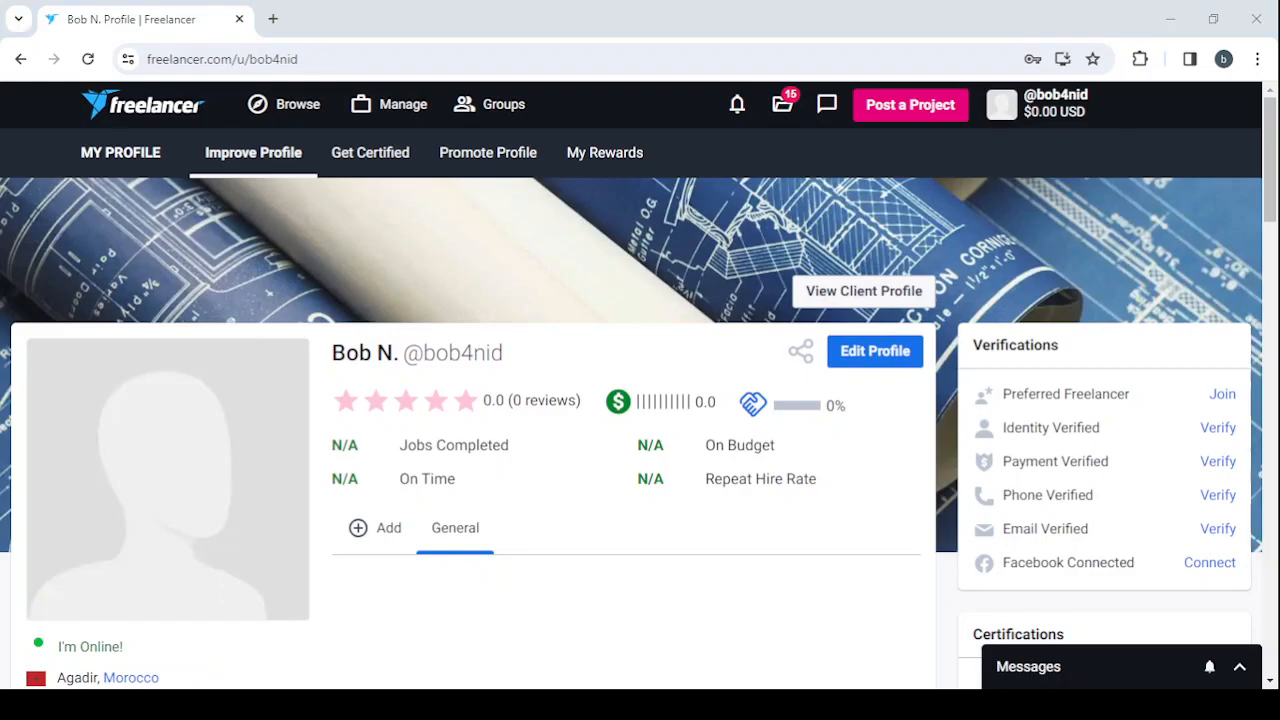
mouse_move(602, 444)
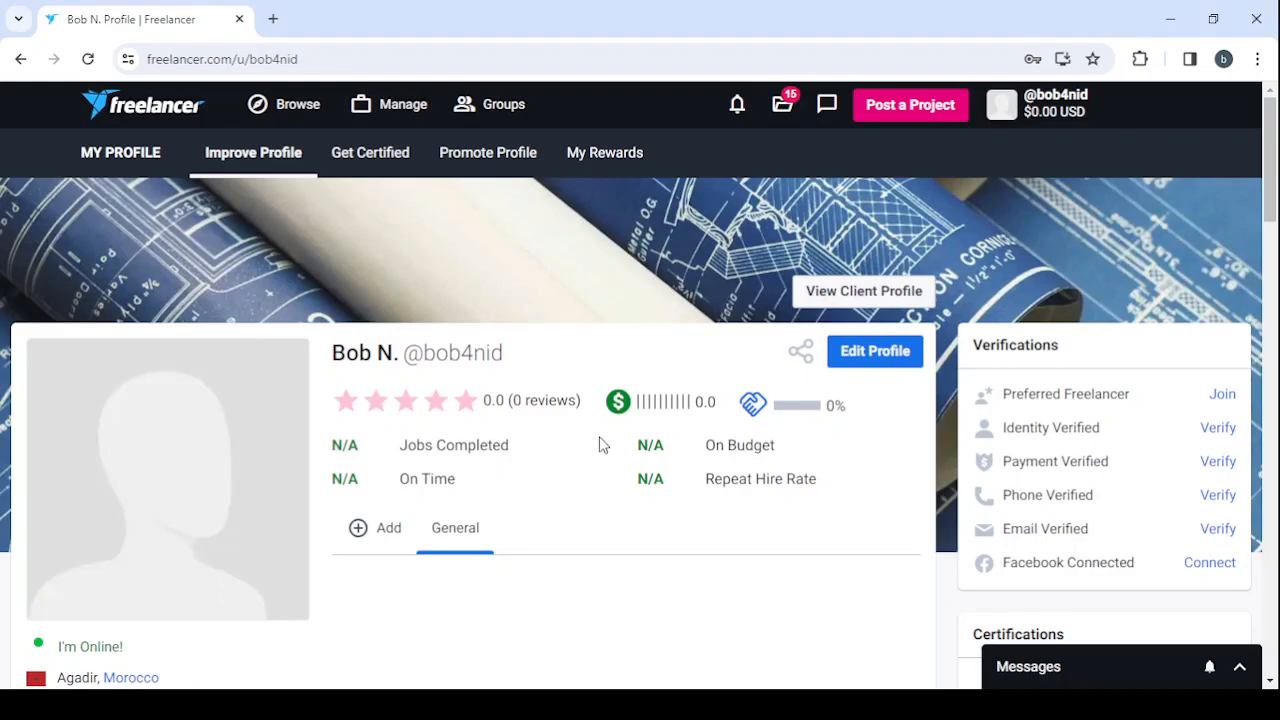
mouse_move(882, 368)
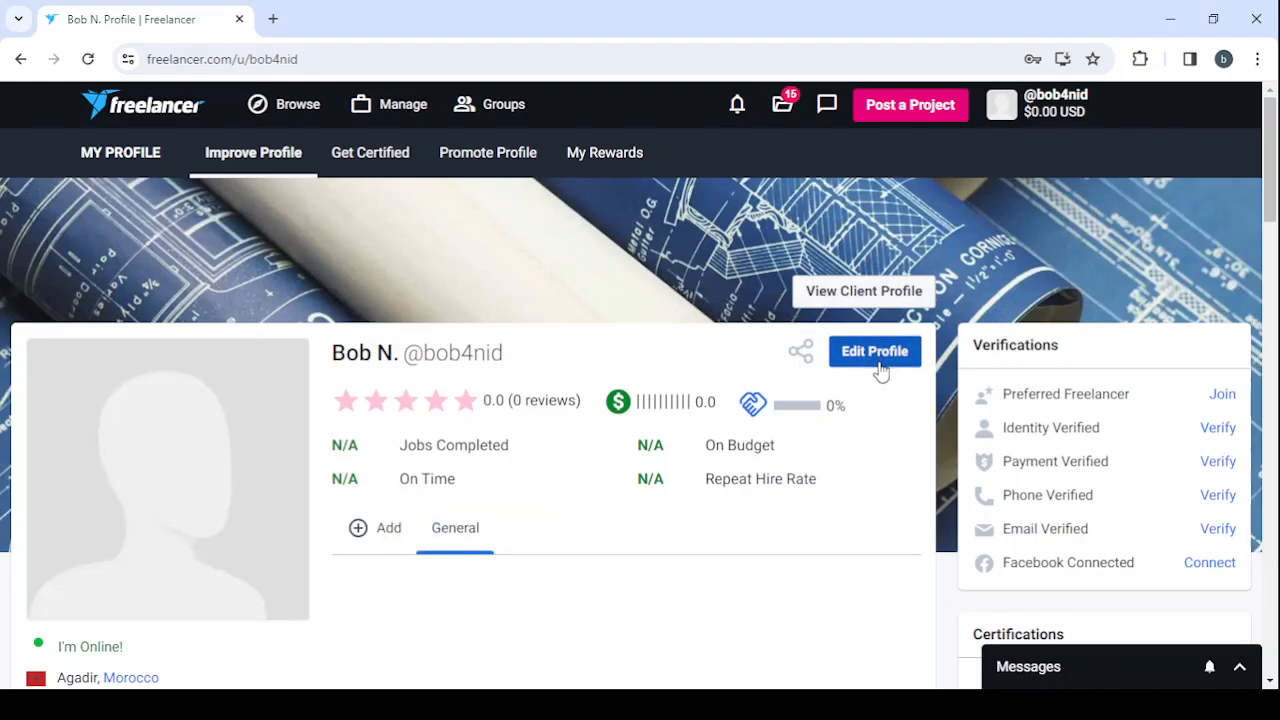
left_click(874, 351)
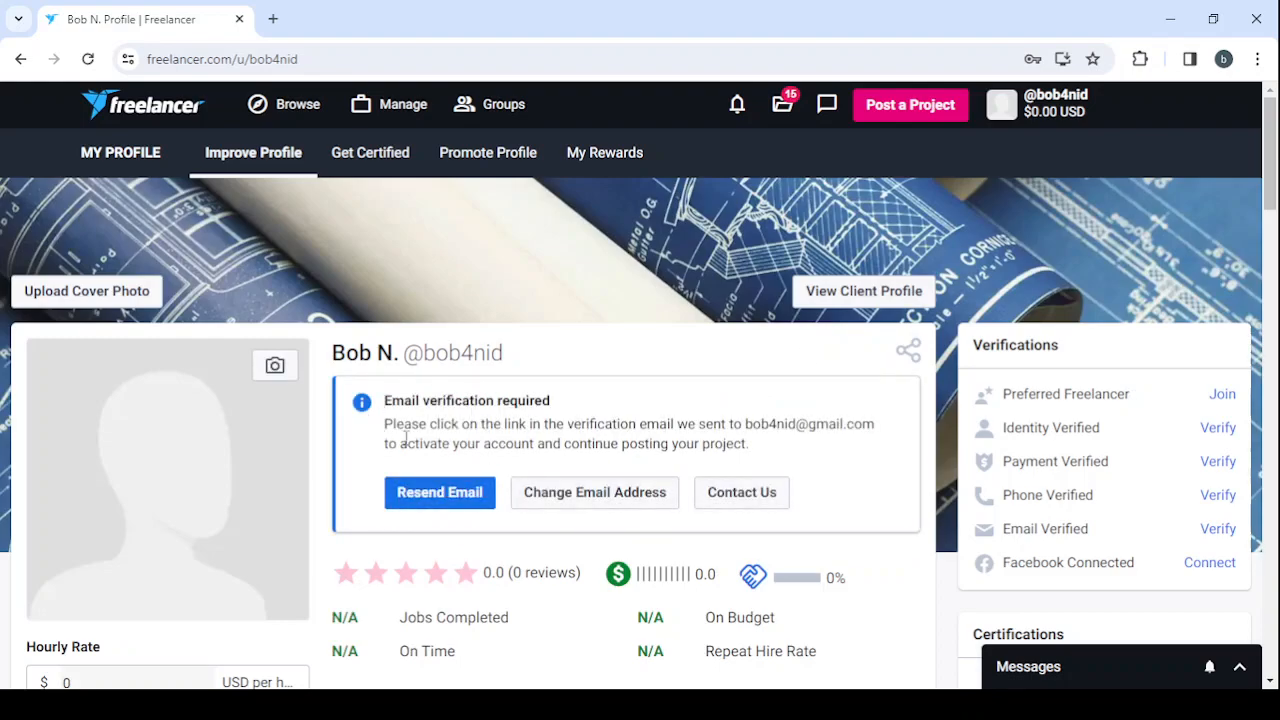
mouse_move(275, 367)
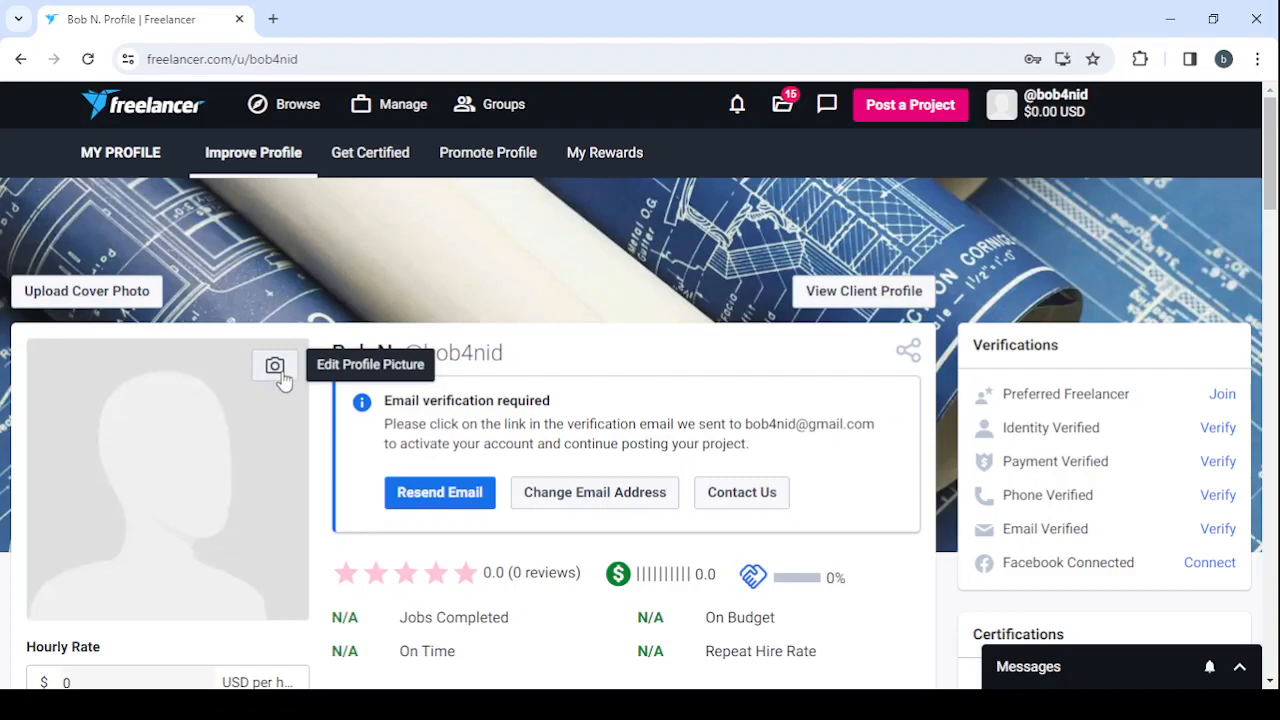
mouse_move(78, 287)
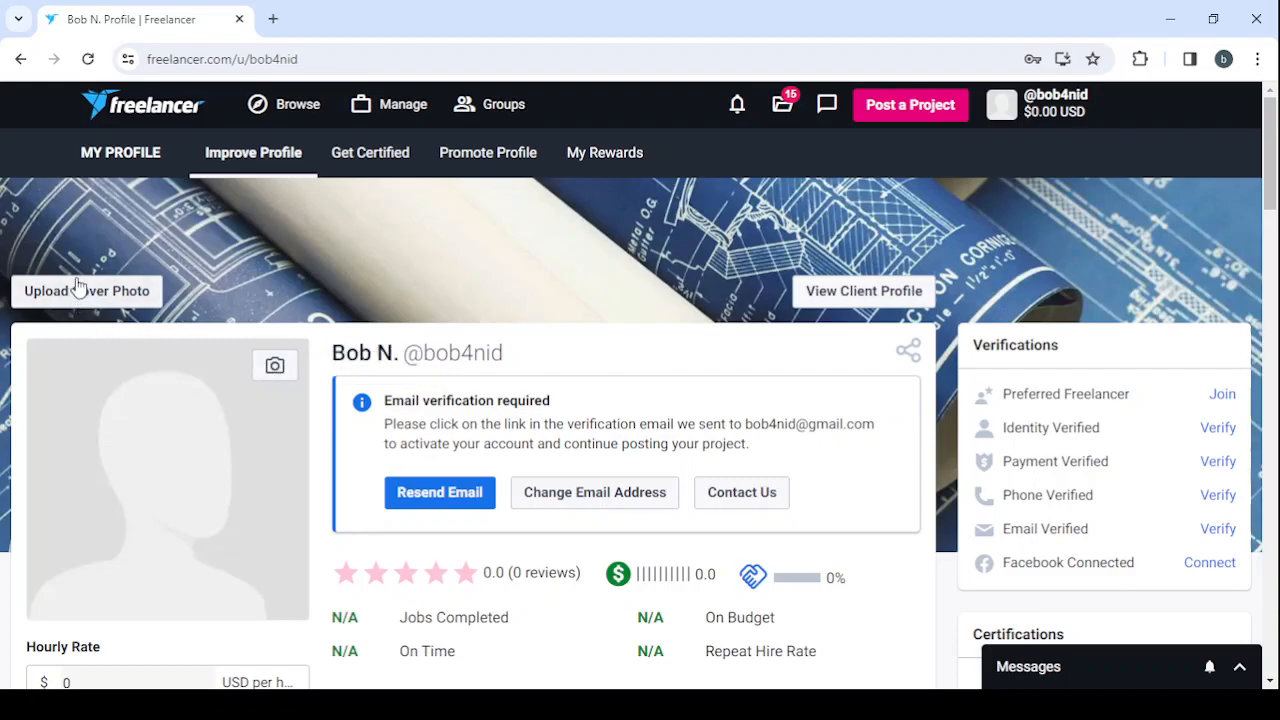
mouse_move(1046, 363)
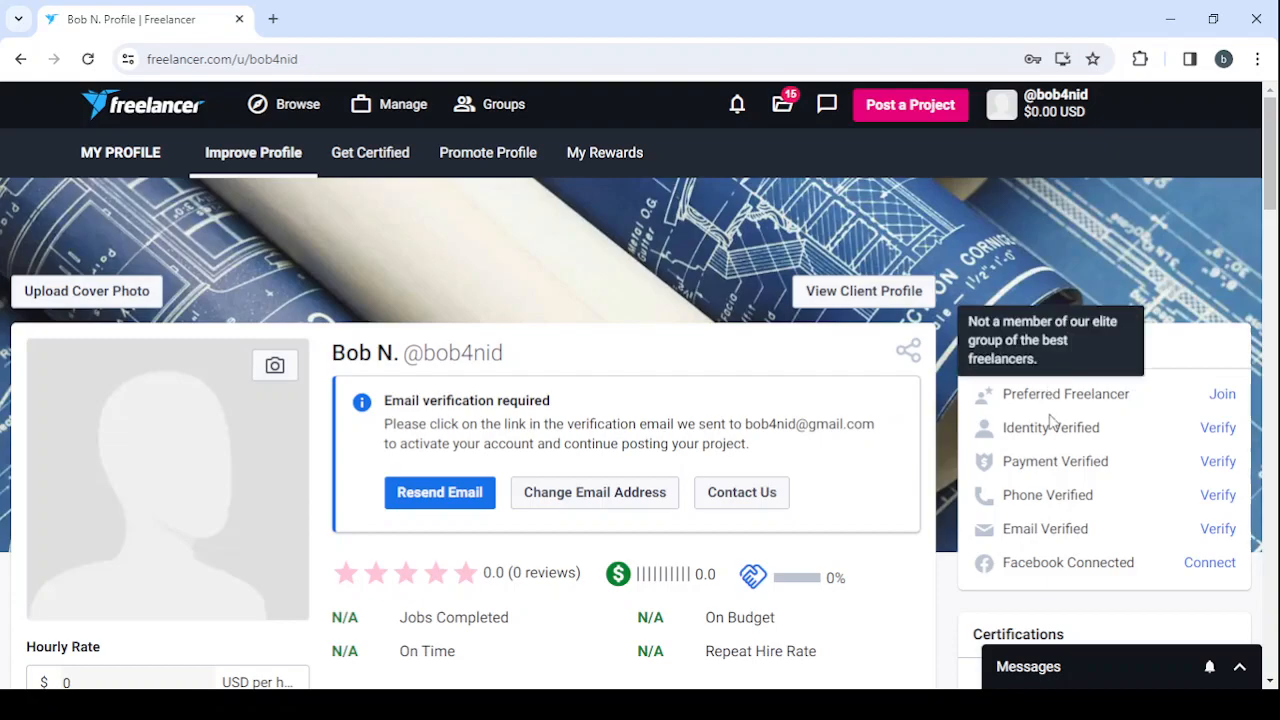
mouse_move(1051, 427)
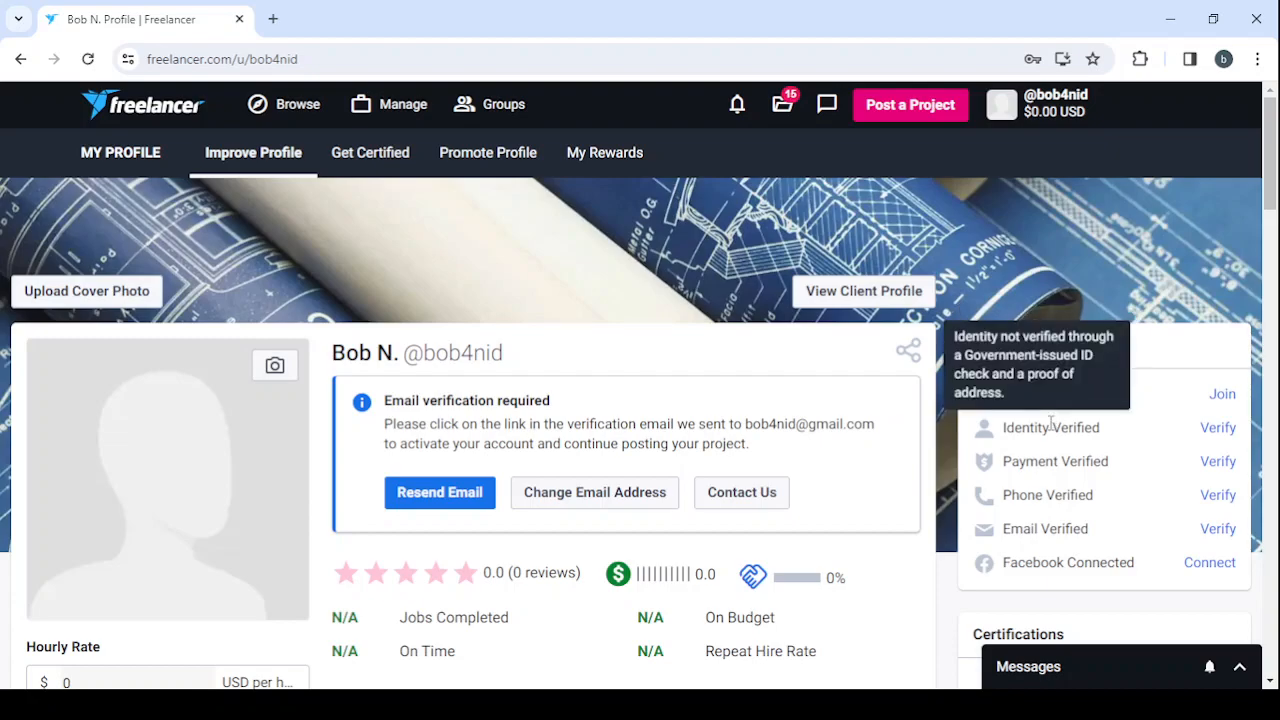
scroll("down", 3)
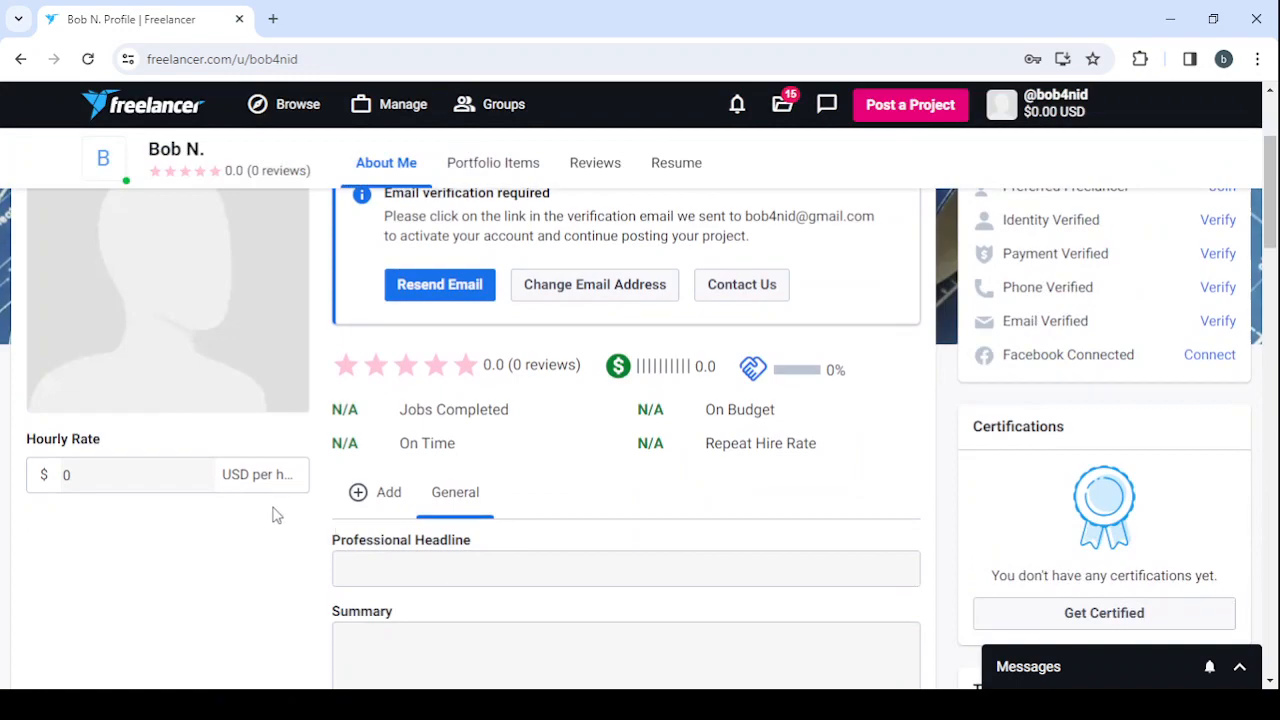
mouse_move(564, 541)
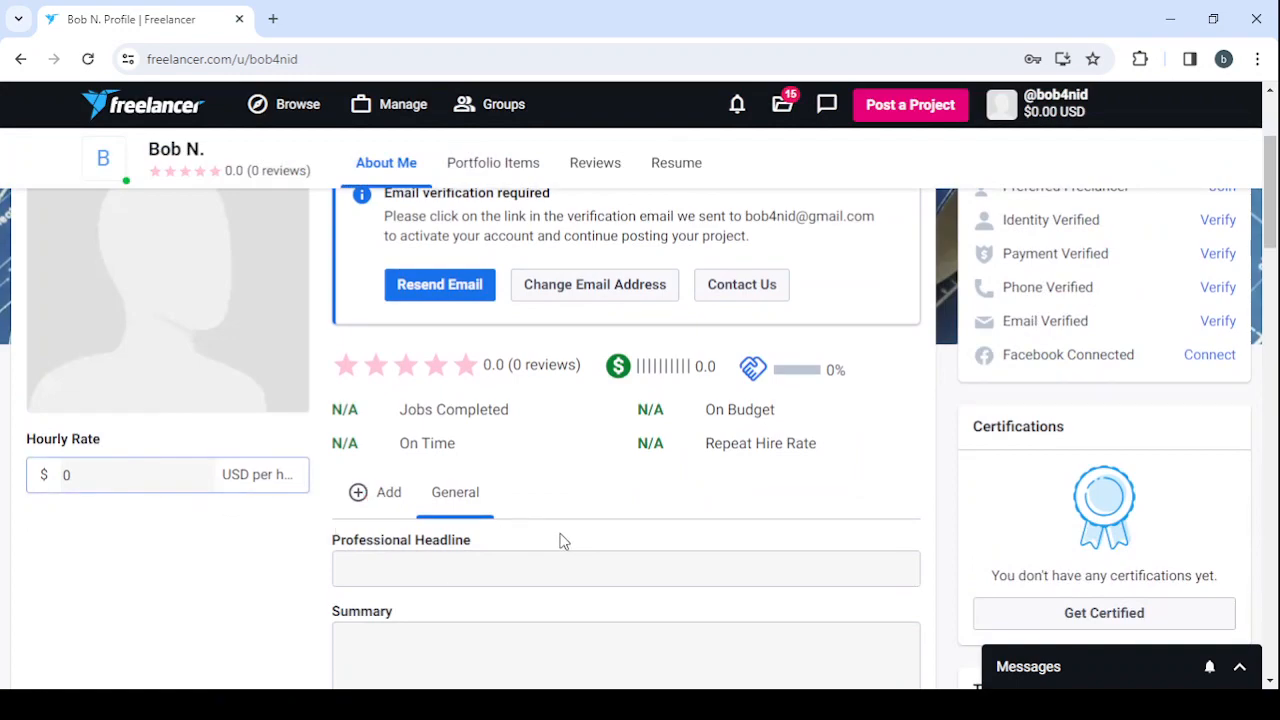
scroll("down", 3)
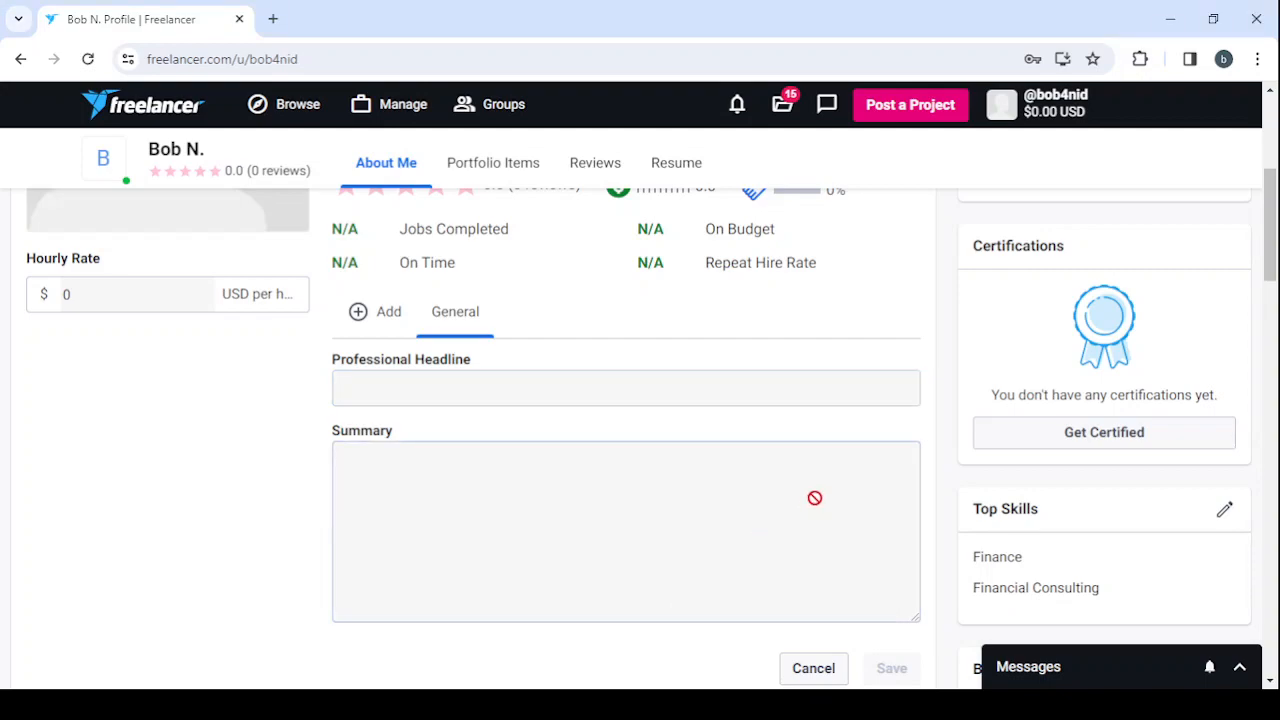
mouse_move(1228, 515)
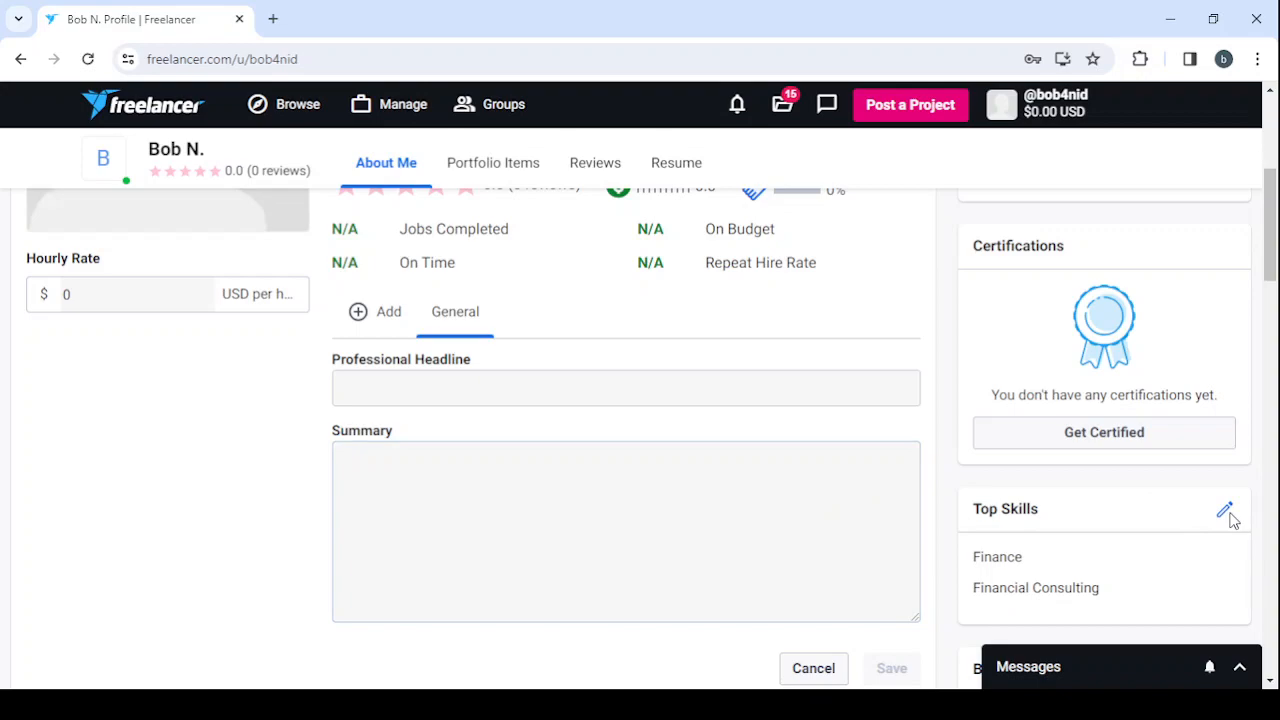
- Remove Finance and Financial Consulting from Top Skills and search for 'Resume Re-writer'
left_click(1226, 511)
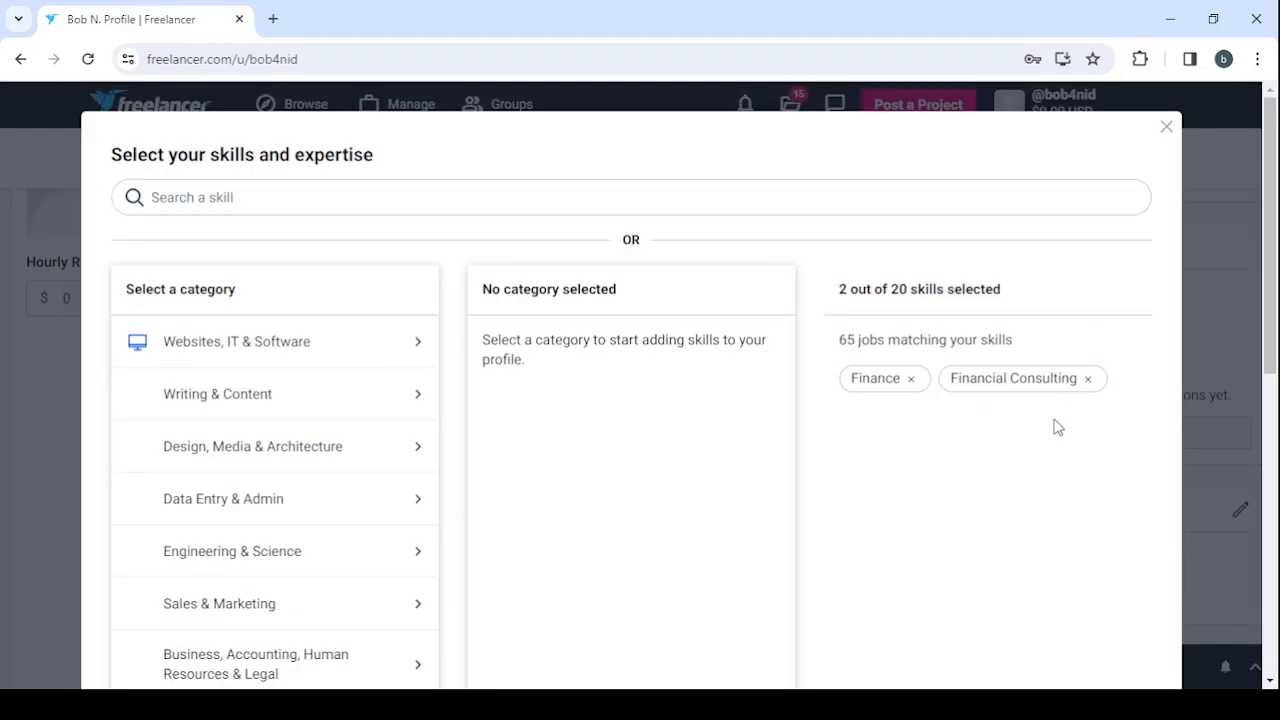
left_click(1087, 378)
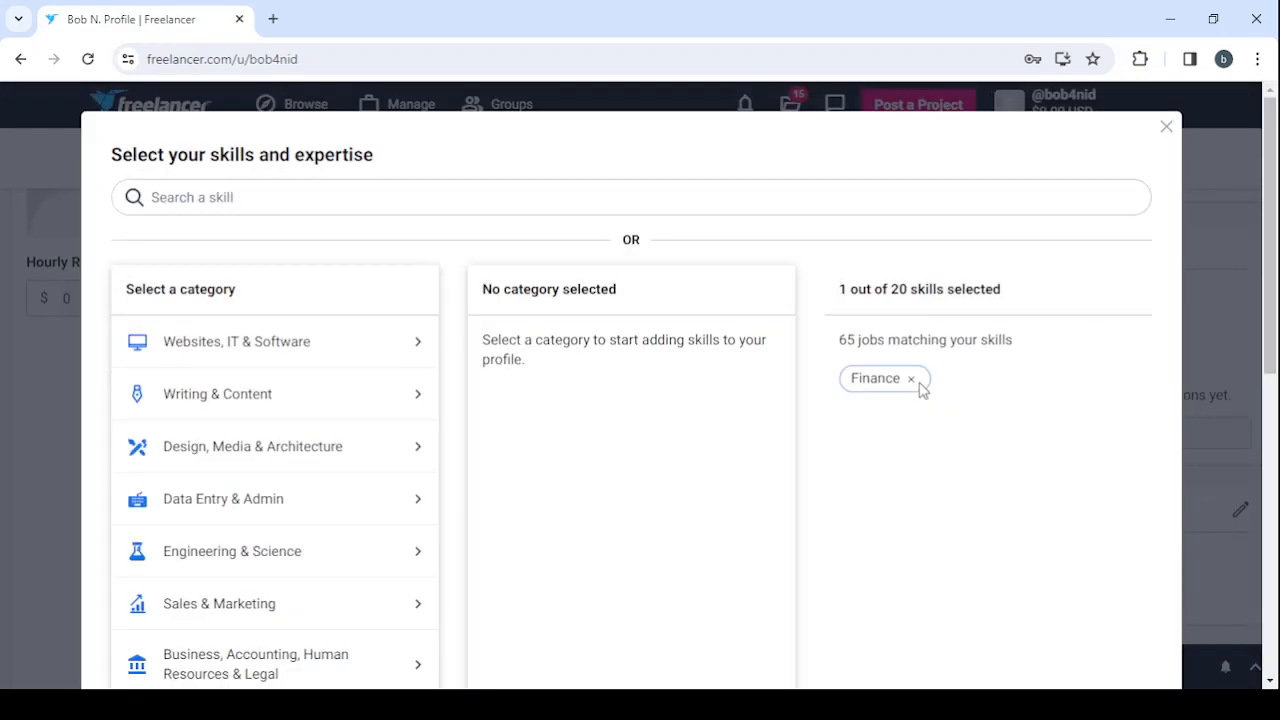
left_click(911, 378)
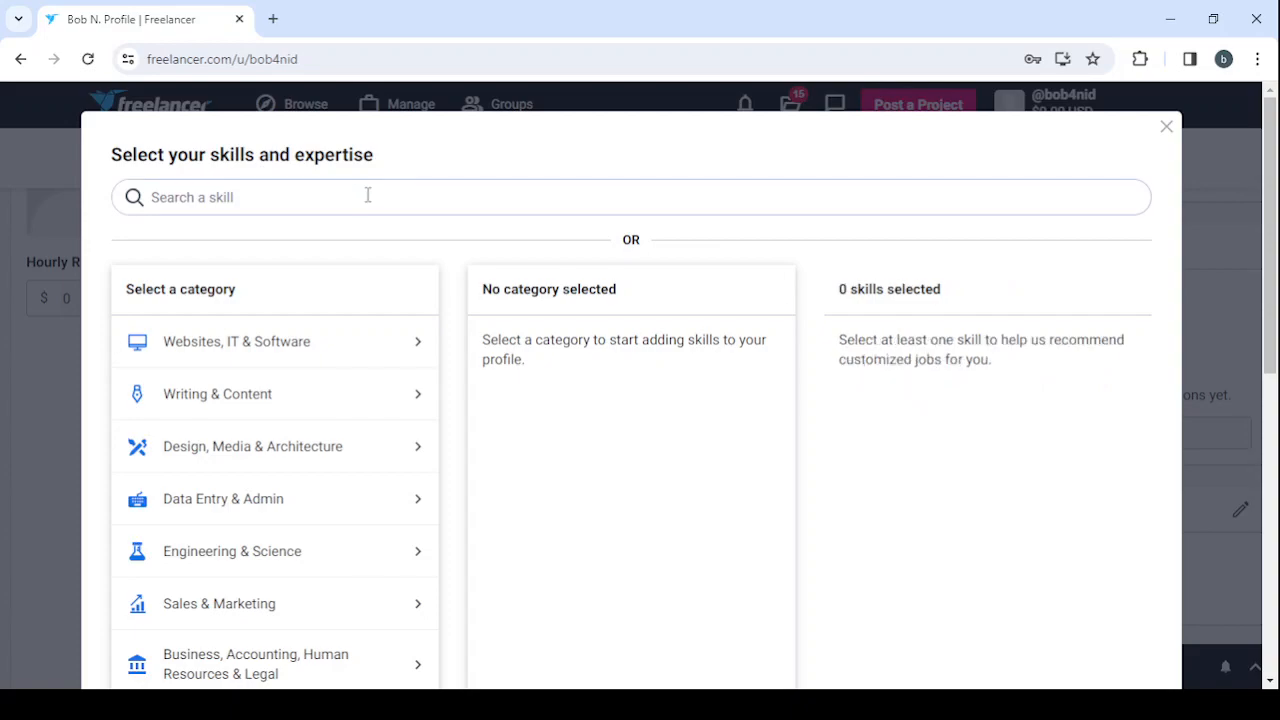
type("Resume Re-writer")
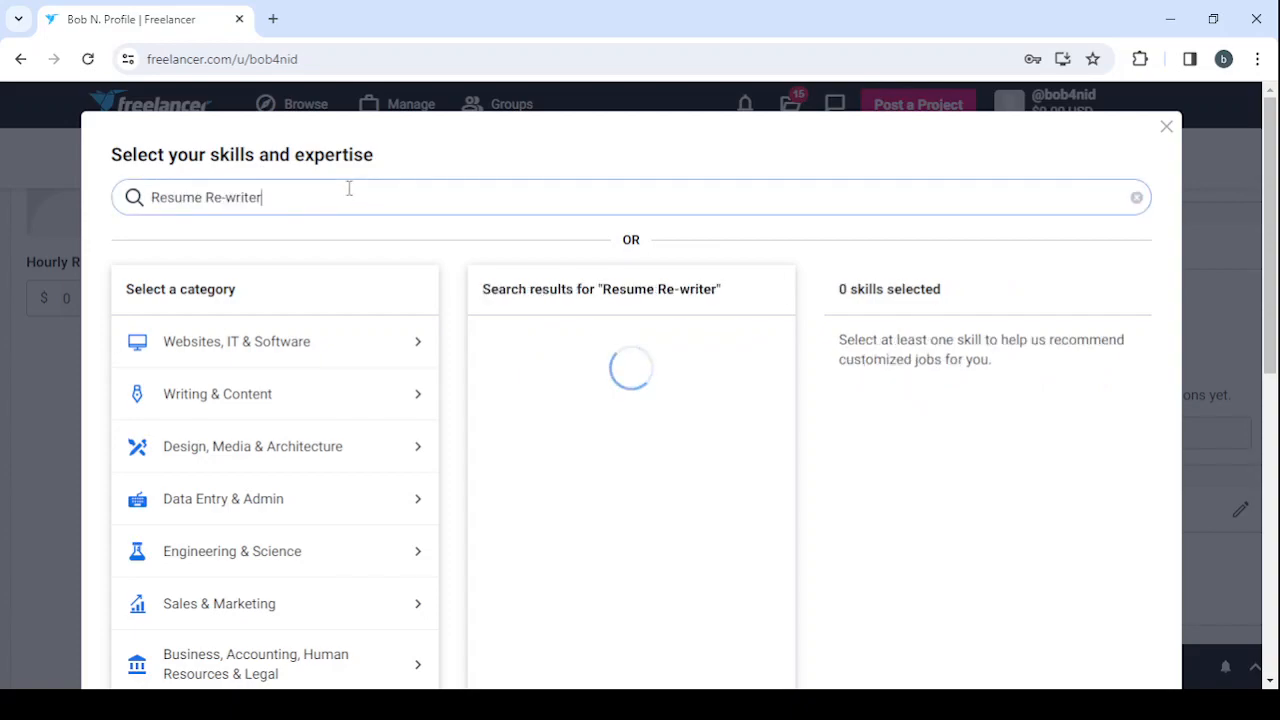
key("Backspace")
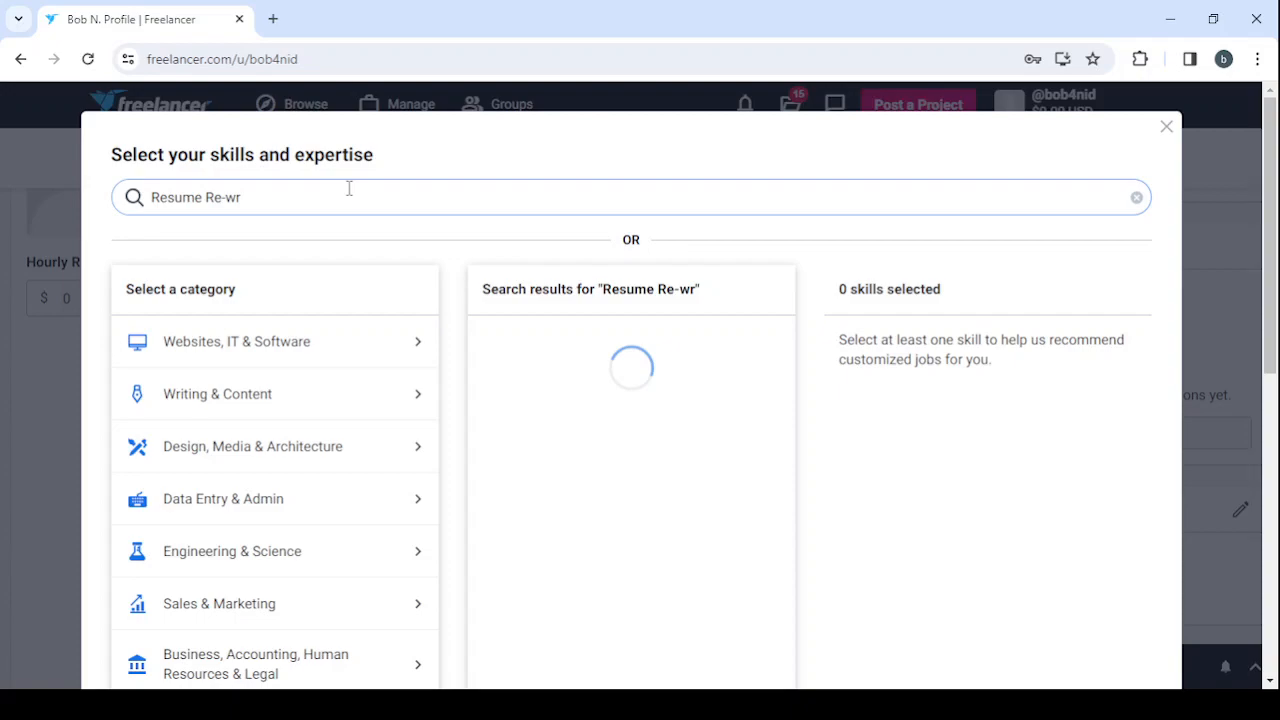
key("Backspace")
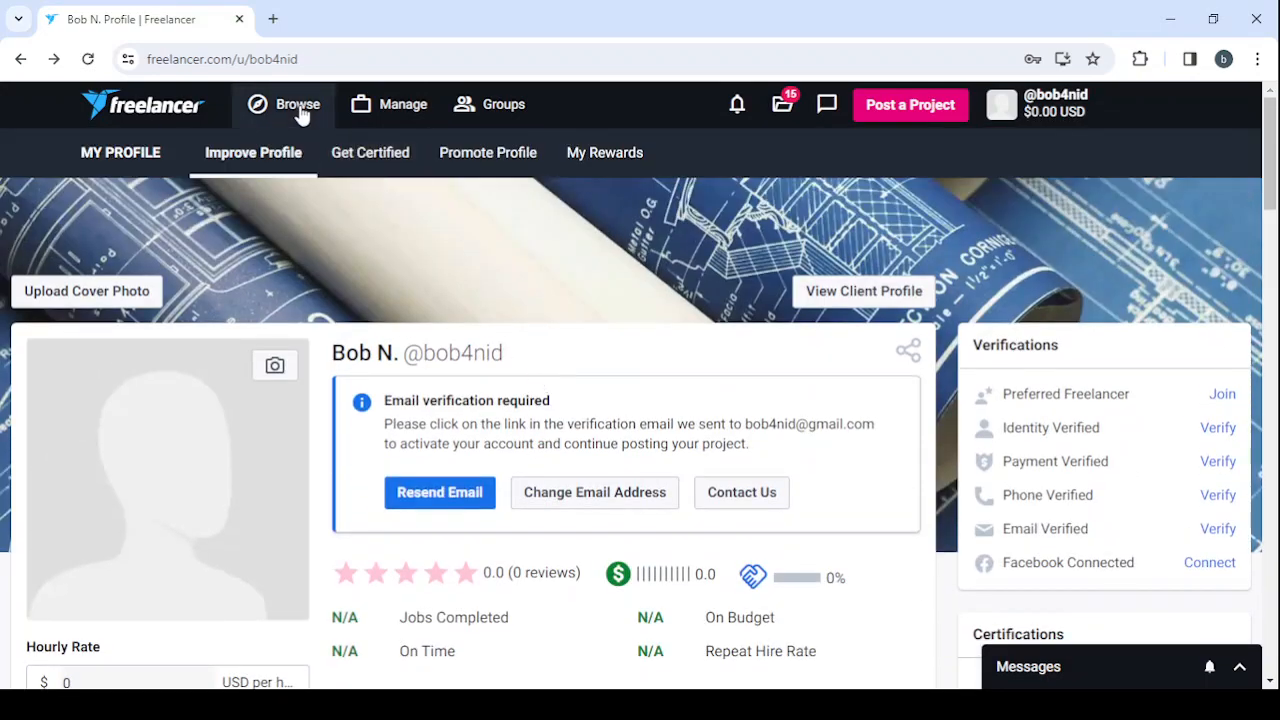
- Go to Browse Projects and search for 'web development'
left_click(300, 104)
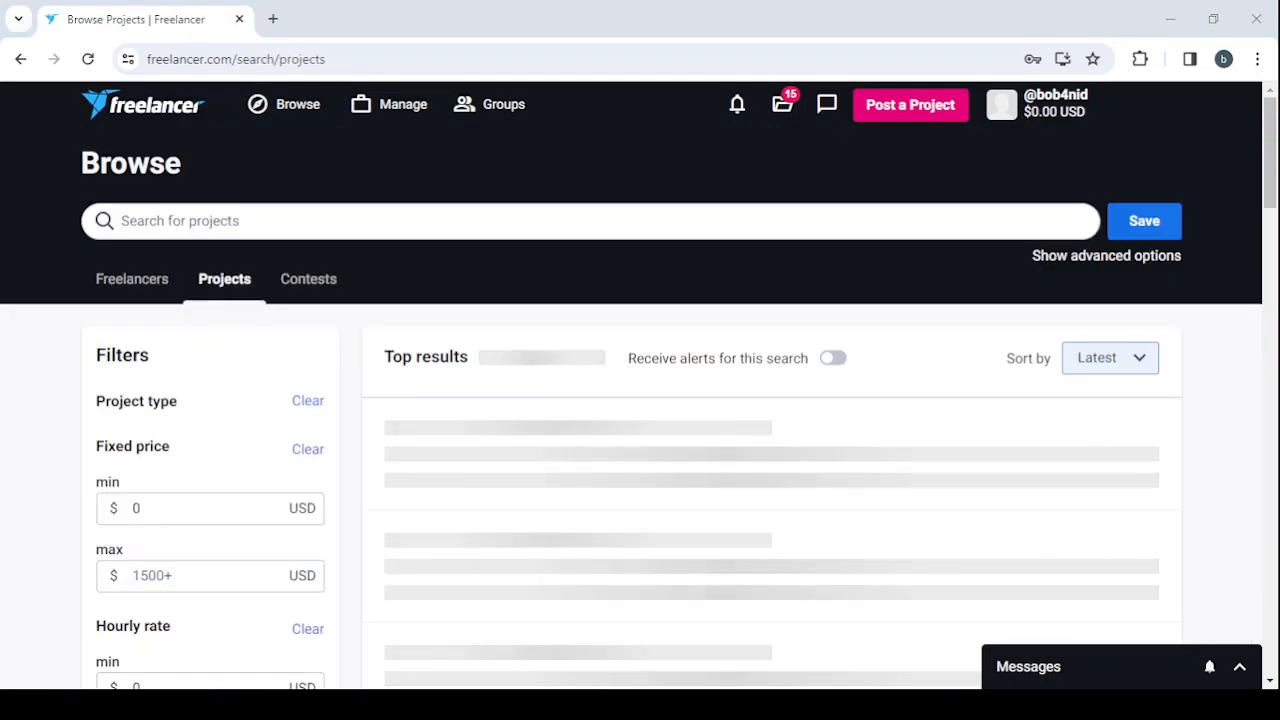
type("web development")
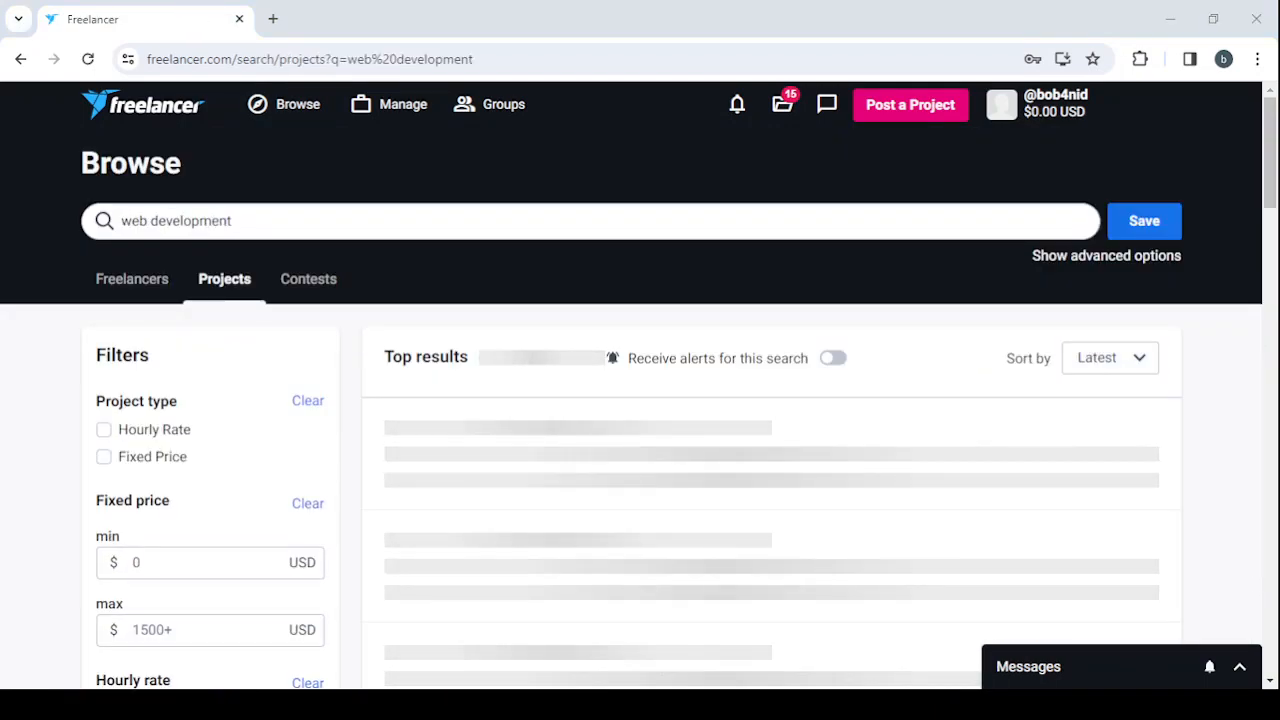